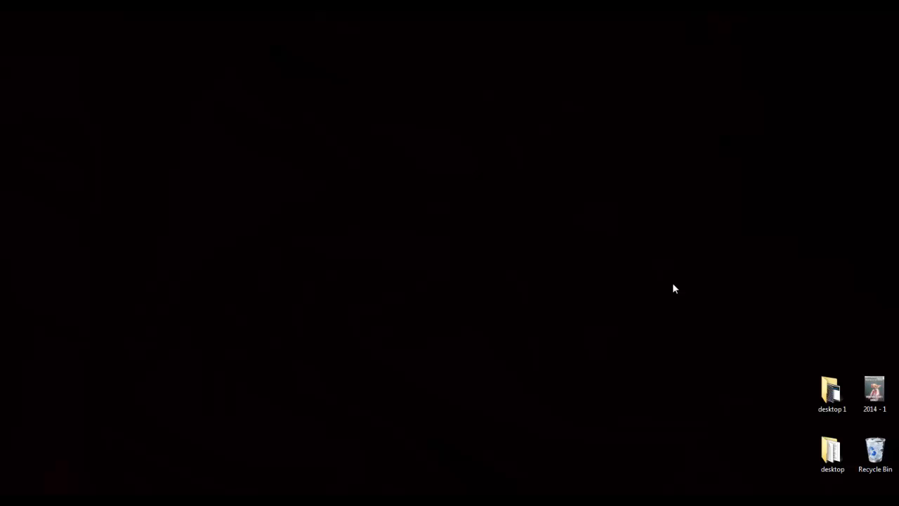
mouse_move(822, 44)
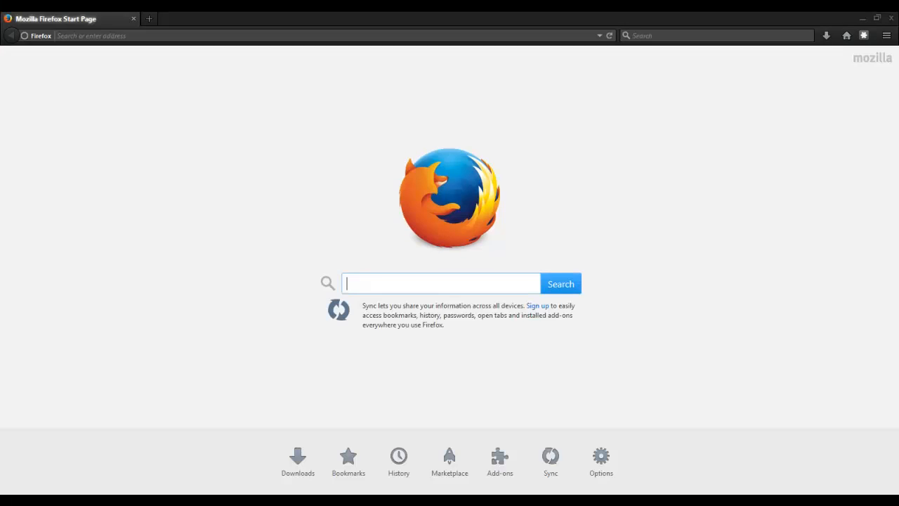
- Go to safervpn.com from the Firefox address bar
click(91, 36)
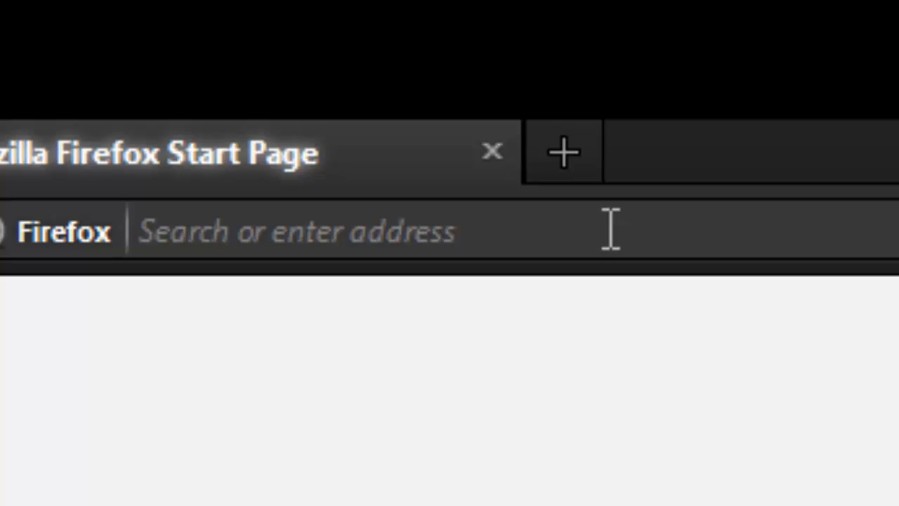
text(safervpn.com)
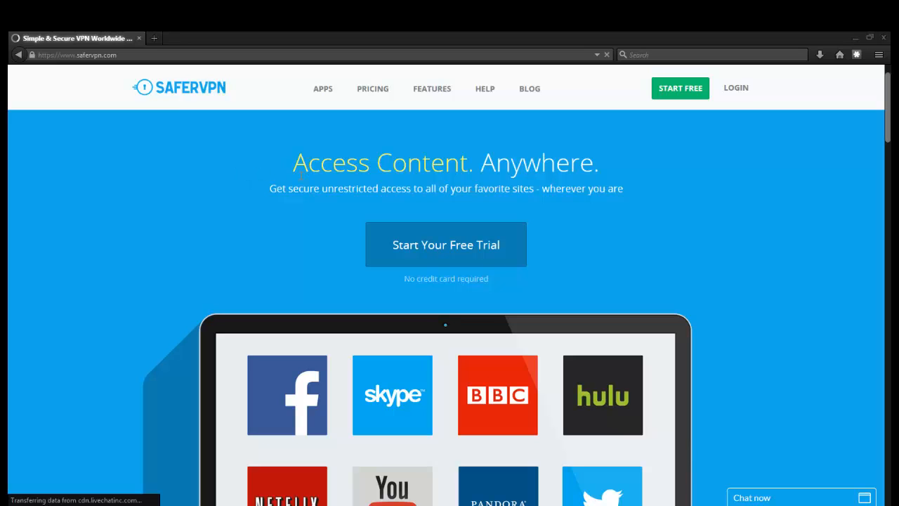
mouse_move(703, 213)
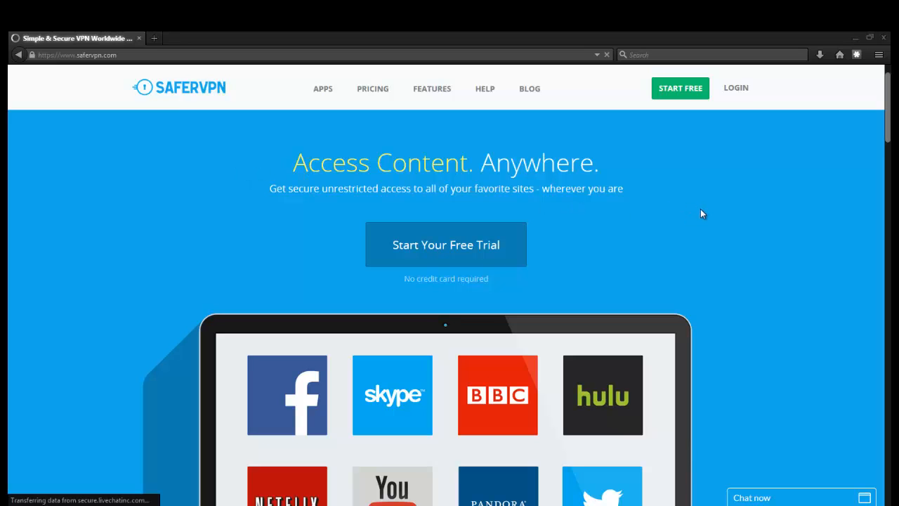
- Scroll the homepage past features, devices and server locations to 'Take A Tour'
scroll(down, 3)
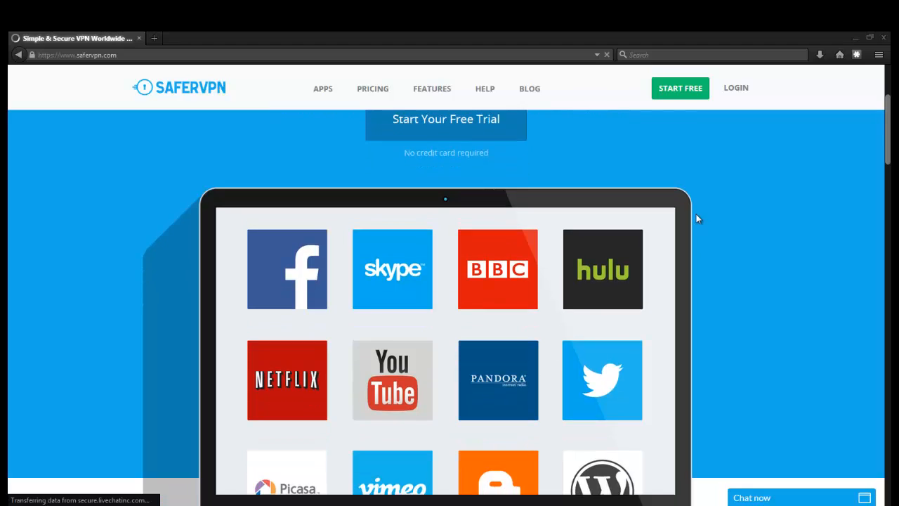
scroll(down, 3)
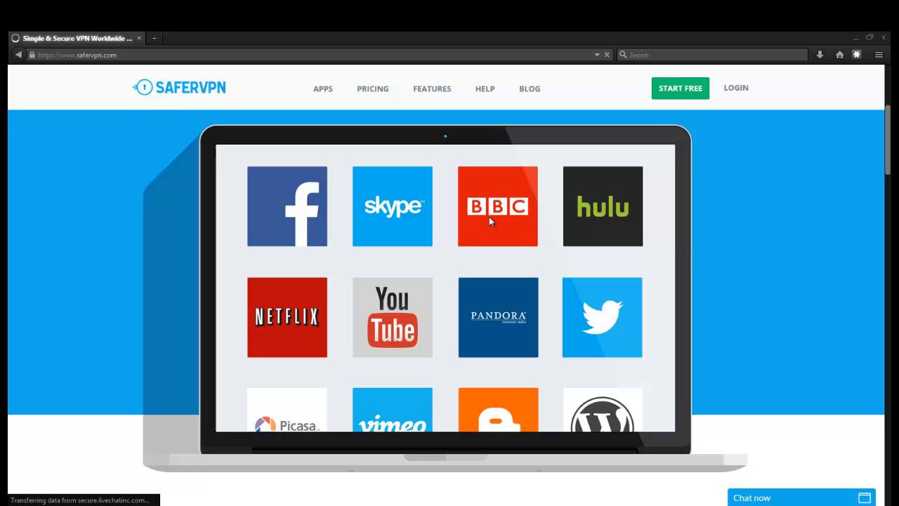
mouse_move(544, 269)
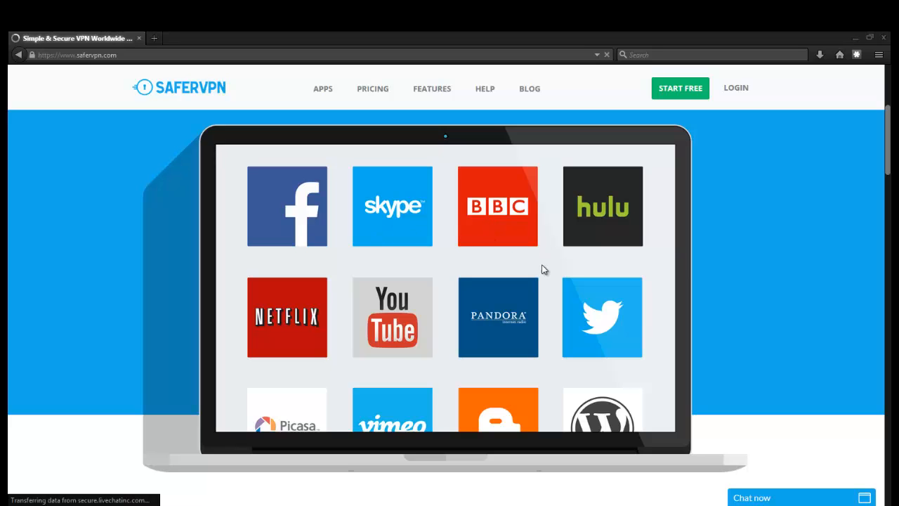
scroll(down, 3)
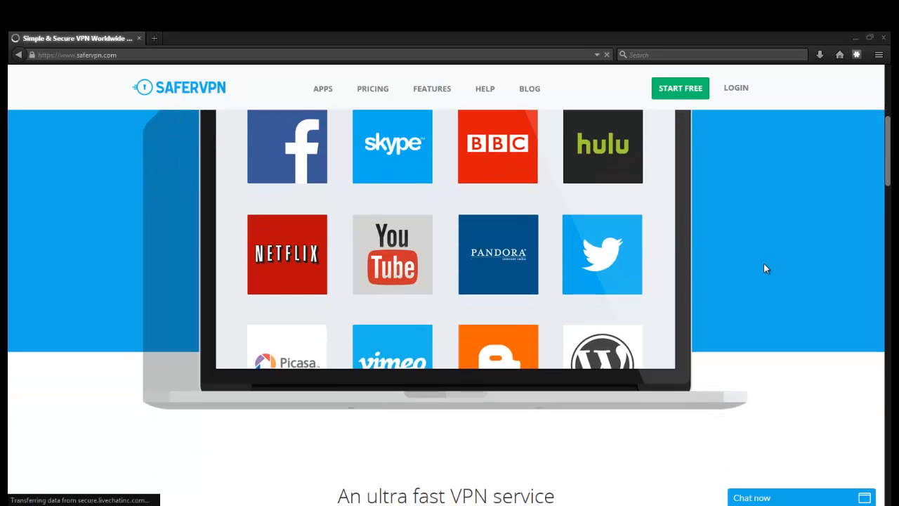
scroll(down, 3)
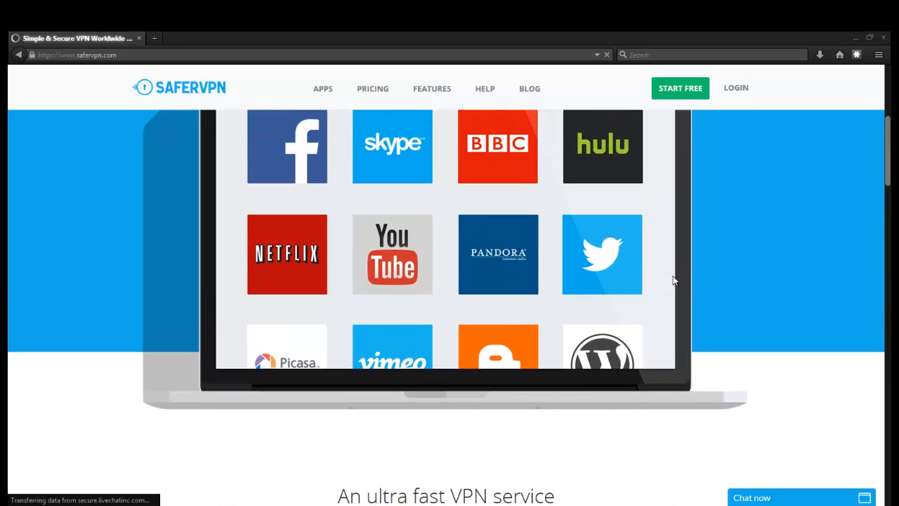
mouse_move(319, 278)
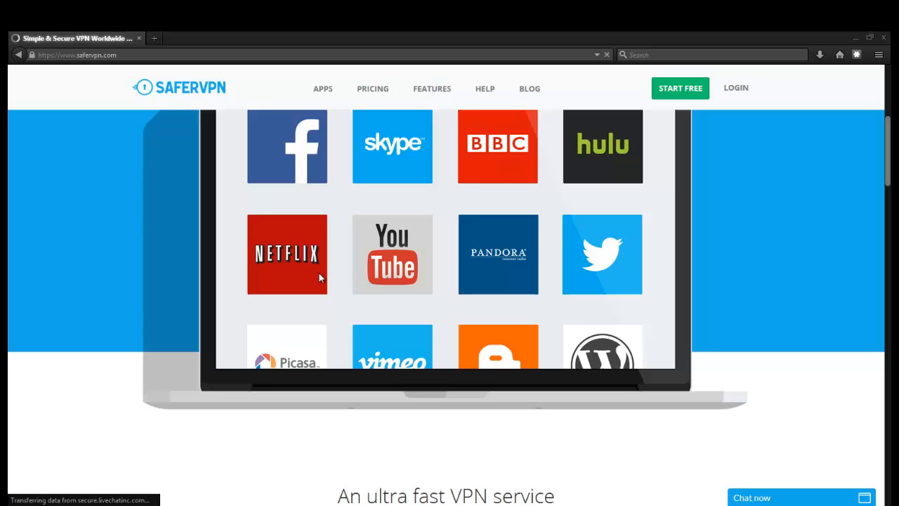
scroll(down, 3)
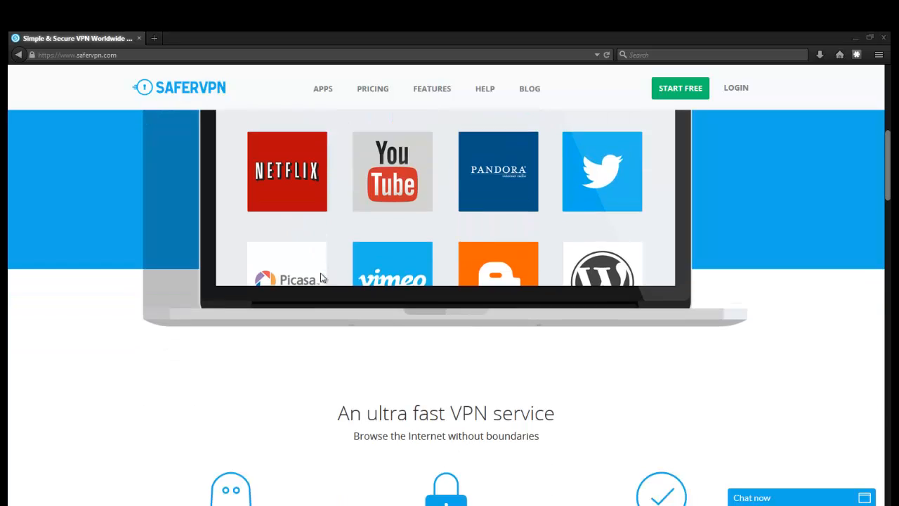
scroll(down, 3)
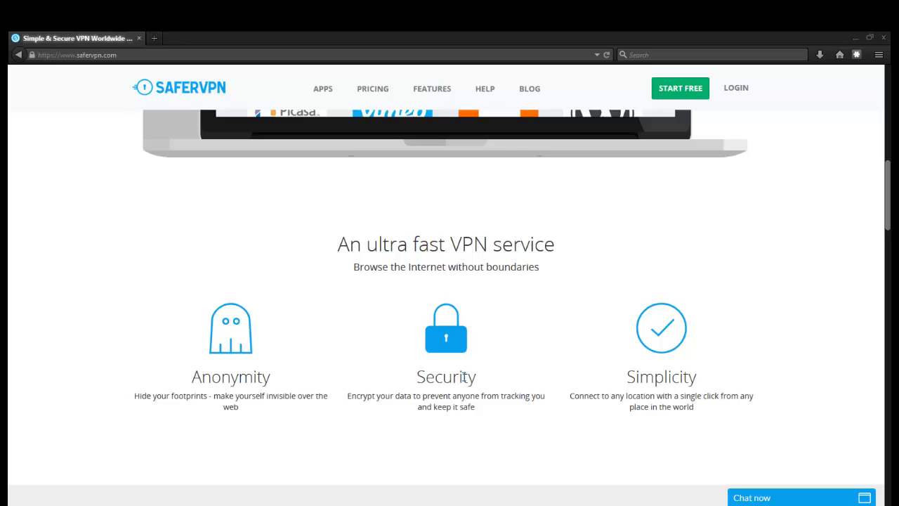
scroll(down, 3)
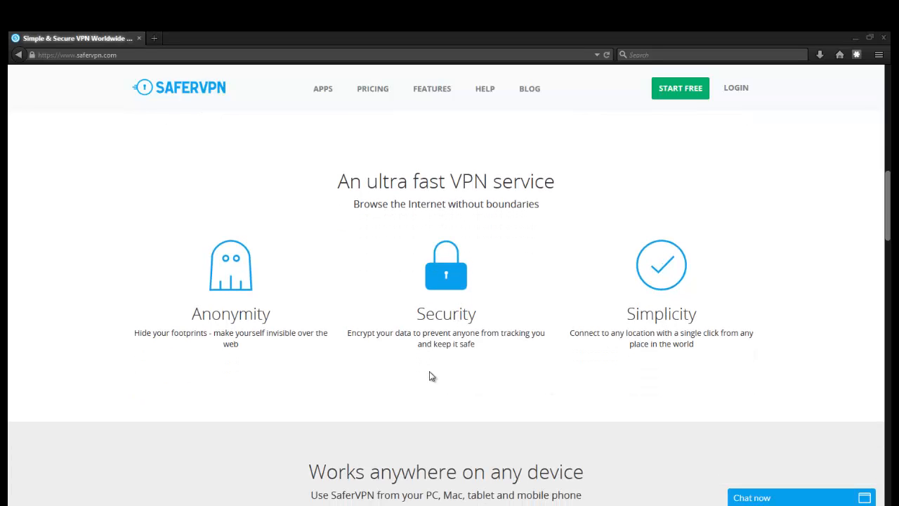
scroll(down, 3)
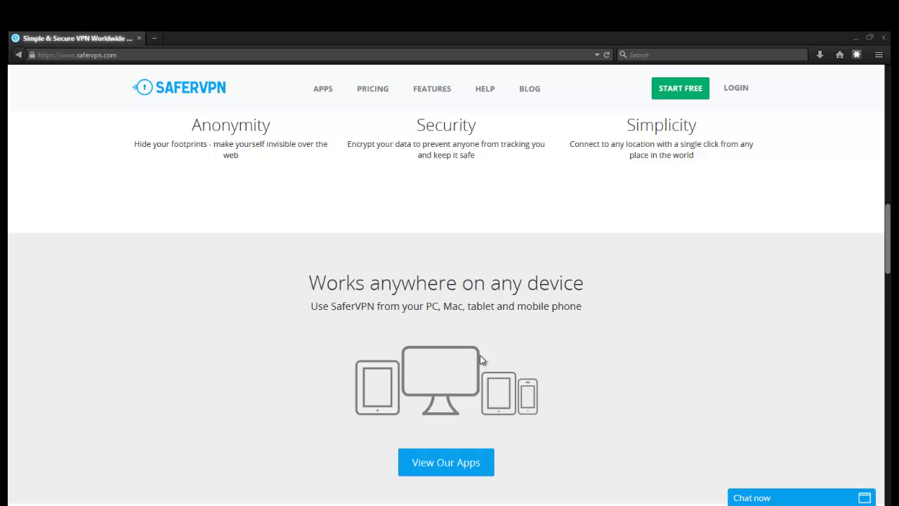
scroll(down, 3)
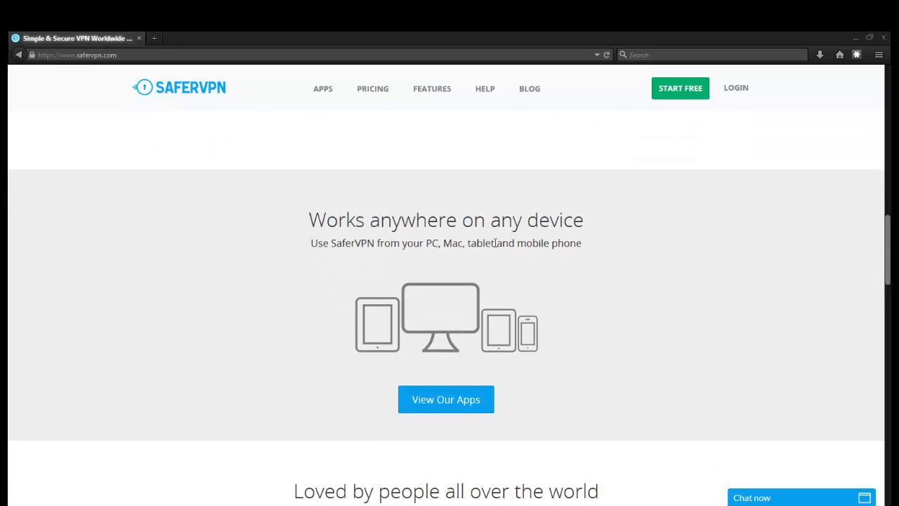
scroll(down, 3)
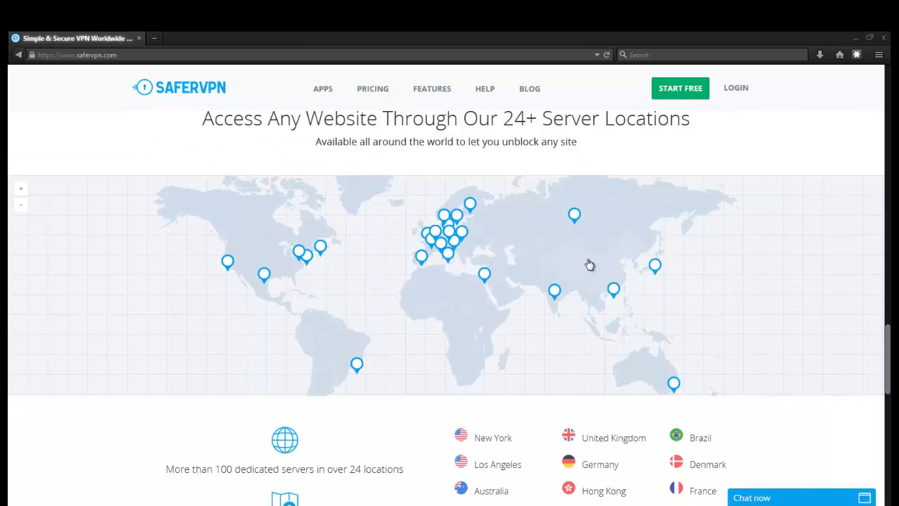
scroll(down, 3)
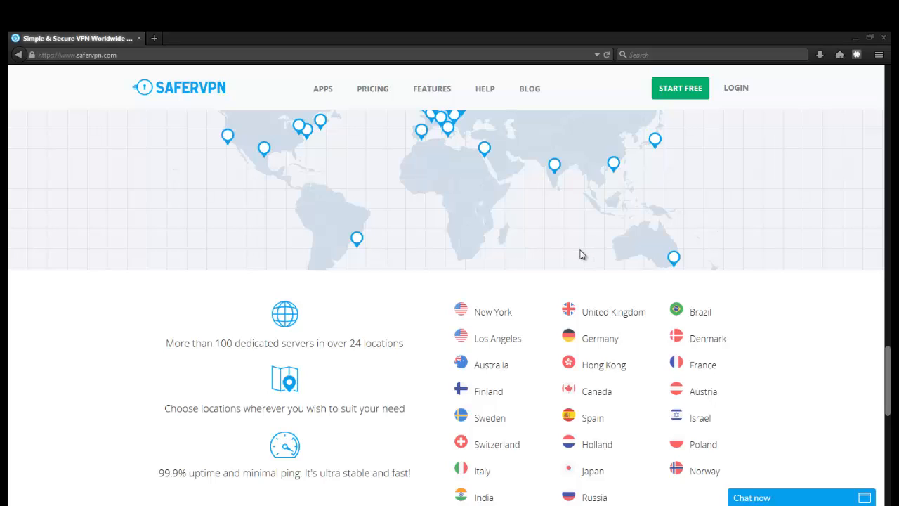
mouse_move(558, 281)
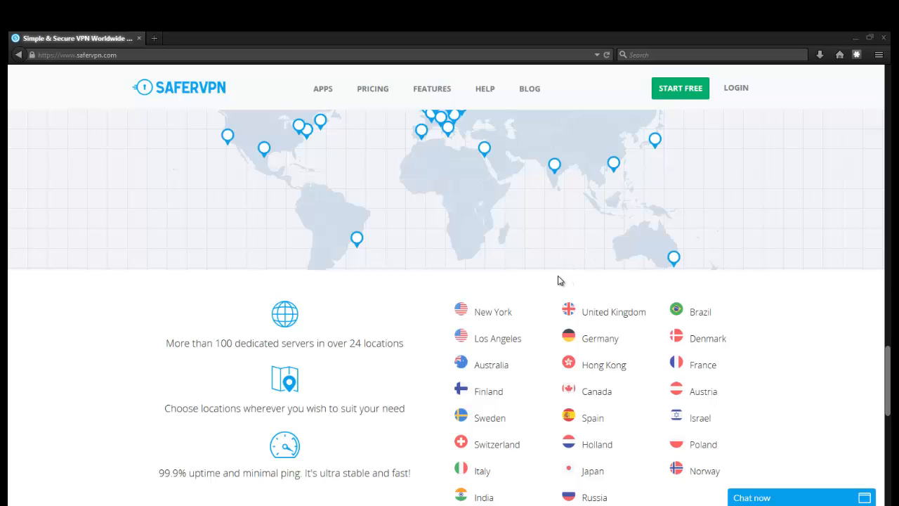
scroll(down, 3)
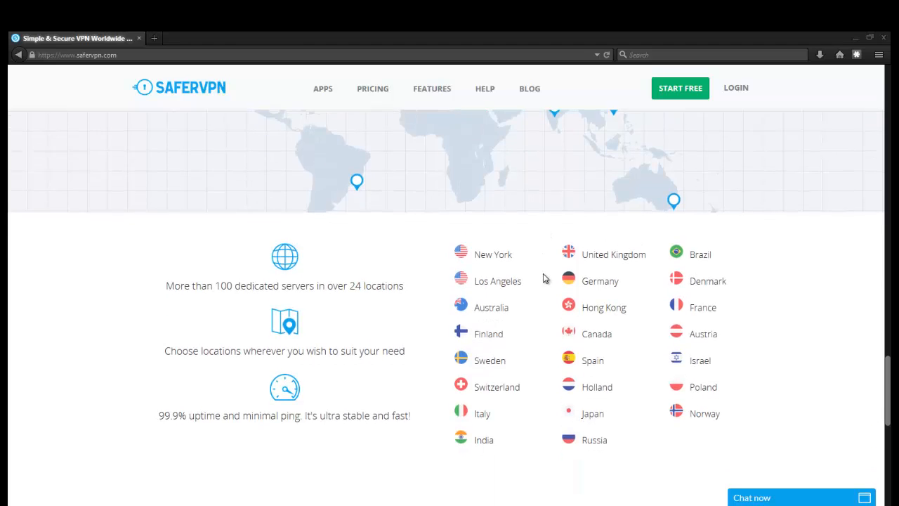
scroll(down, 3)
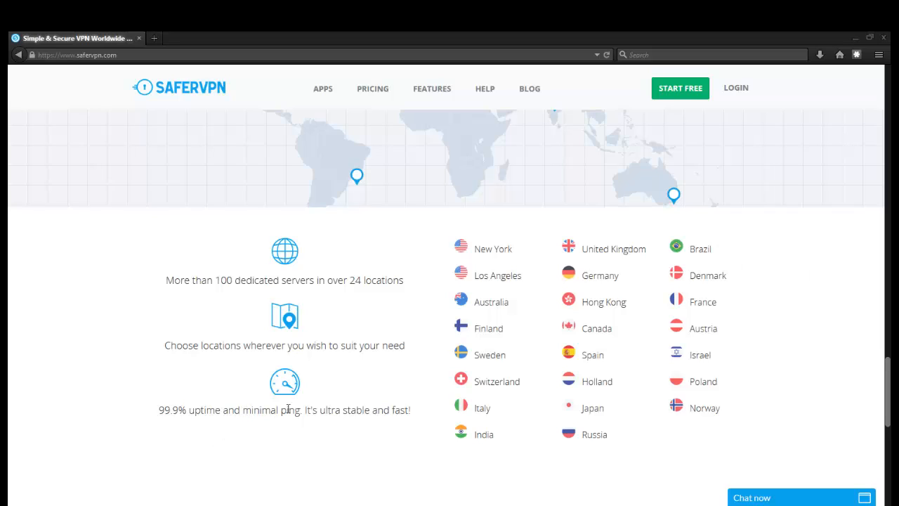
mouse_move(347, 409)
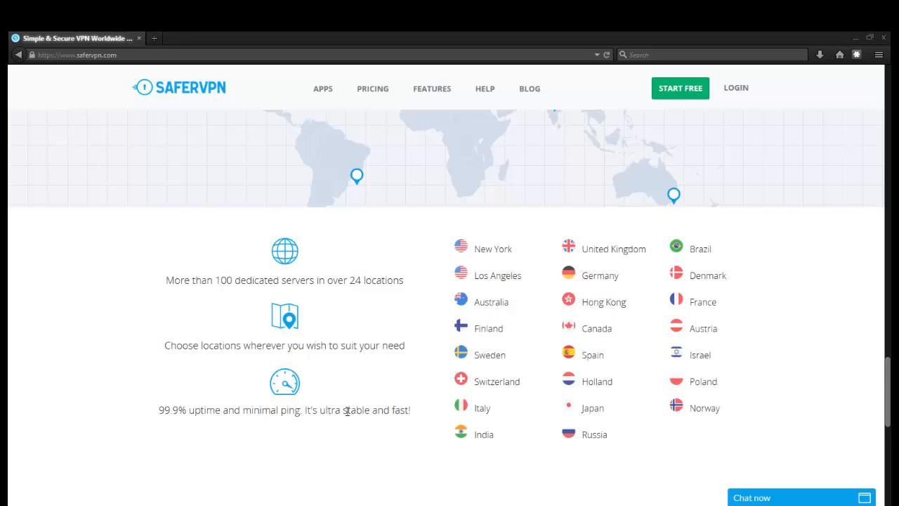
scroll(down, 3)
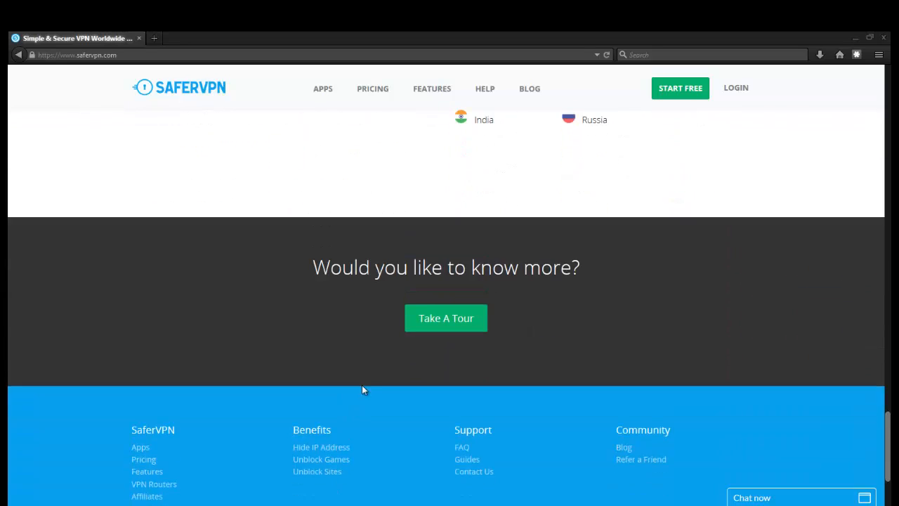
- Open the SaferVPN features tour and scroll through its Why VPN and privacy sections
click(447, 318)
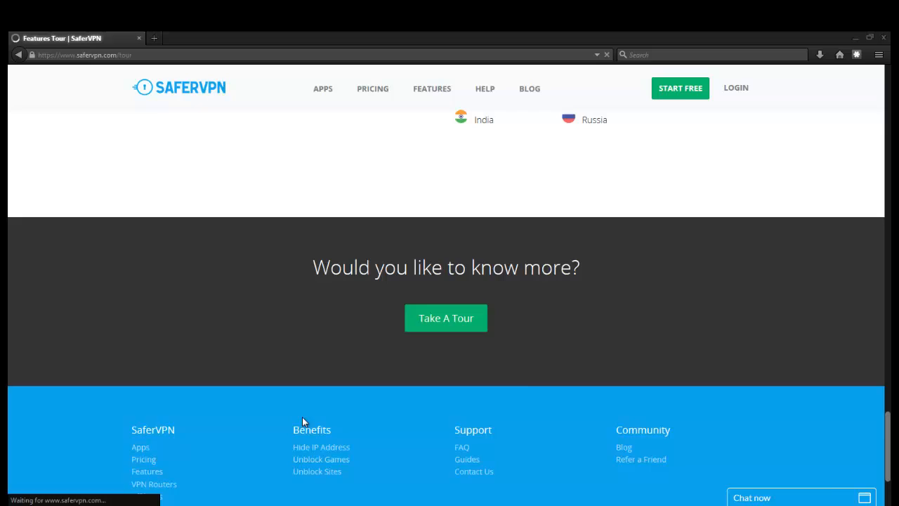
click(445, 317)
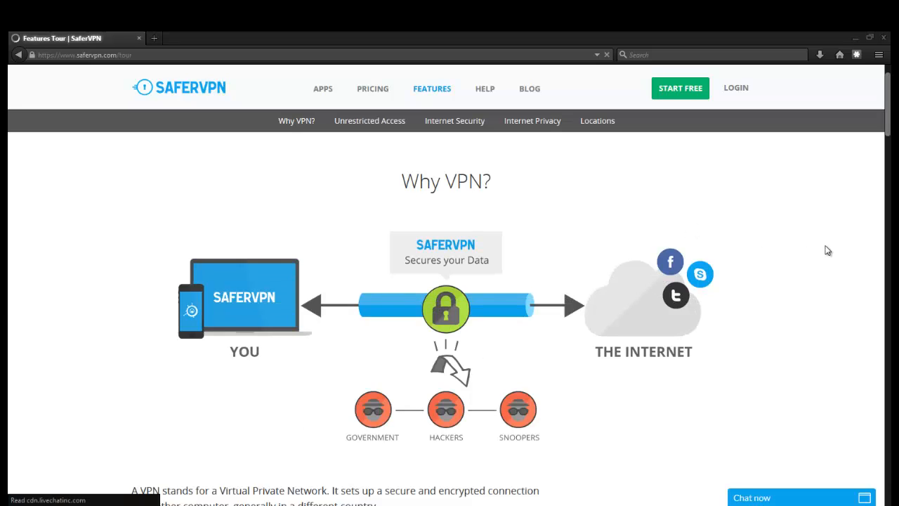
scroll(down, 3)
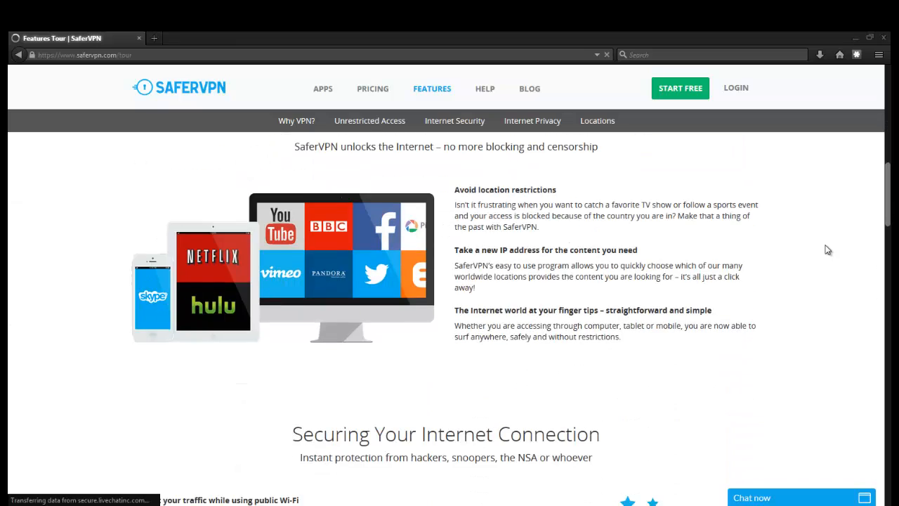
scroll(down, 3)
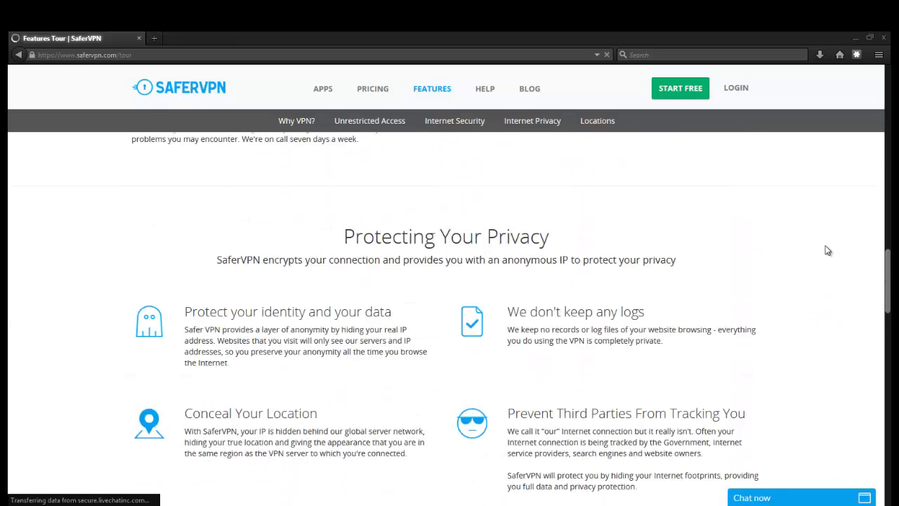
scroll(down, 3)
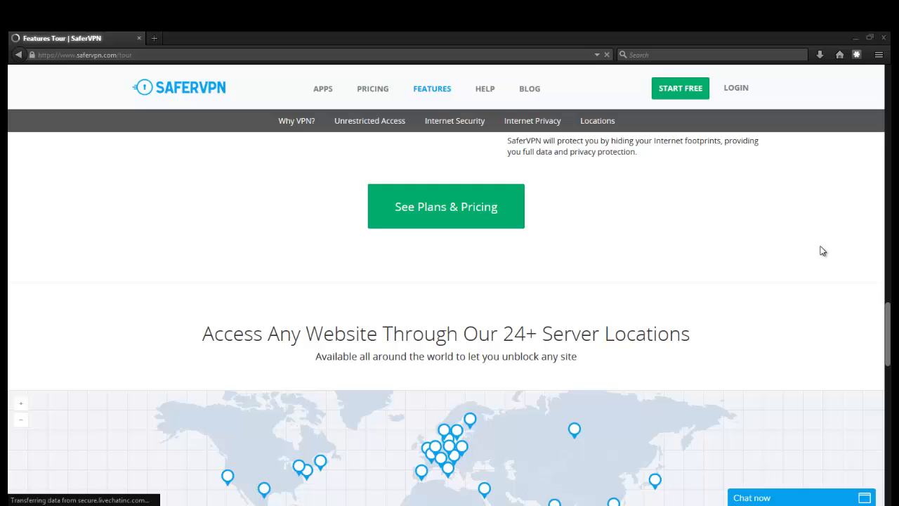
mouse_move(798, 251)
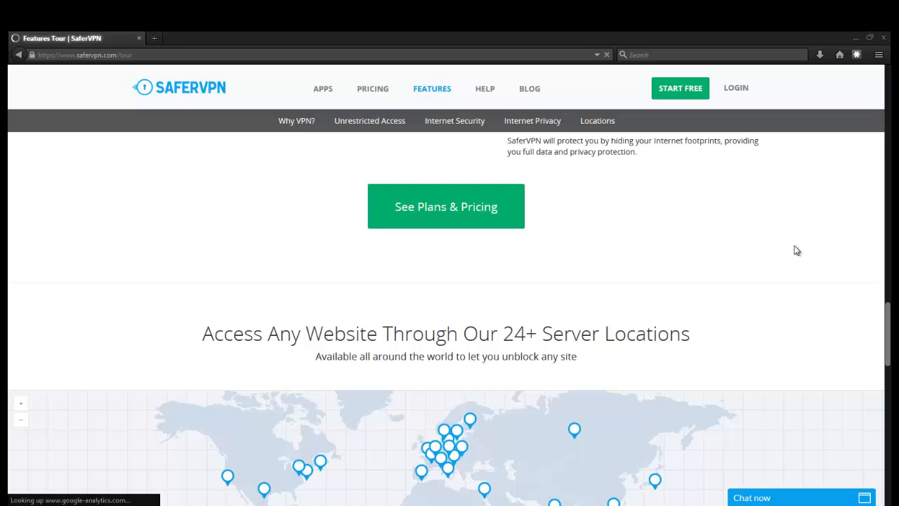
scroll(down, 3)
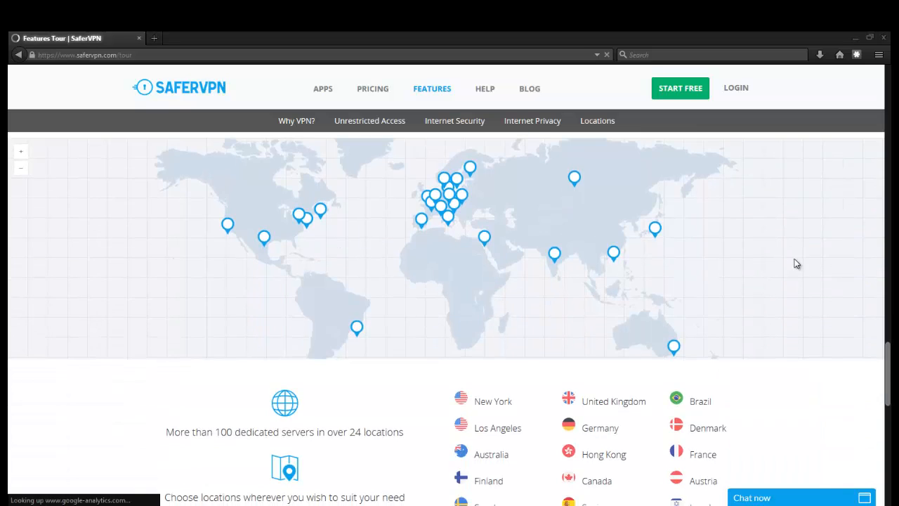
scroll(down, 3)
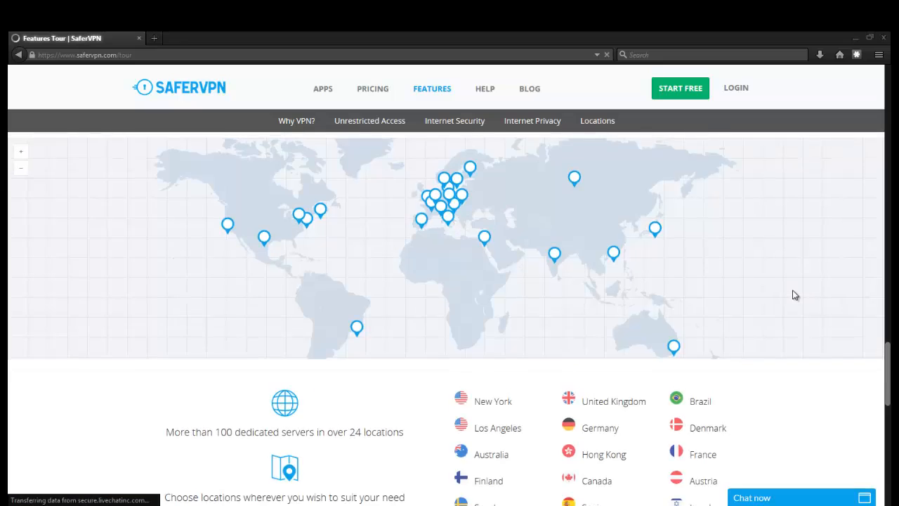
scroll(down, 3)
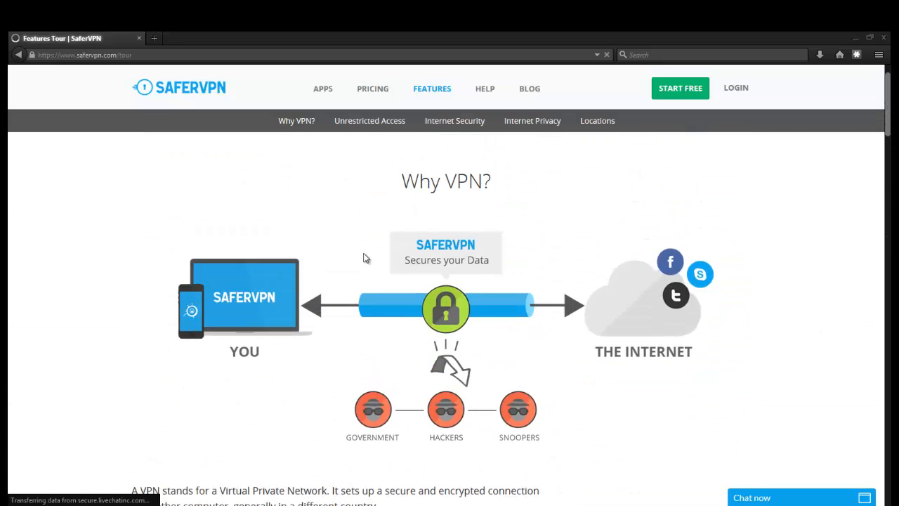
scroll(down, 3)
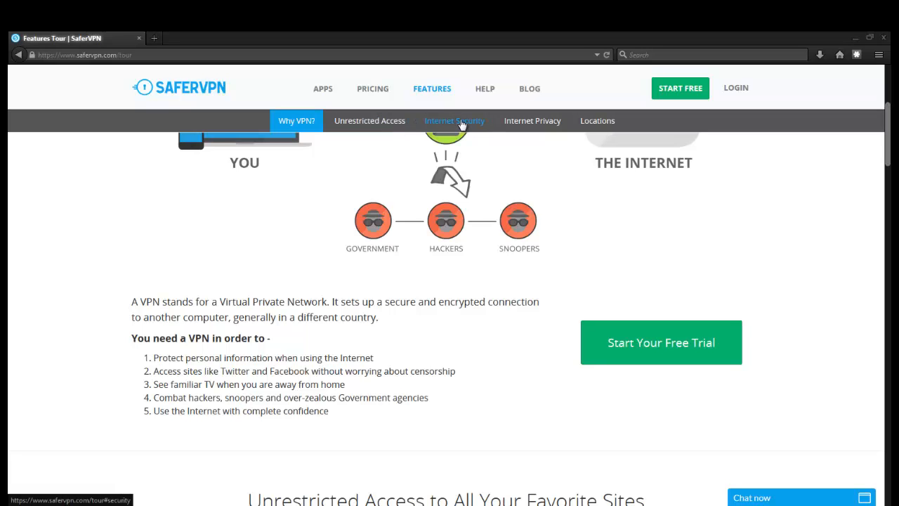
- Jump to the tour's Internet Security and Locations sections, then go to Plans & Pricing
click(455, 120)
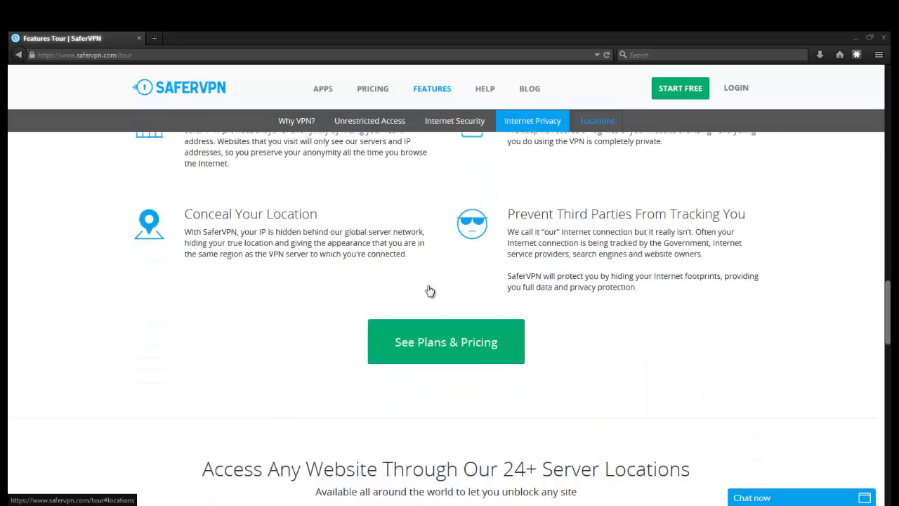
click(597, 120)
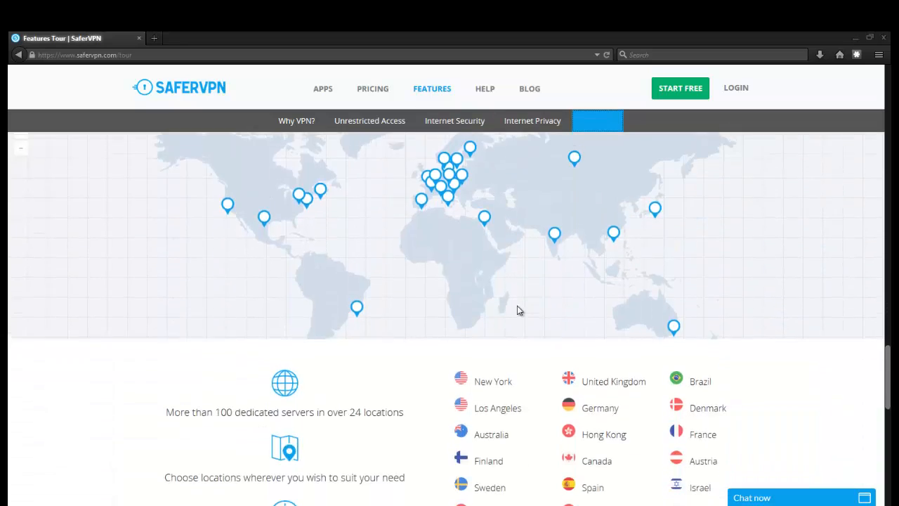
click(533, 121)
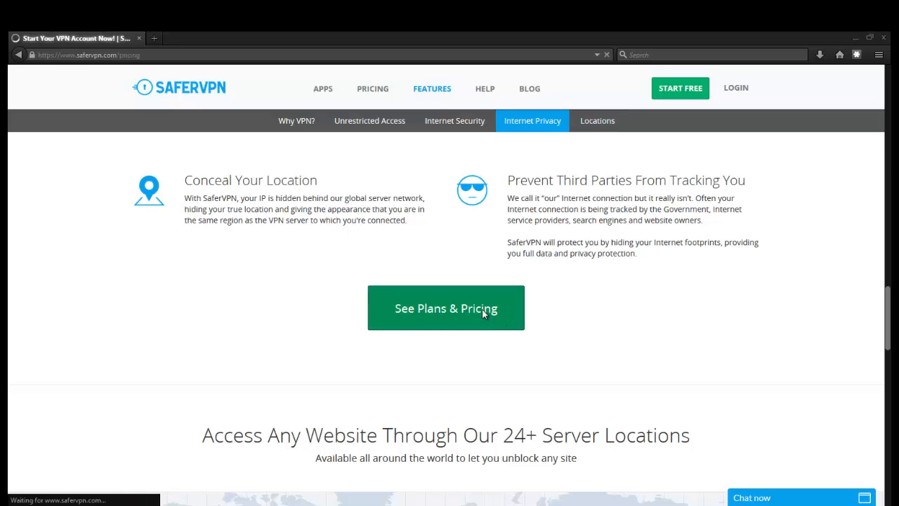
- Browse Single, Multiple and Small Business plans, features, payment methods and FAQ
click(445, 307)
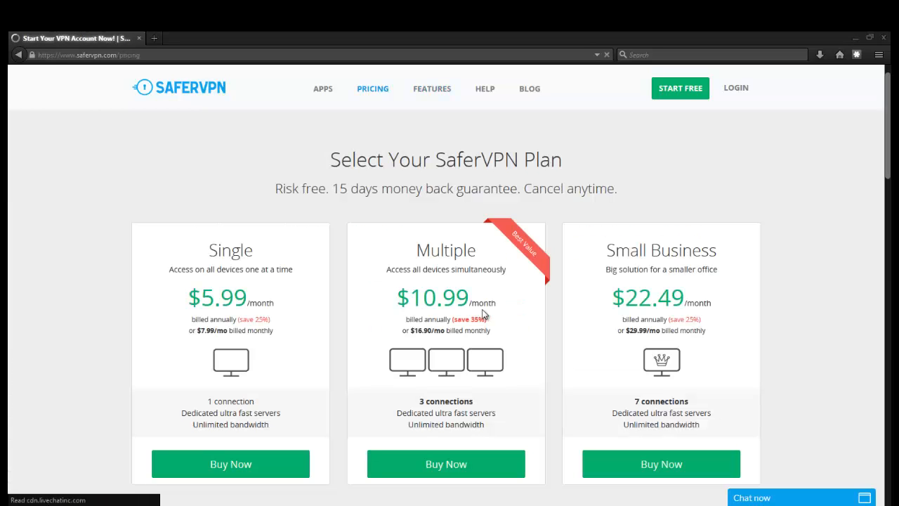
mouse_move(80, 282)
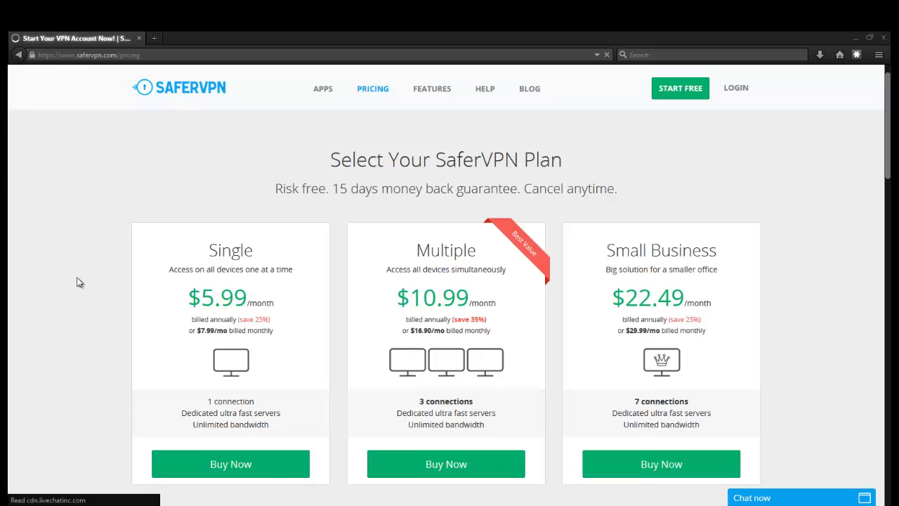
scroll(down, 3)
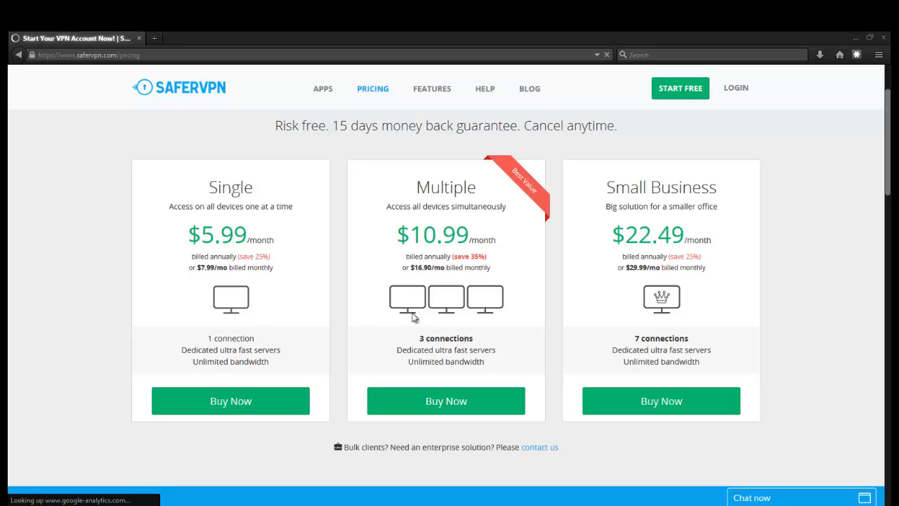
mouse_move(403, 325)
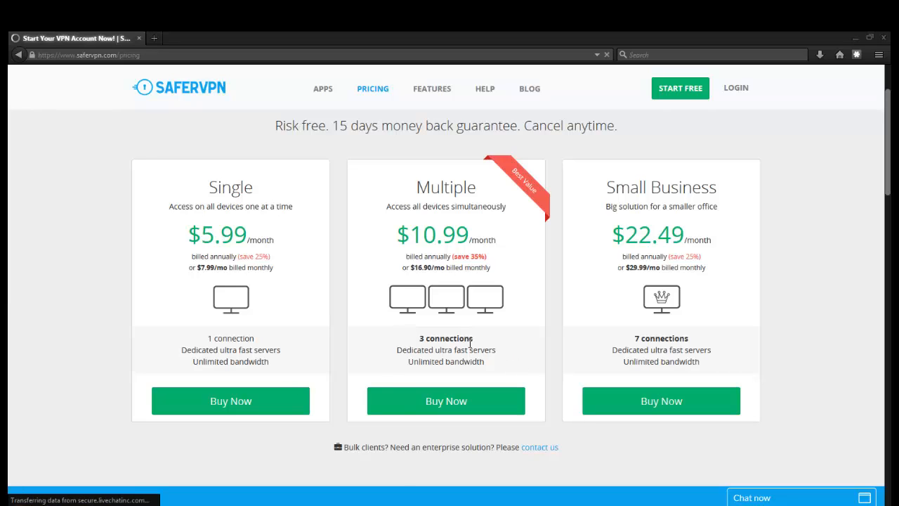
mouse_move(642, 347)
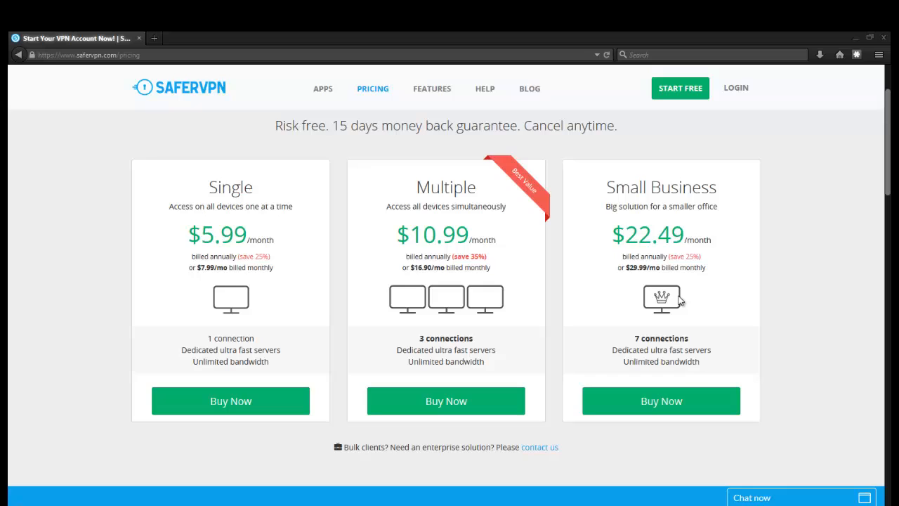
mouse_move(243, 355)
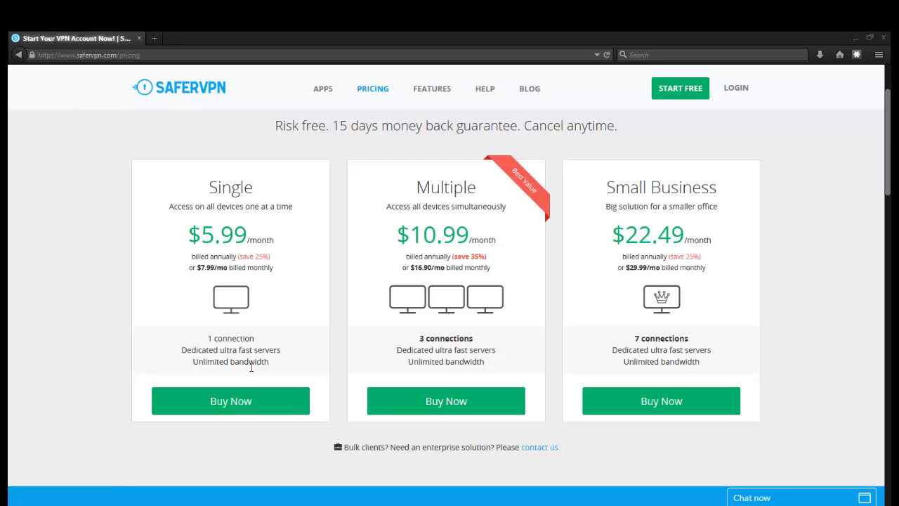
scroll(down, 3)
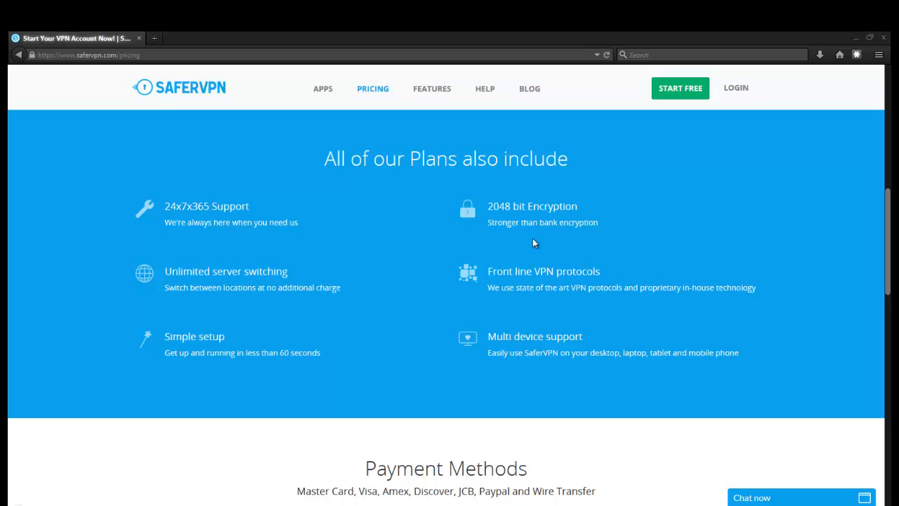
mouse_move(562, 274)
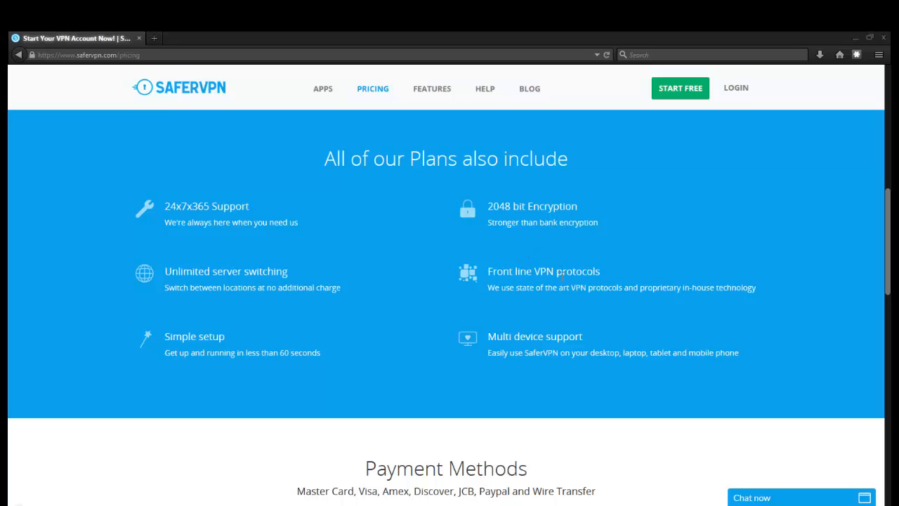
scroll(down, 3)
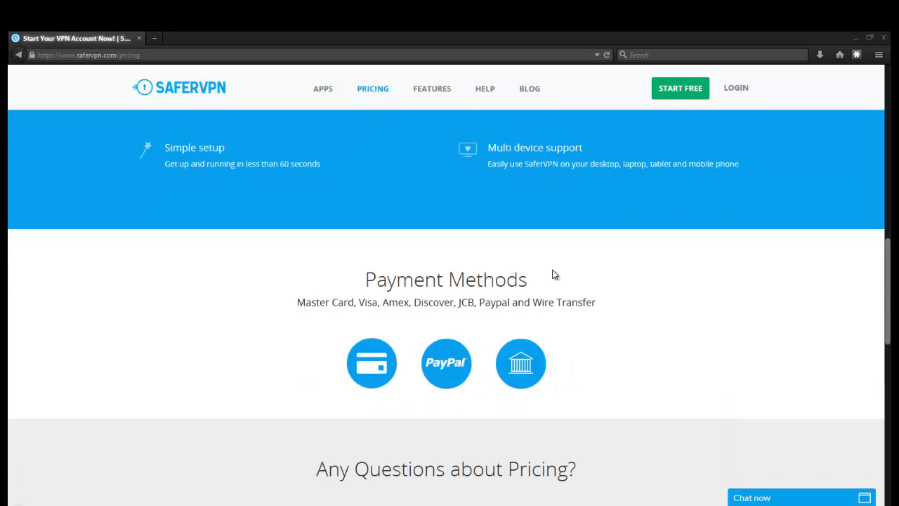
scroll(down, 3)
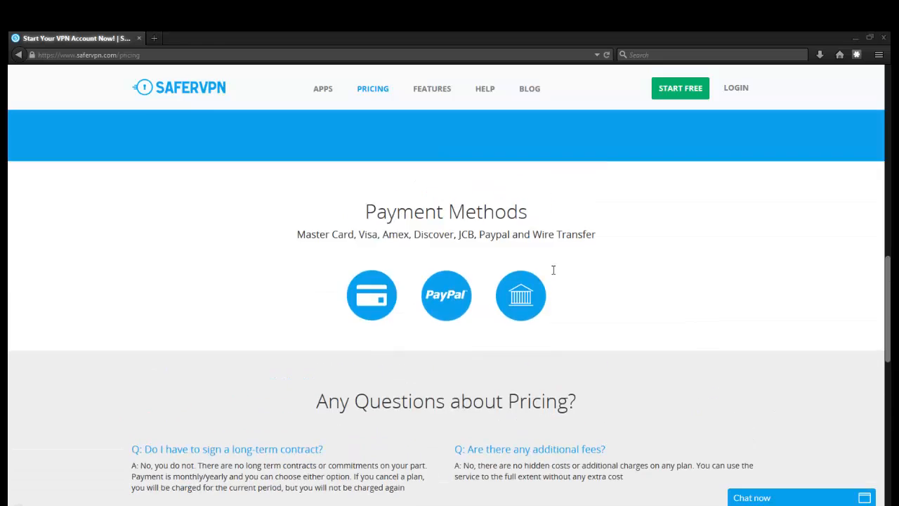
scroll(up, 3)
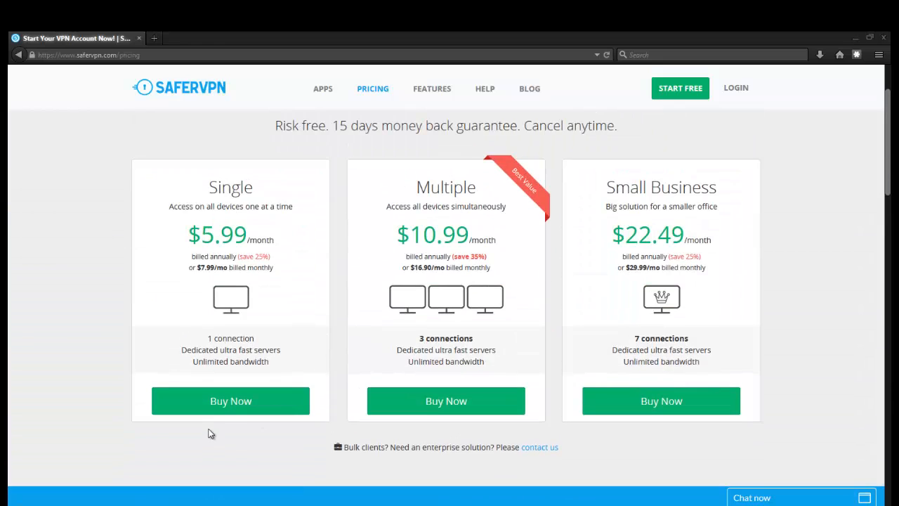
- Buy the Single plan billed monthly at $7.99, choosing from the payment options
click(230, 400)
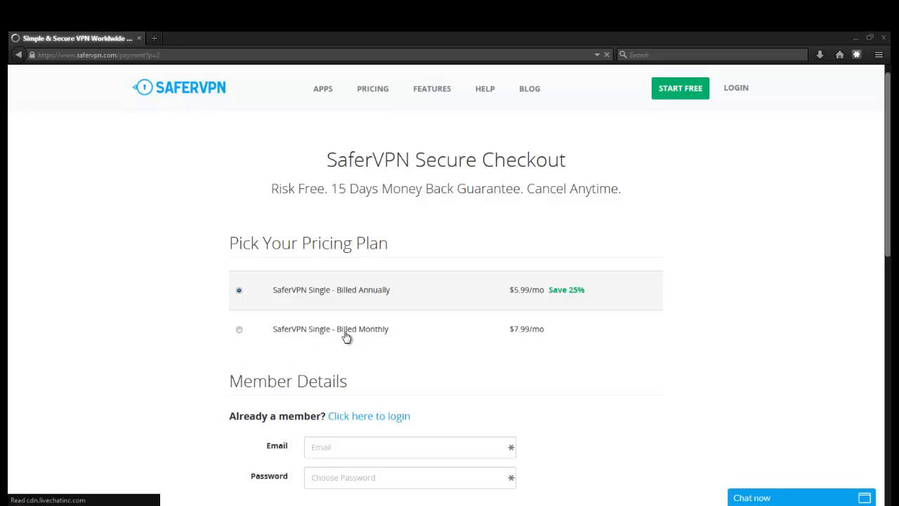
click(239, 329)
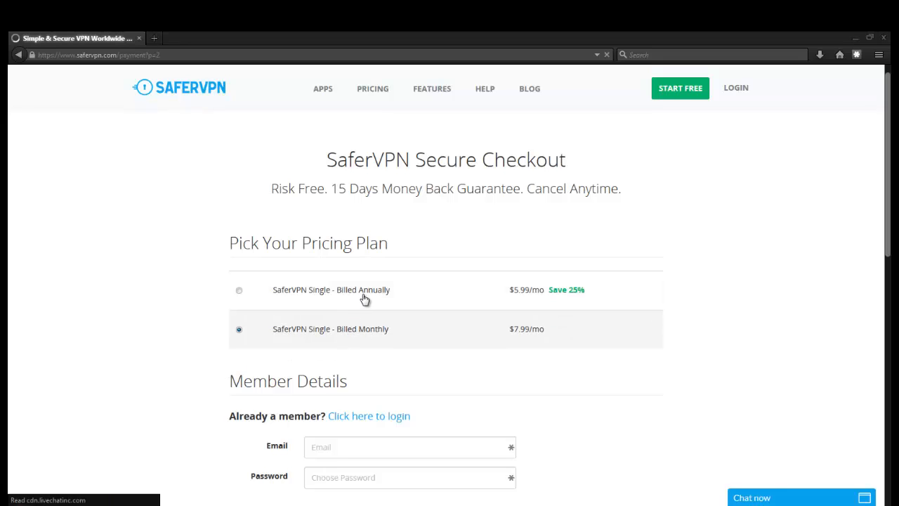
mouse_move(355, 318)
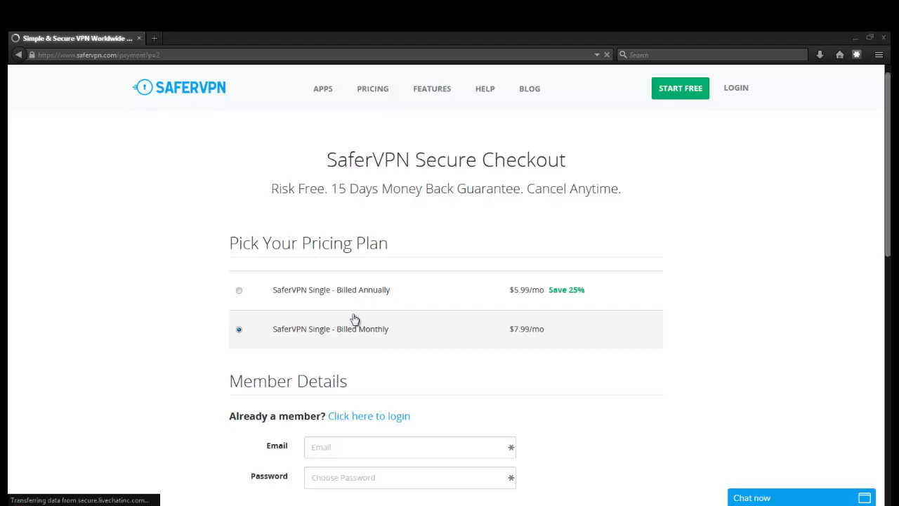
scroll(down, 3)
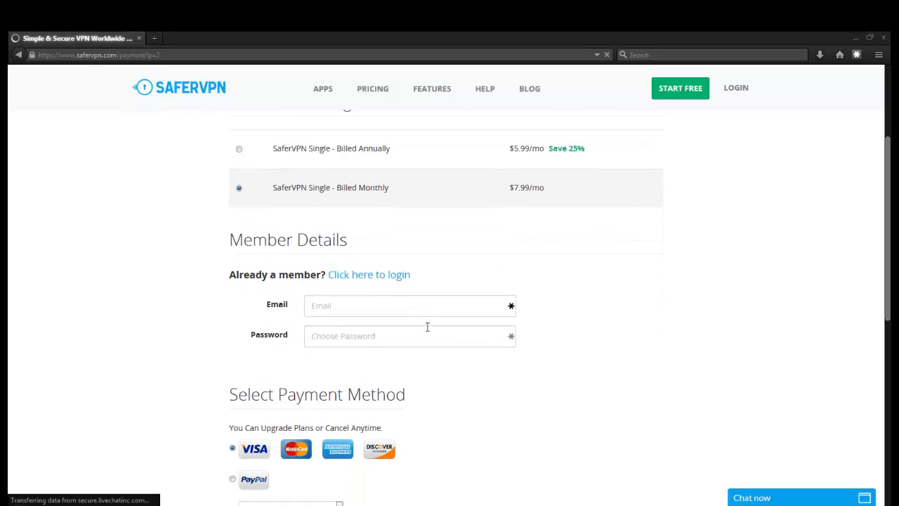
scroll(down, 3)
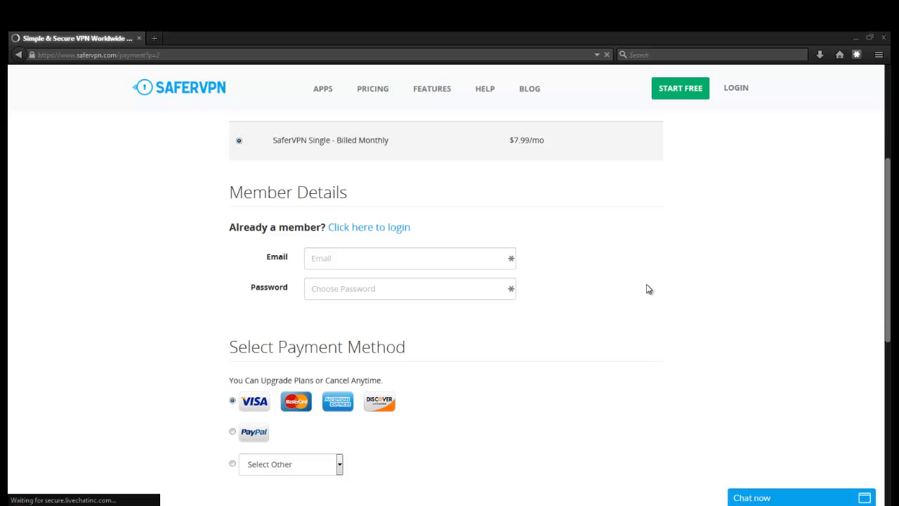
scroll(down, 3)
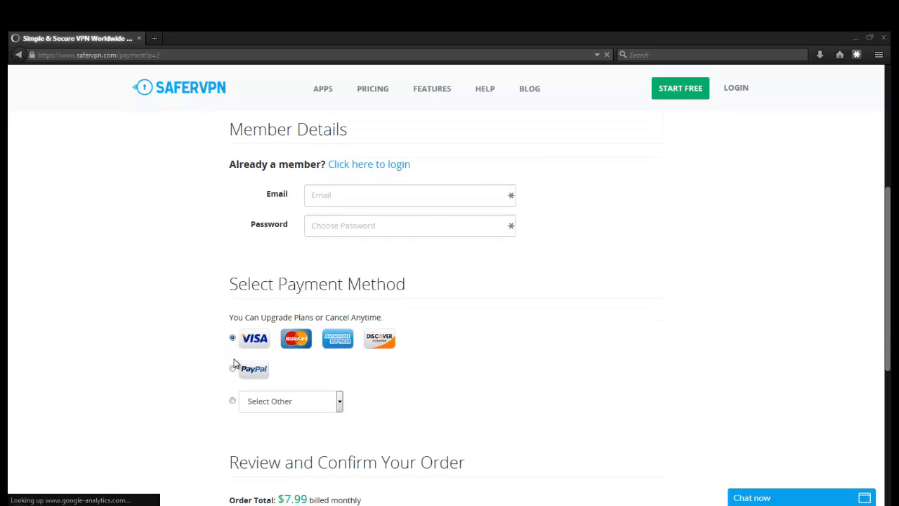
click(232, 369)
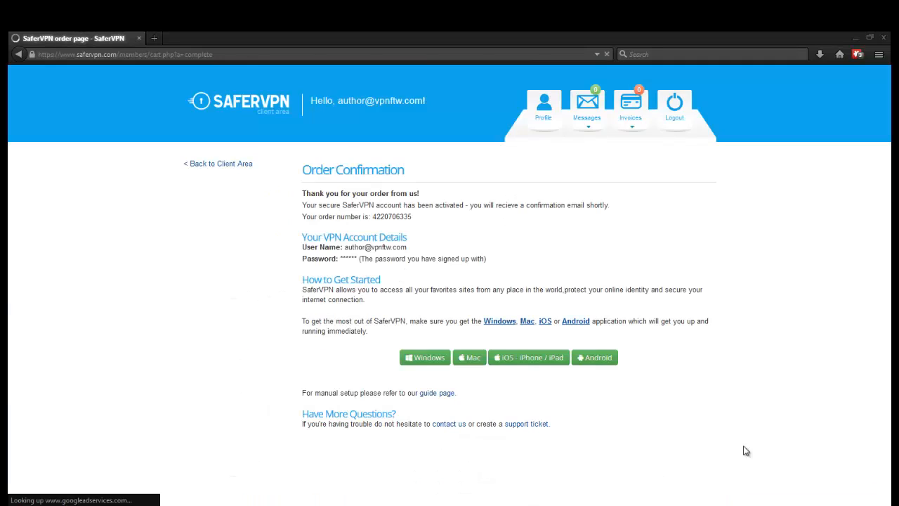
mouse_move(775, 446)
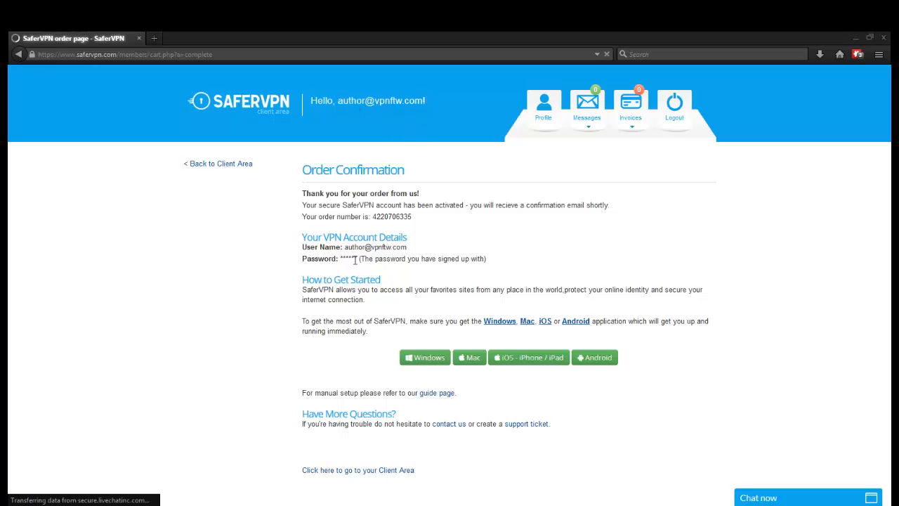
mouse_move(399, 282)
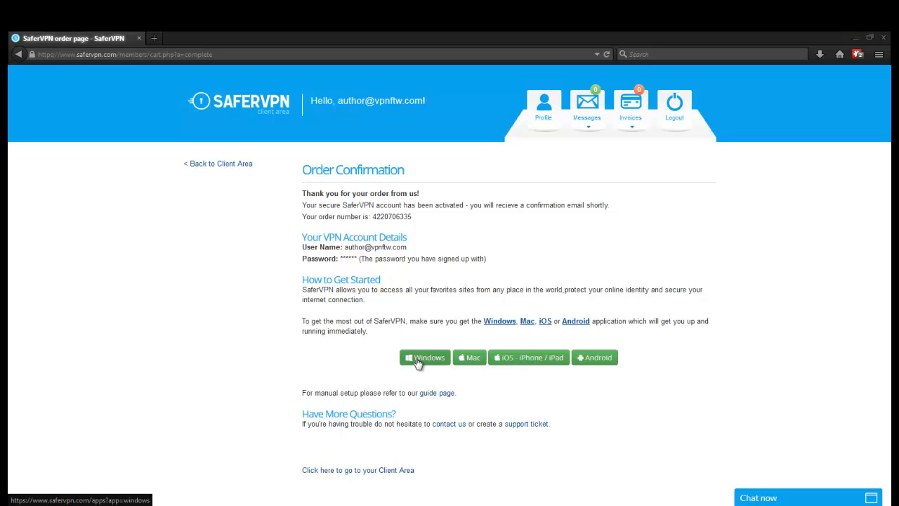
mouse_move(435, 353)
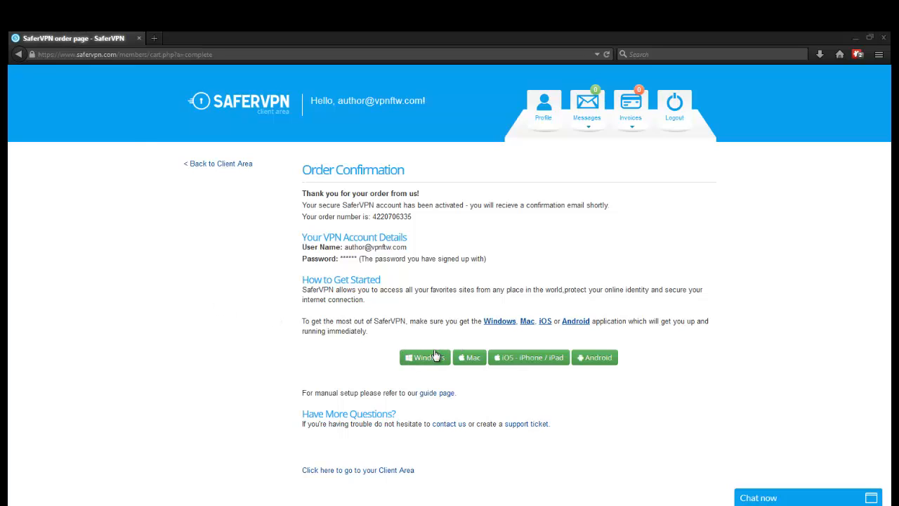
- Download the Windows installer SaferVPN.exe and save the file
click(425, 357)
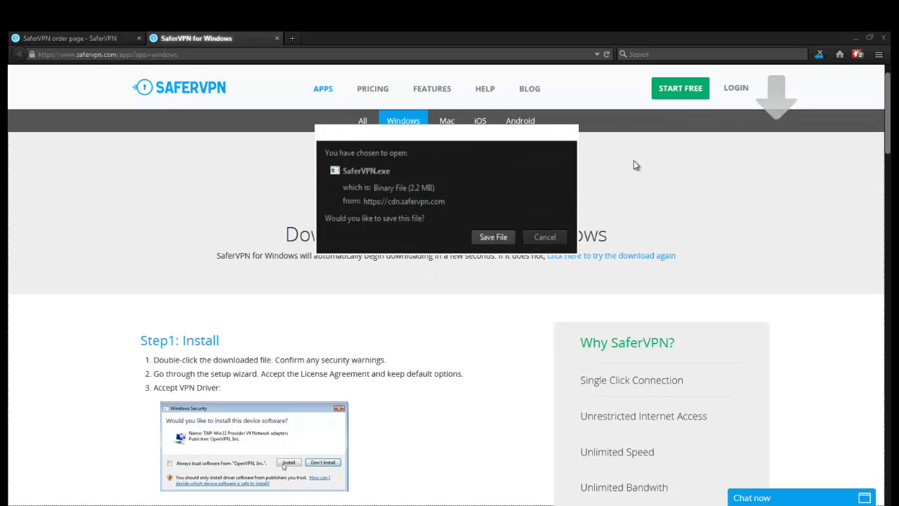
click(493, 237)
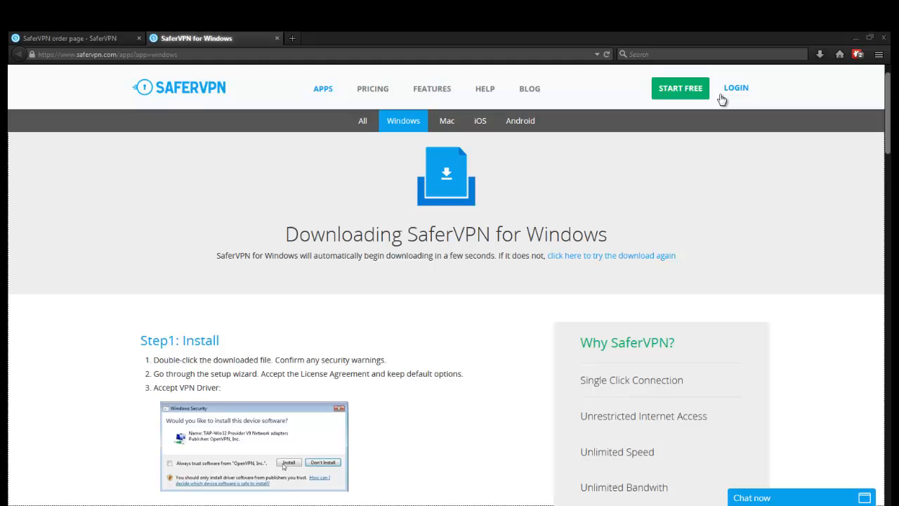
mouse_move(473, 293)
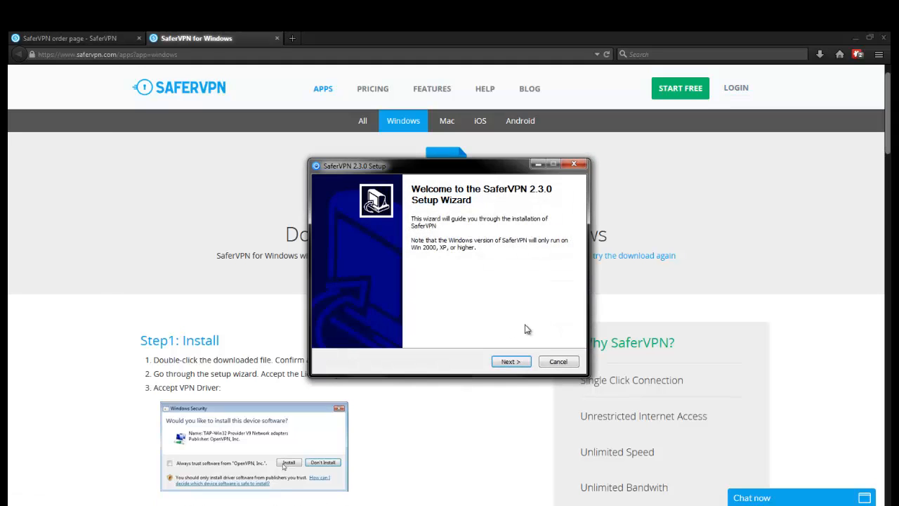
- Run SaferVPN 2.3.0 Setup without Start Menu shortcuts, allowing the TAP network driver
click(511, 361)
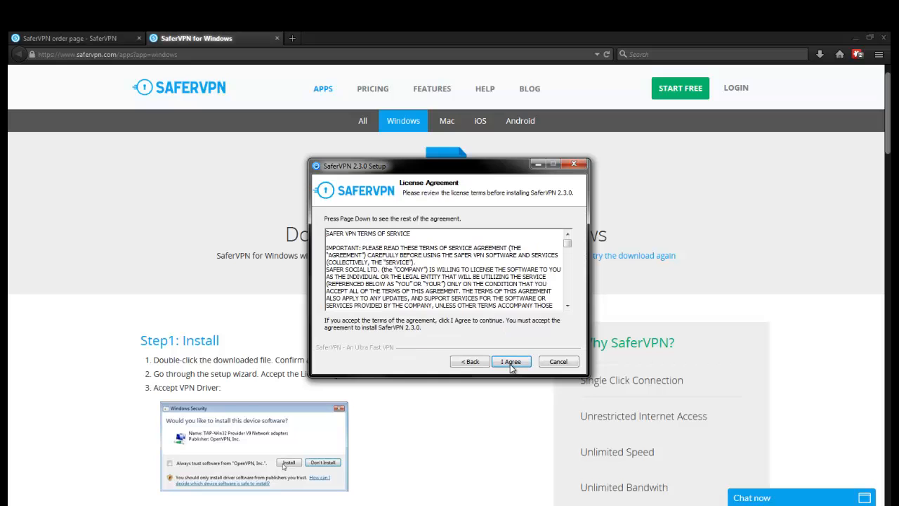
scroll(down, 3)
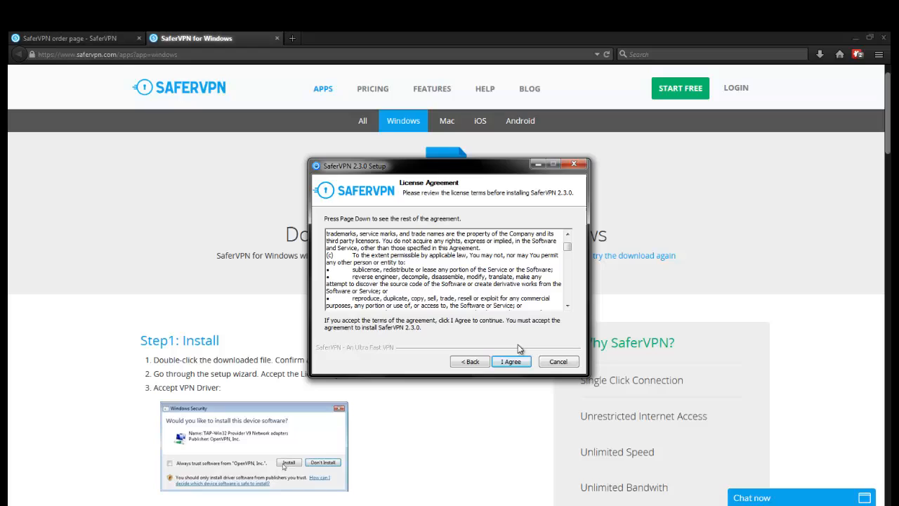
click(511, 361)
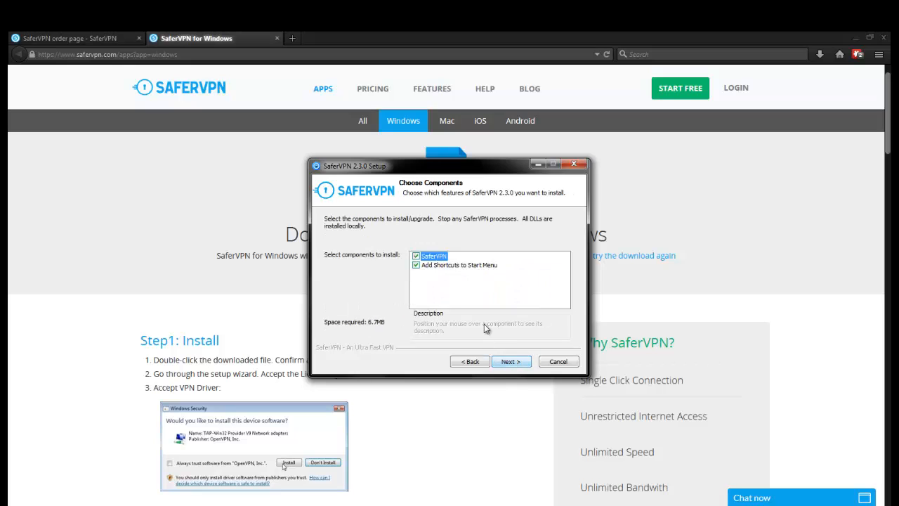
click(417, 264)
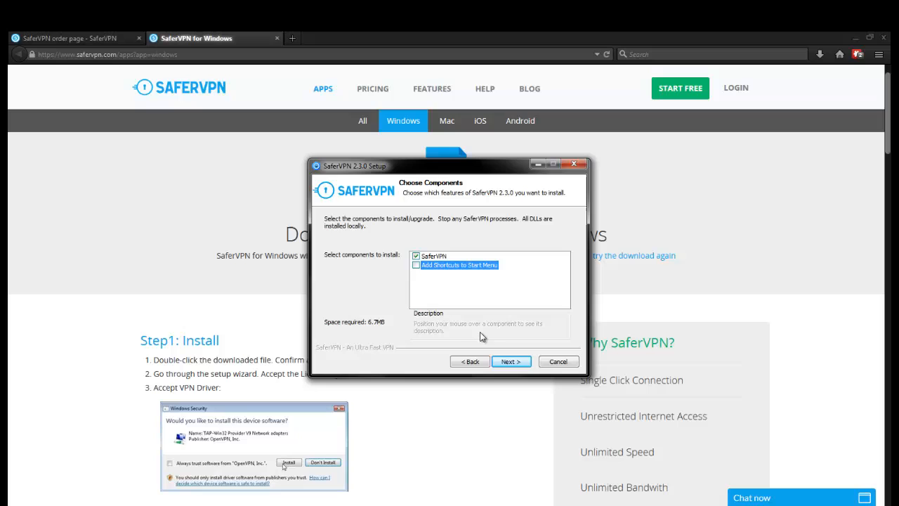
click(511, 361)
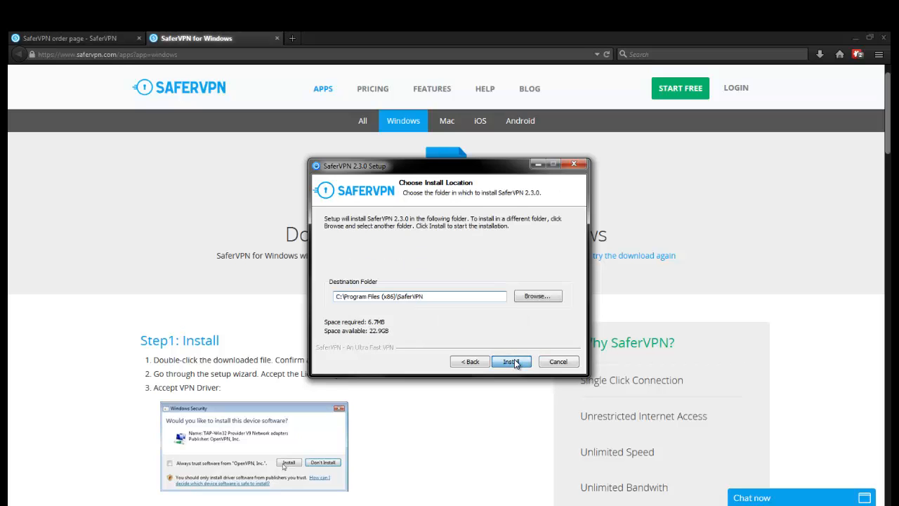
click(511, 361)
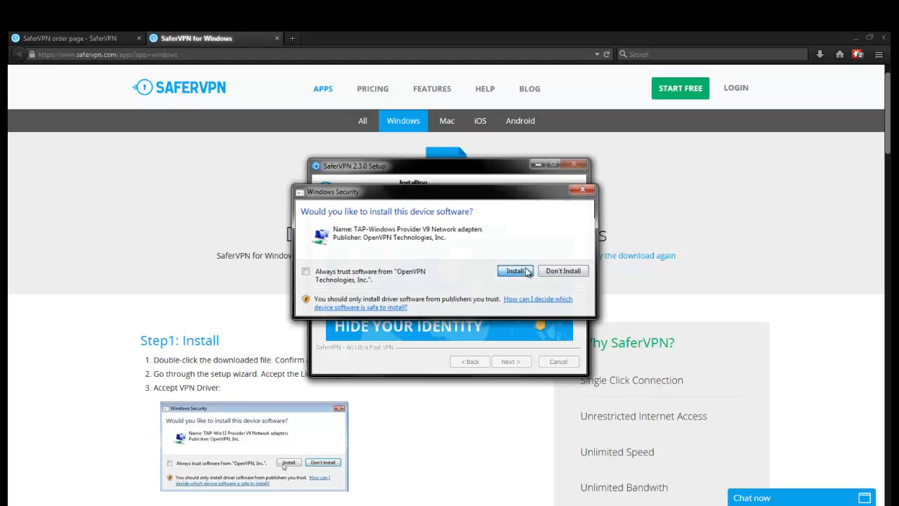
click(515, 271)
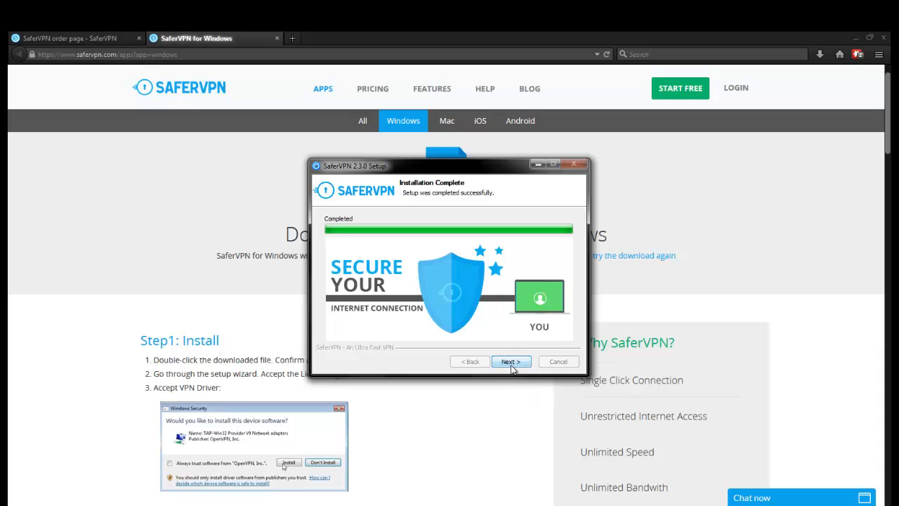
click(510, 361)
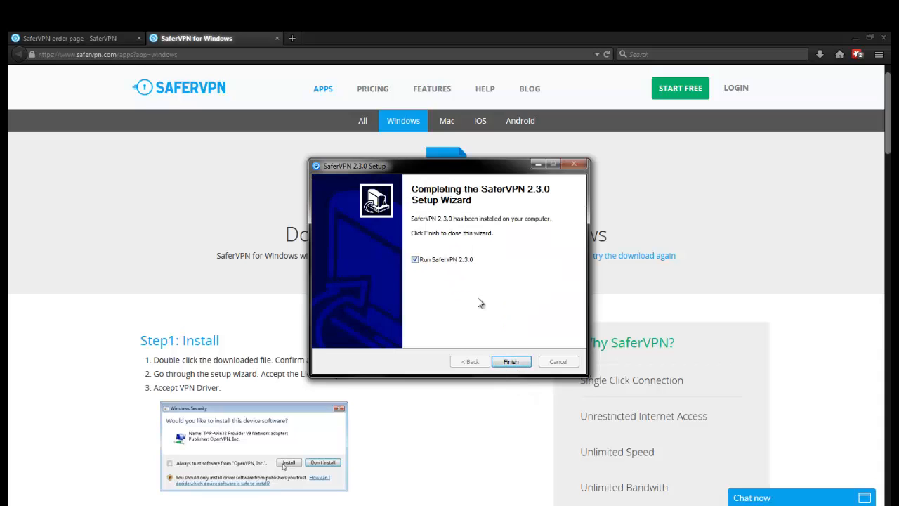
click(511, 362)
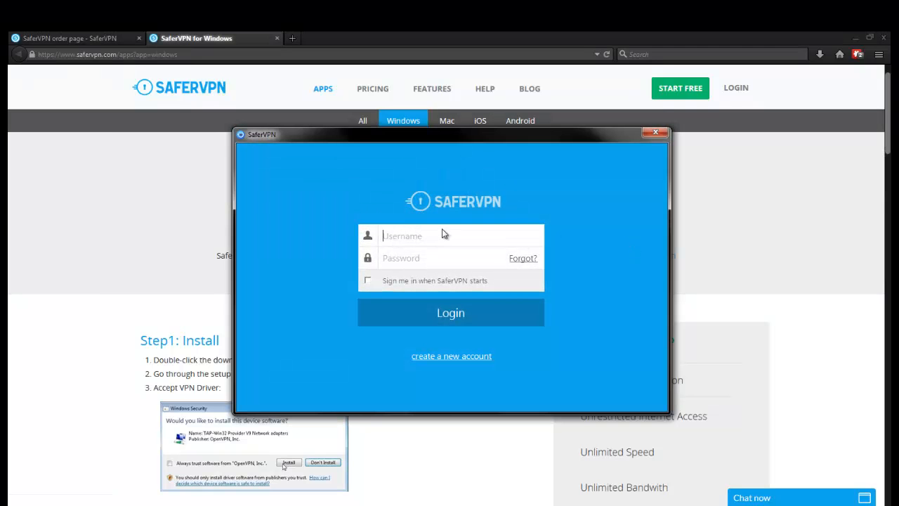
mouse_move(440, 221)
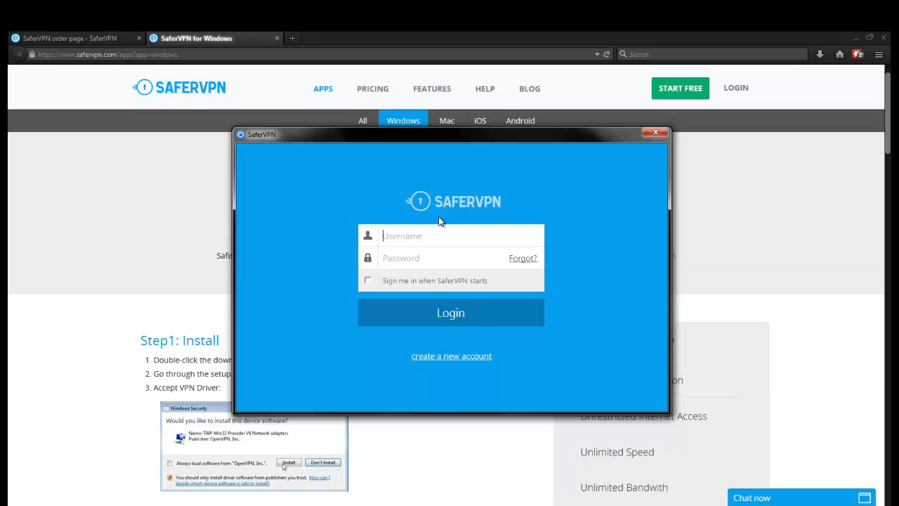
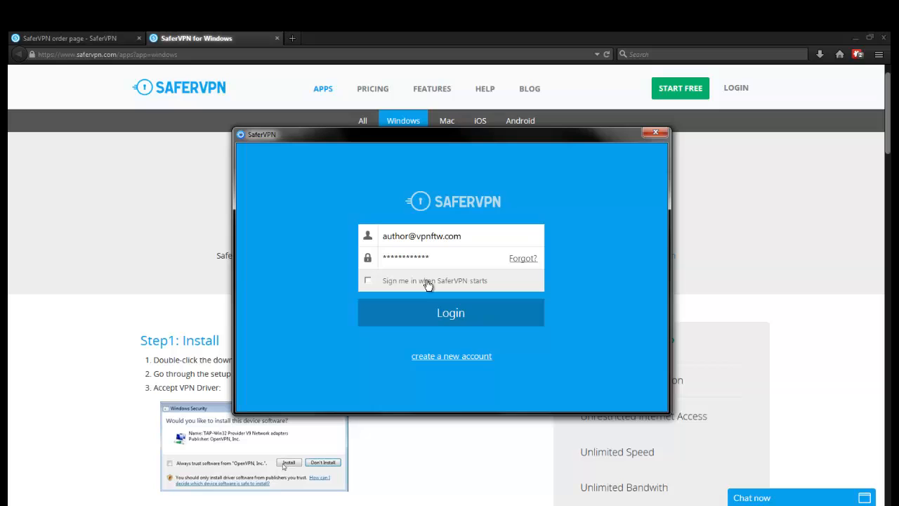
click(451, 313)
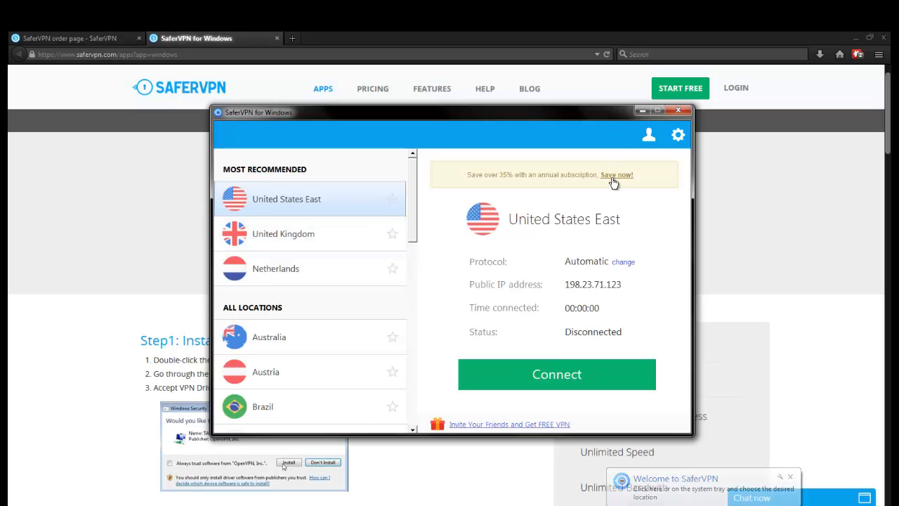
- In Settings, browse General and Support, then apply OpenVPN under VPN Protocols
click(677, 134)
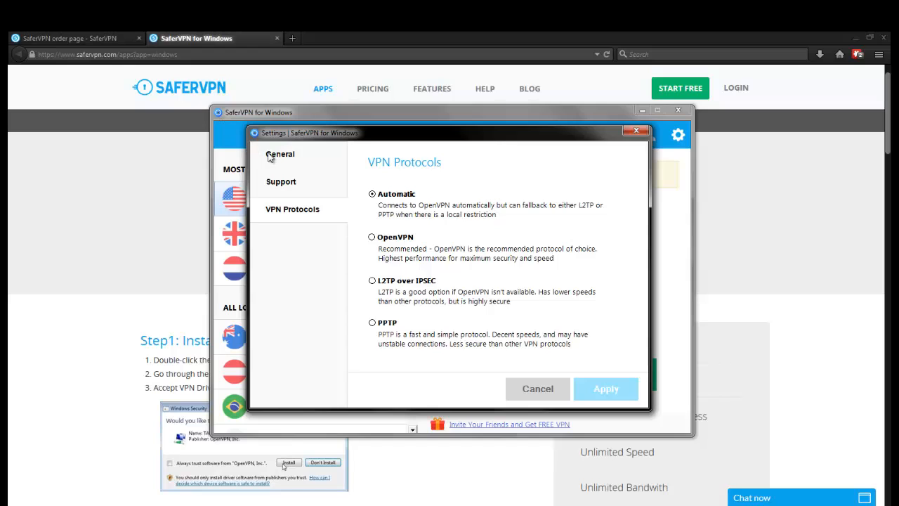
click(280, 154)
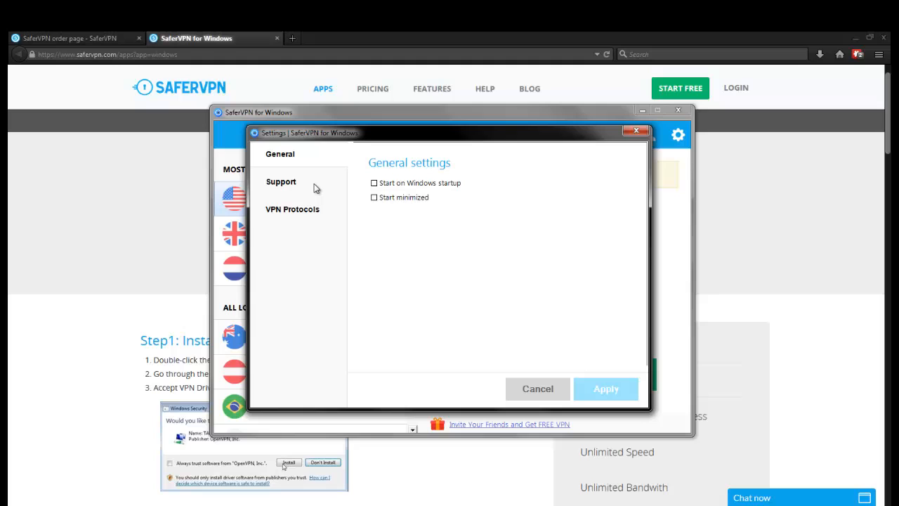
click(281, 181)
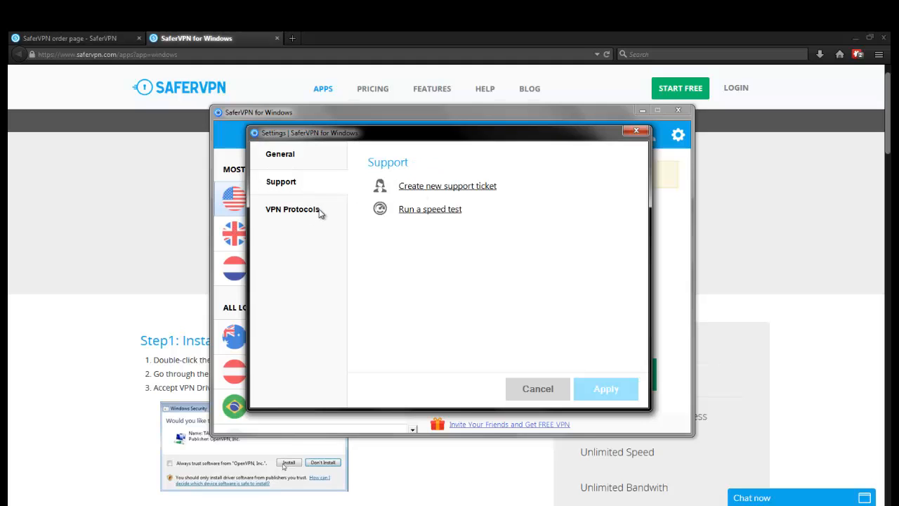
click(292, 209)
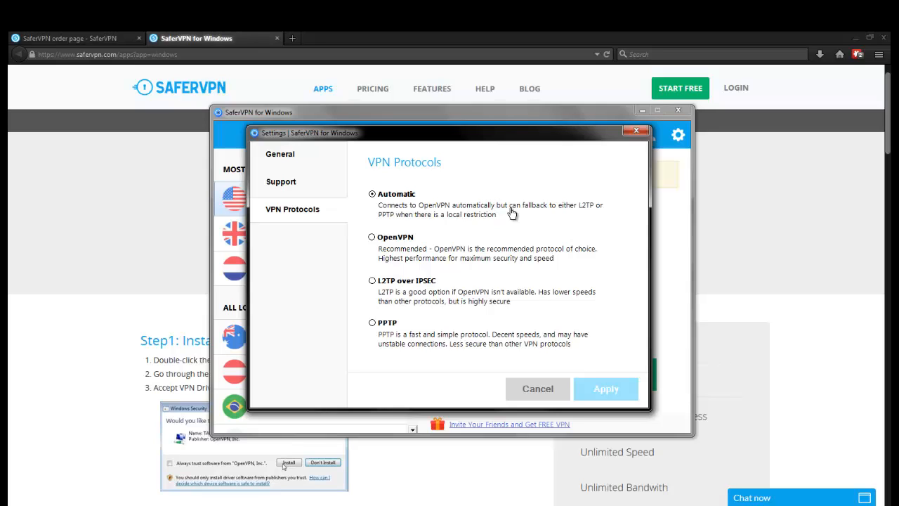
mouse_move(425, 258)
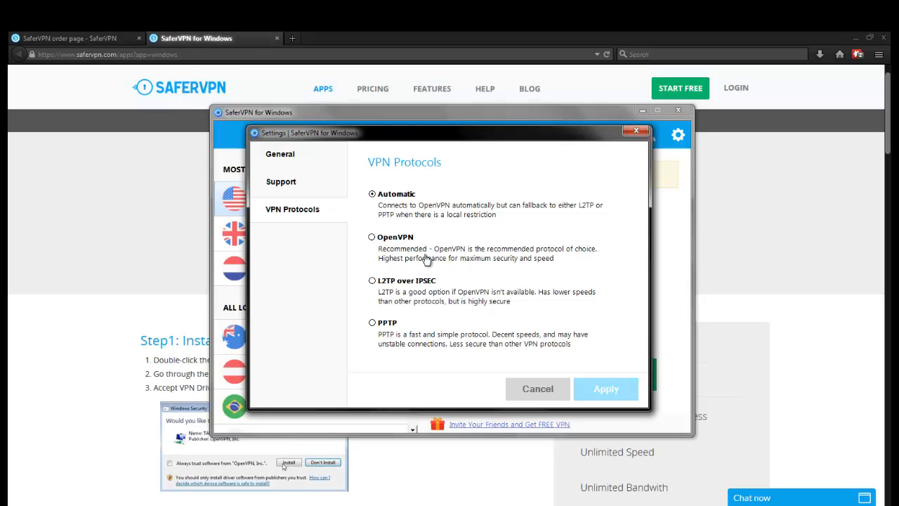
click(373, 236)
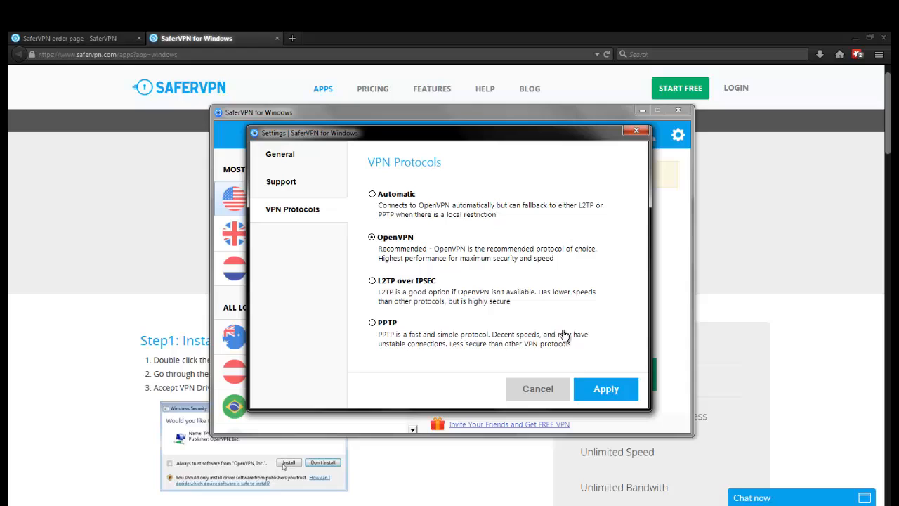
mouse_move(492, 223)
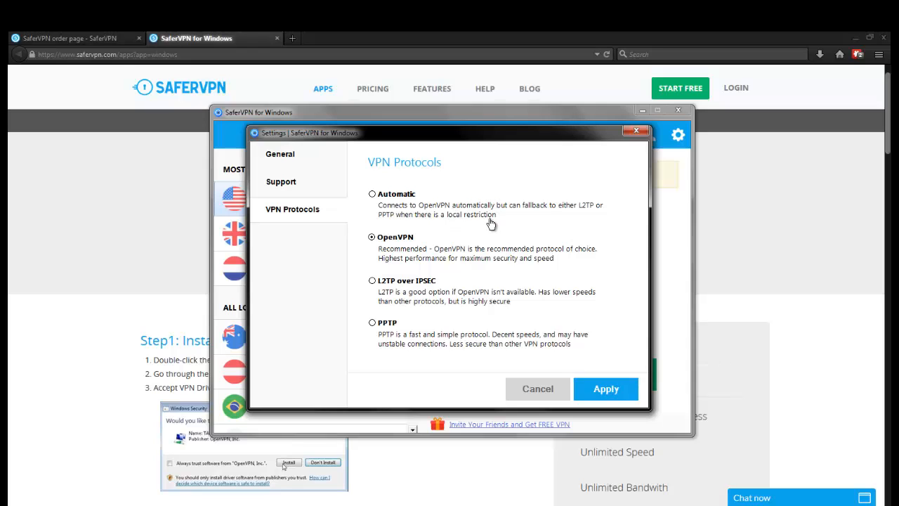
mouse_move(511, 307)
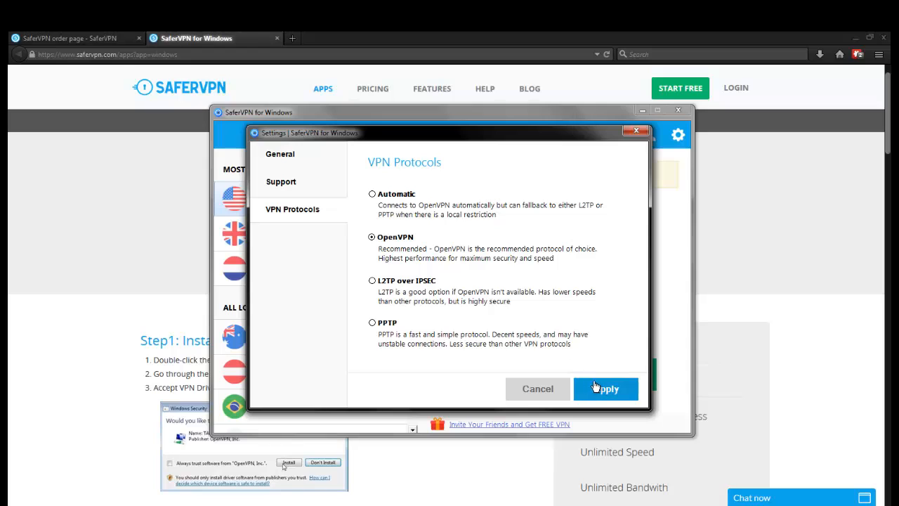
mouse_move(512, 222)
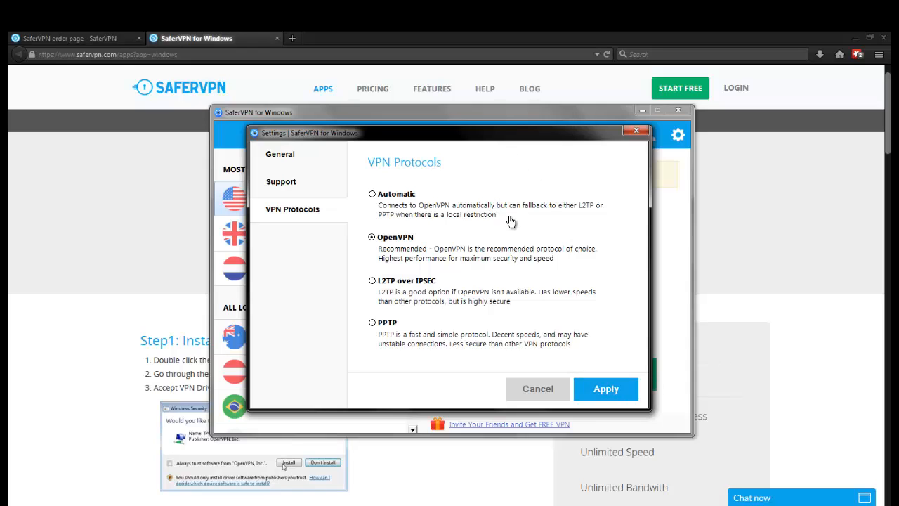
mouse_move(581, 321)
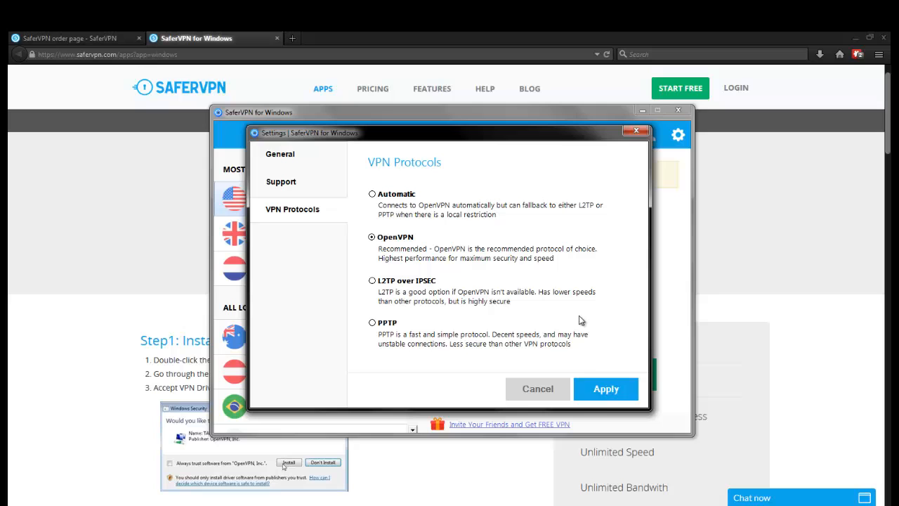
mouse_move(606, 393)
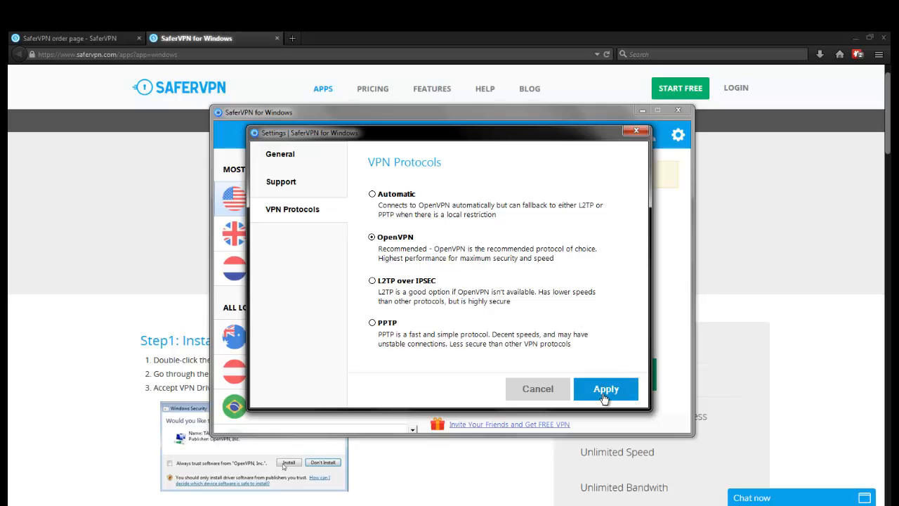
click(605, 388)
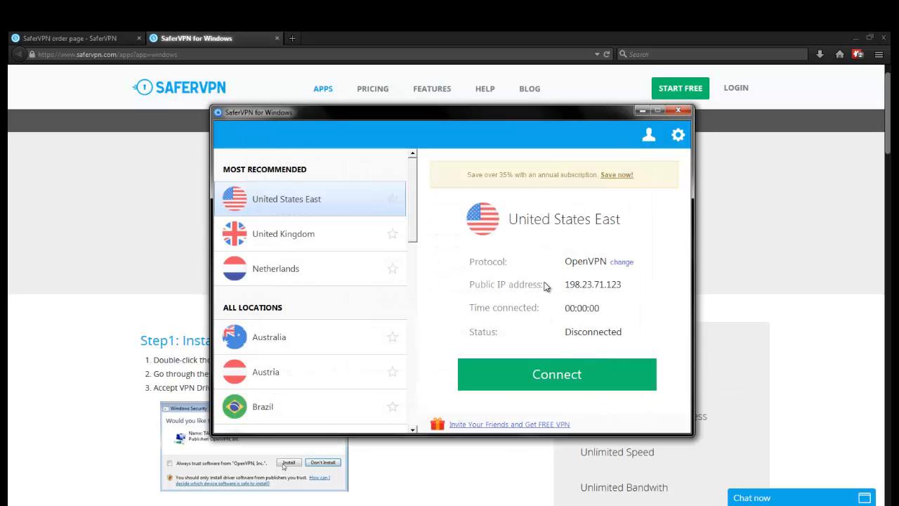
mouse_move(571, 298)
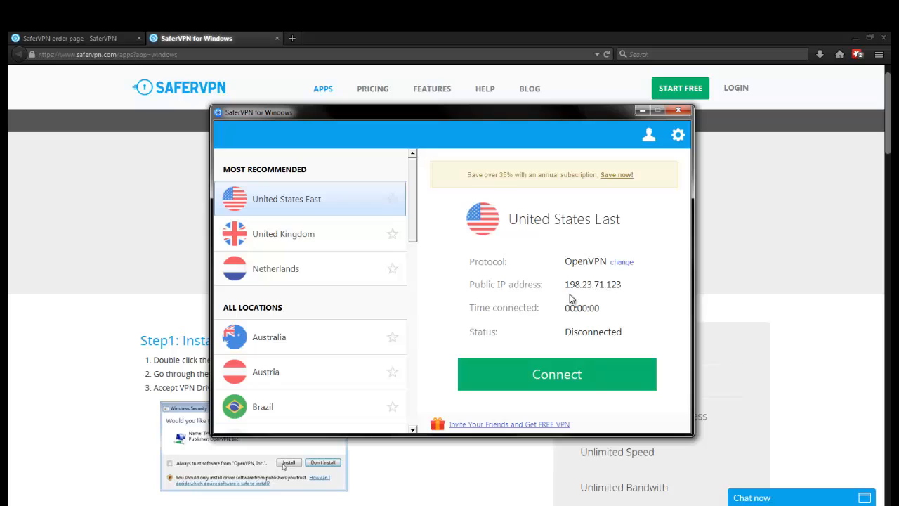
mouse_move(580, 291)
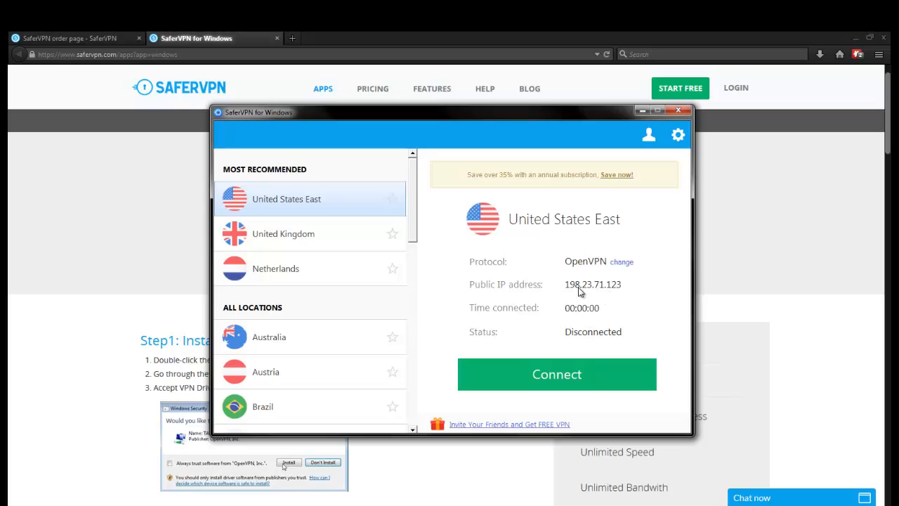
- Preview United Kingdom and Netherlands, then select United States West and connect
click(283, 233)
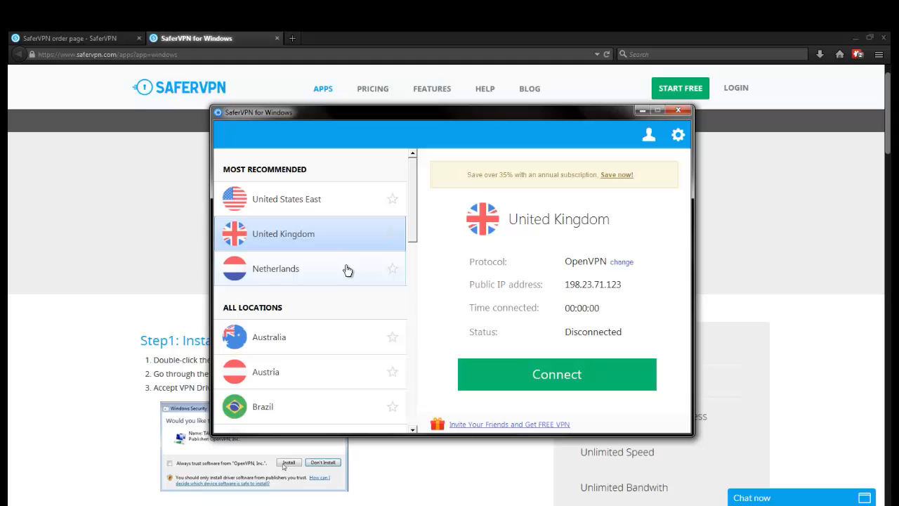
click(275, 268)
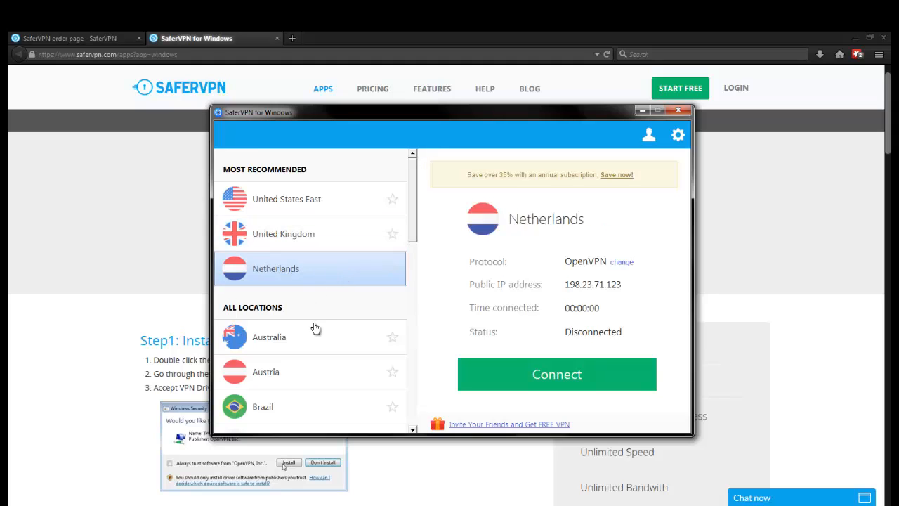
scroll(down, 3)
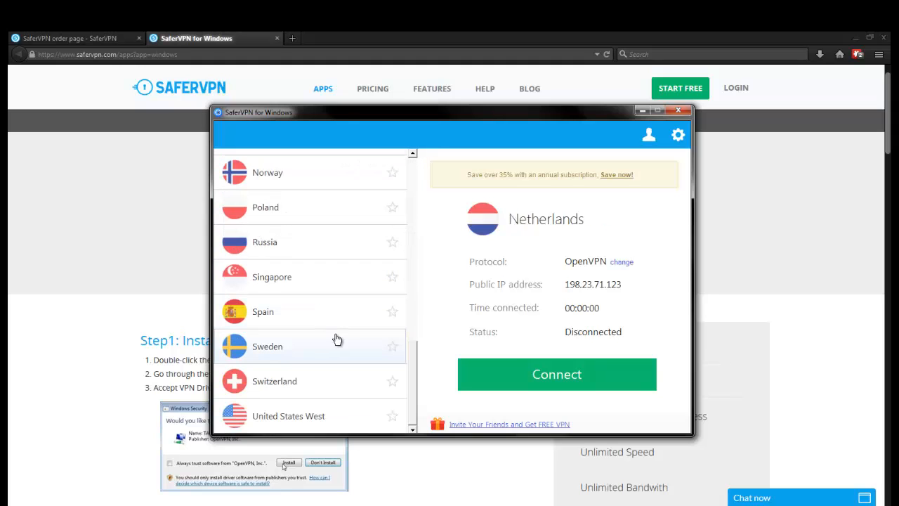
click(289, 415)
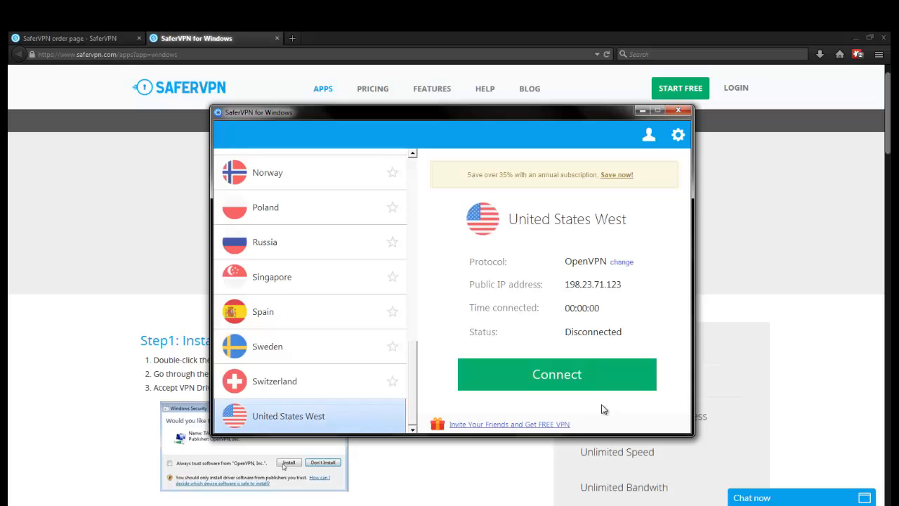
click(556, 373)
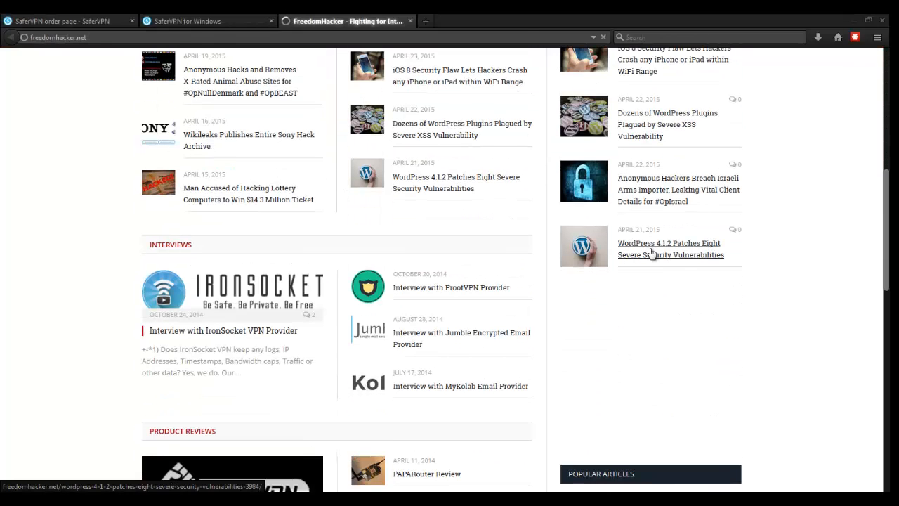
- Open FreedomHacker's VPN connection security article and dismiss the newsletter sign-up
scroll(down, 3)
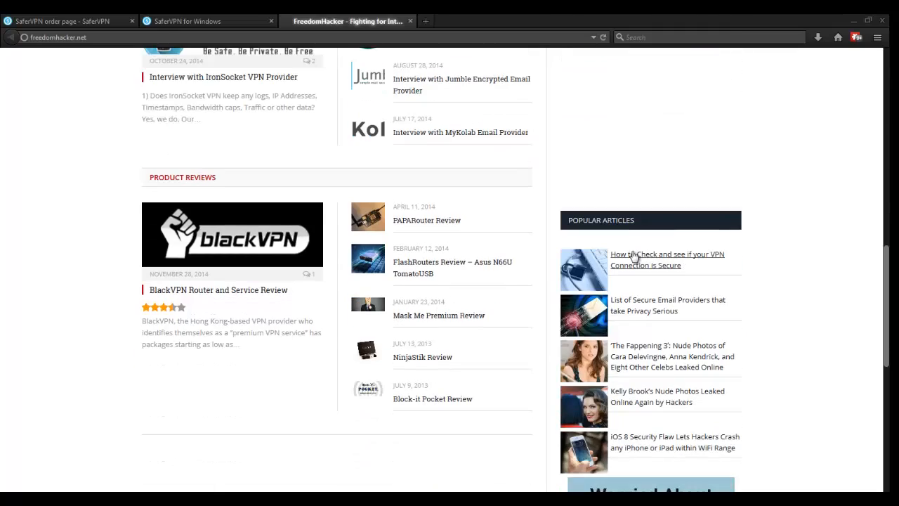
click(667, 260)
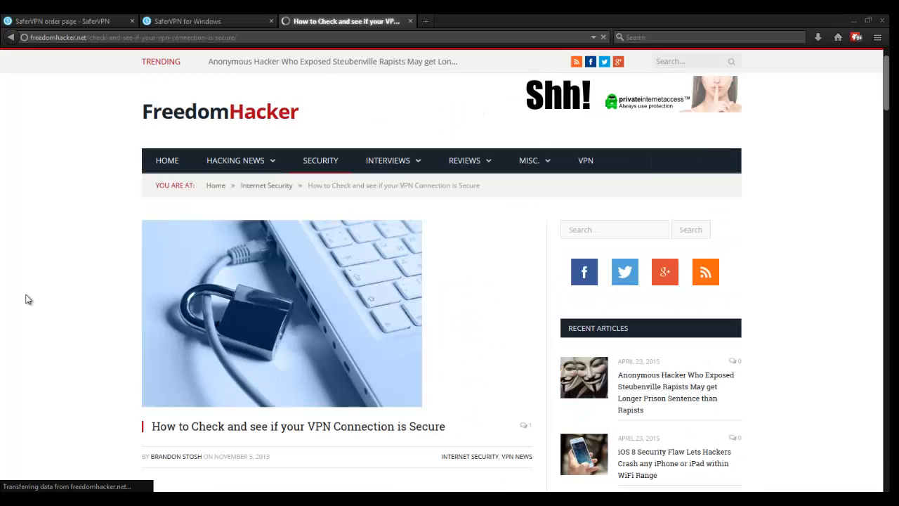
scroll(down, 3)
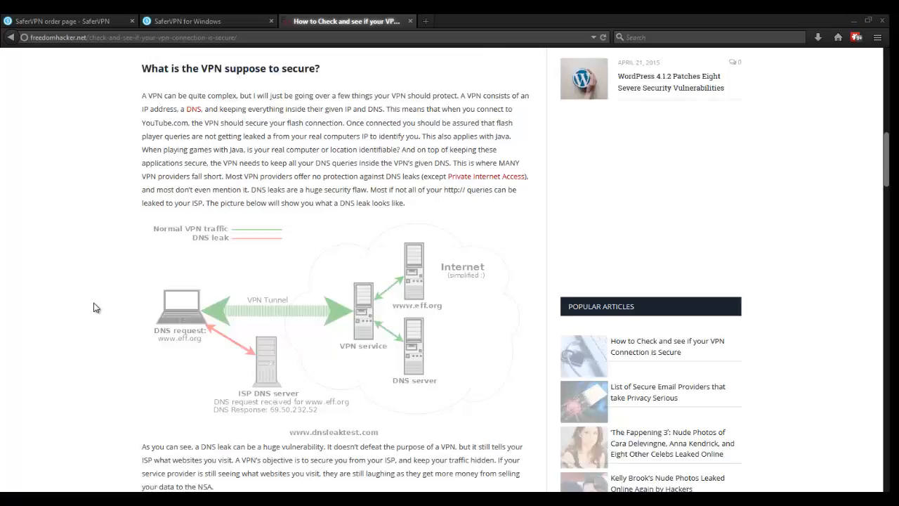
scroll(down, 3)
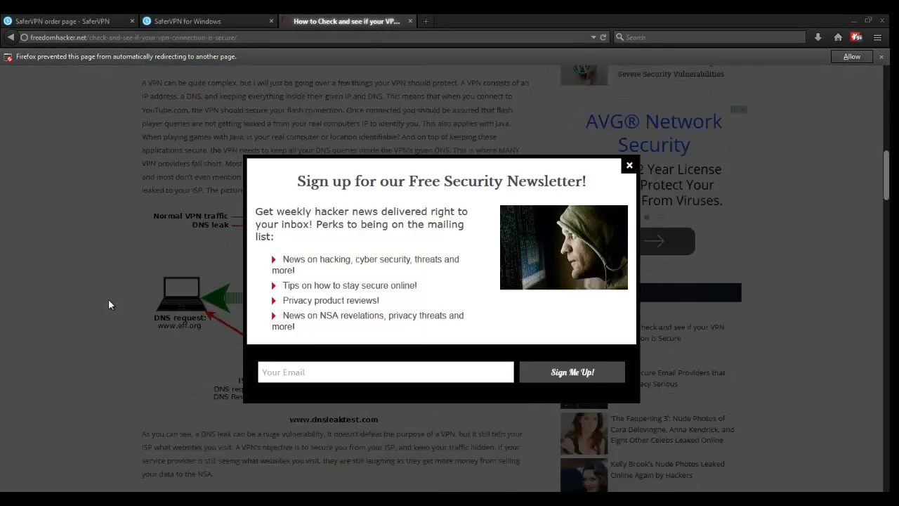
click(629, 165)
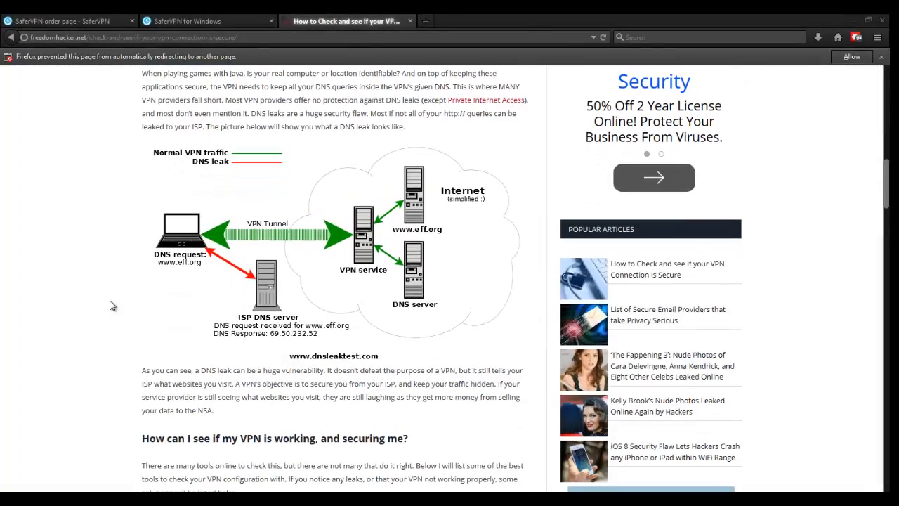
- Open the IP address, extended IP and DNS leak test sites in new tabs, viewing MyIP
scroll(down, 3)
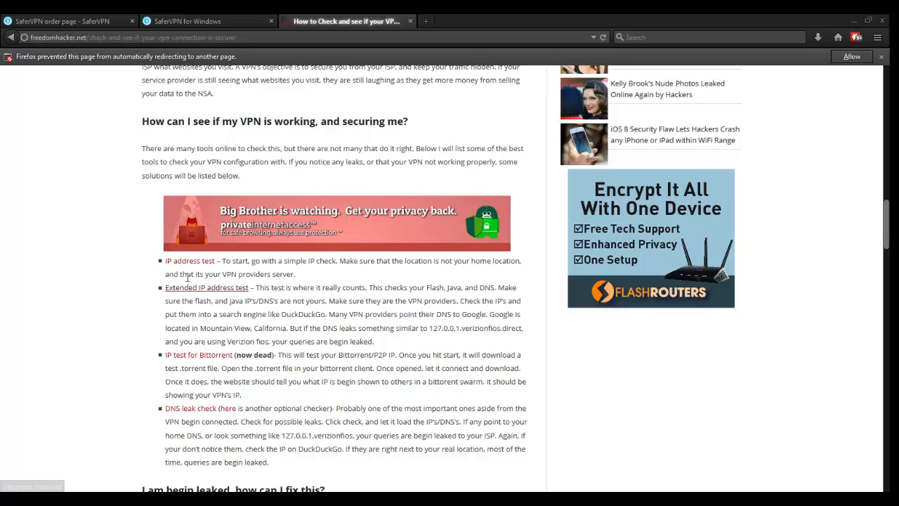
click(207, 288)
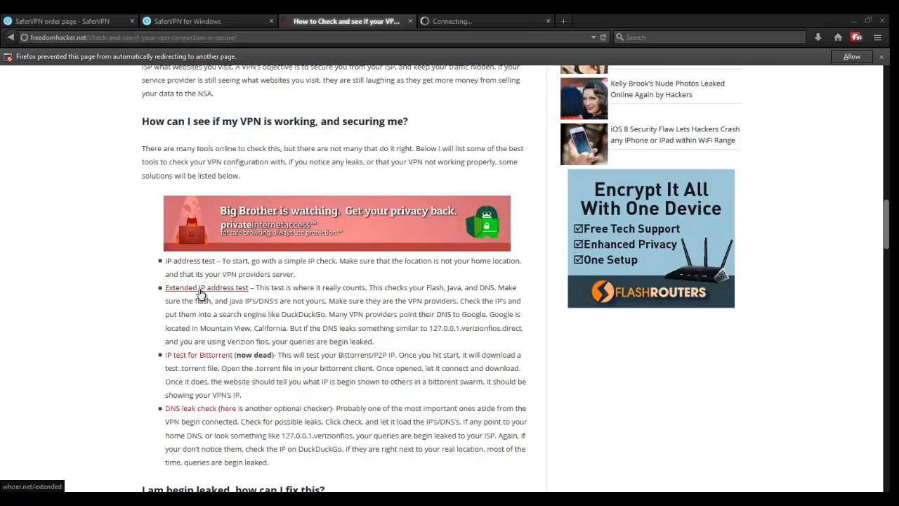
click(206, 287)
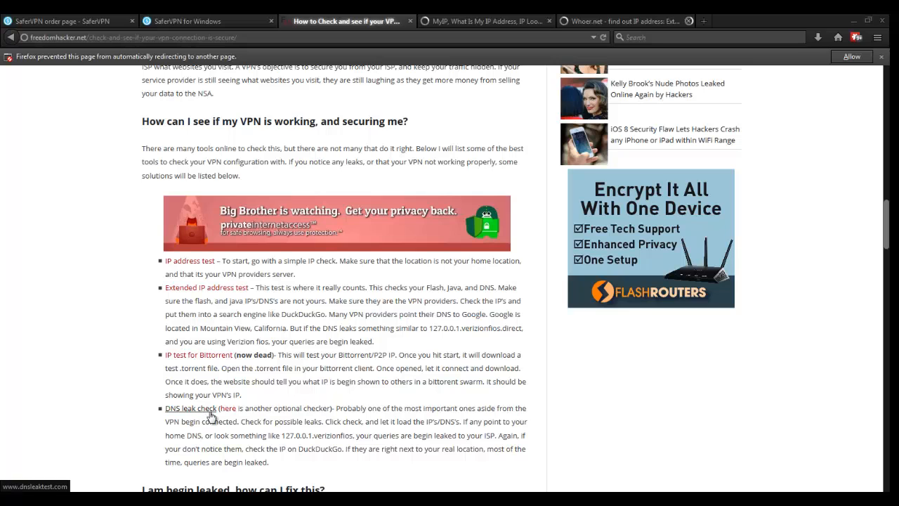
click(229, 408)
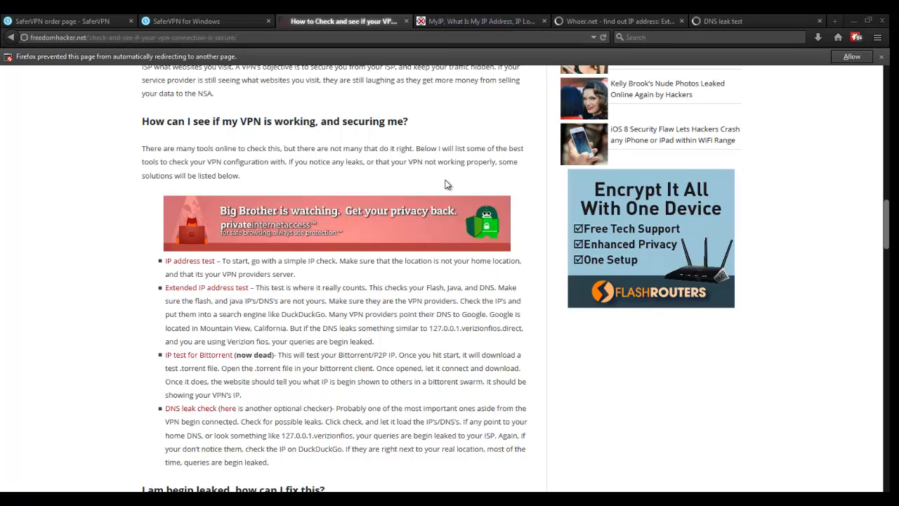
scroll(up, 3)
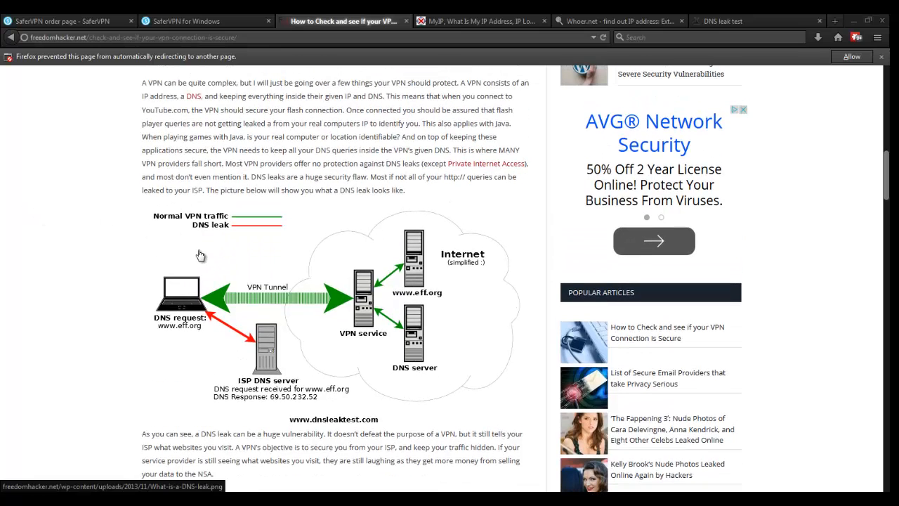
click(481, 21)
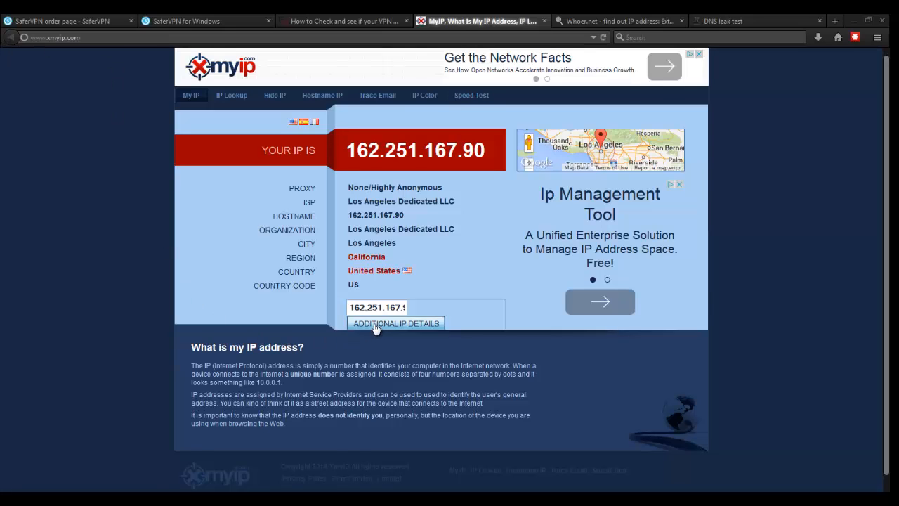
- View xmyip.com's Los Angeles lookup details for 162.251.167.90, then close its tab
click(396, 323)
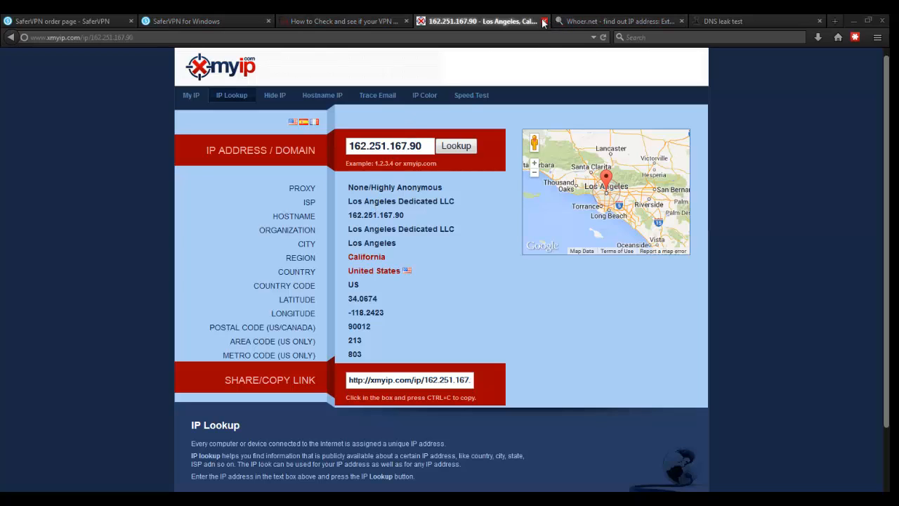
click(545, 22)
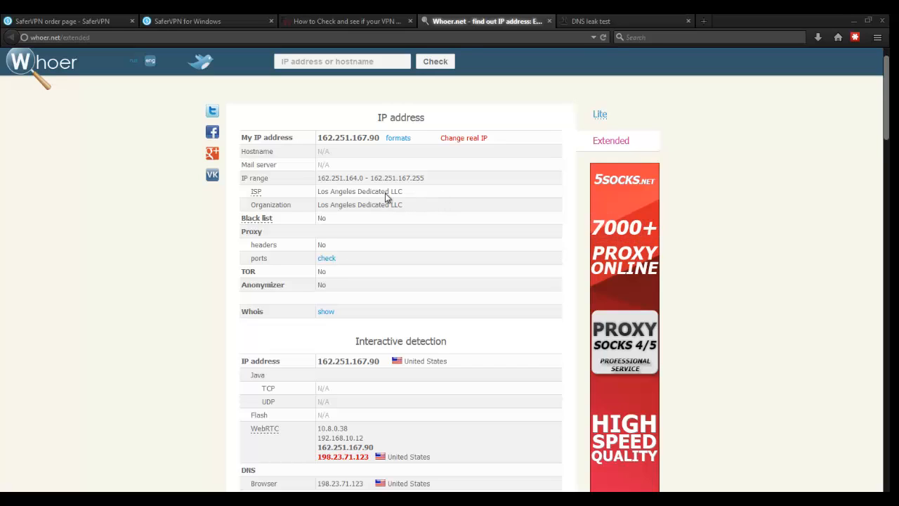
- Read Whoer.net's extended report to the end, confirming US-only WebRTC and DNS addresses
scroll(down, 3)
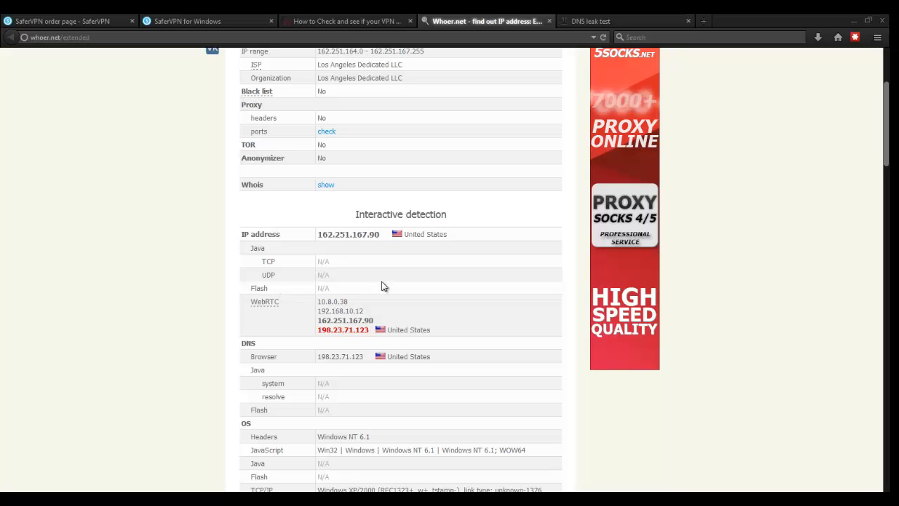
scroll(down, 3)
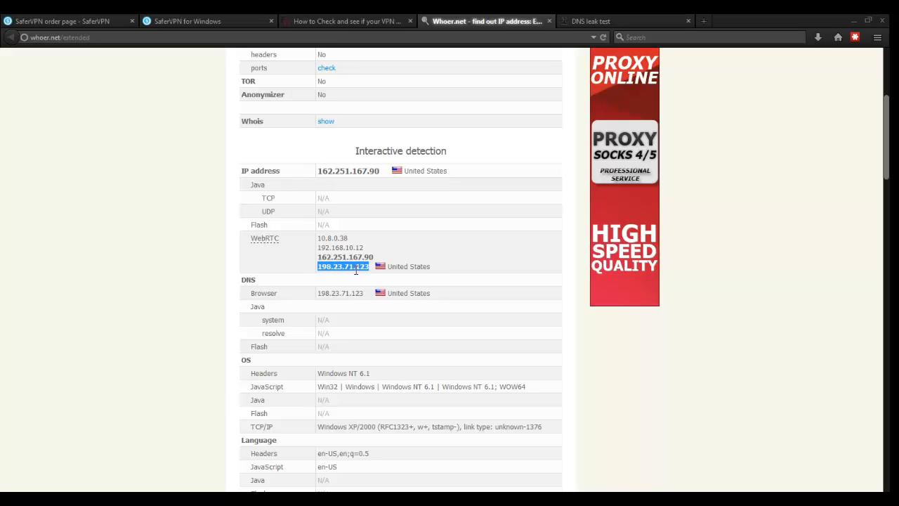
scroll(down, 3)
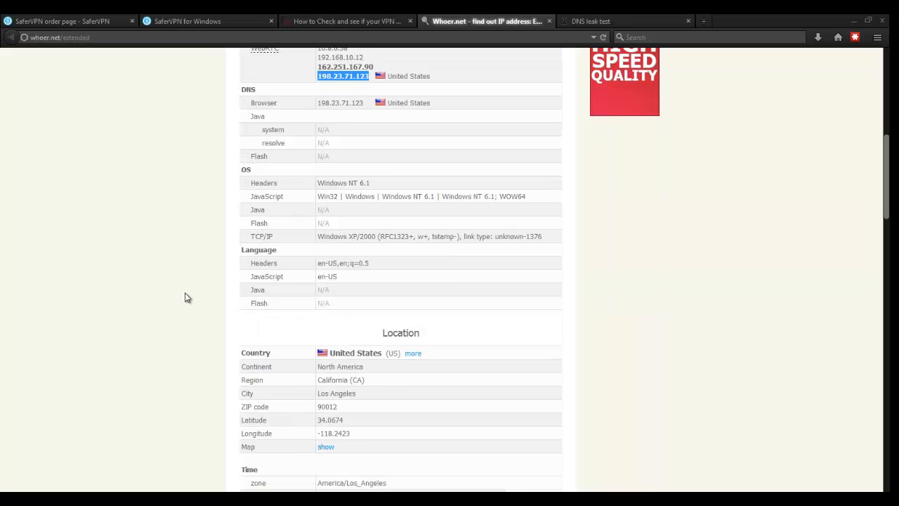
scroll(down, 3)
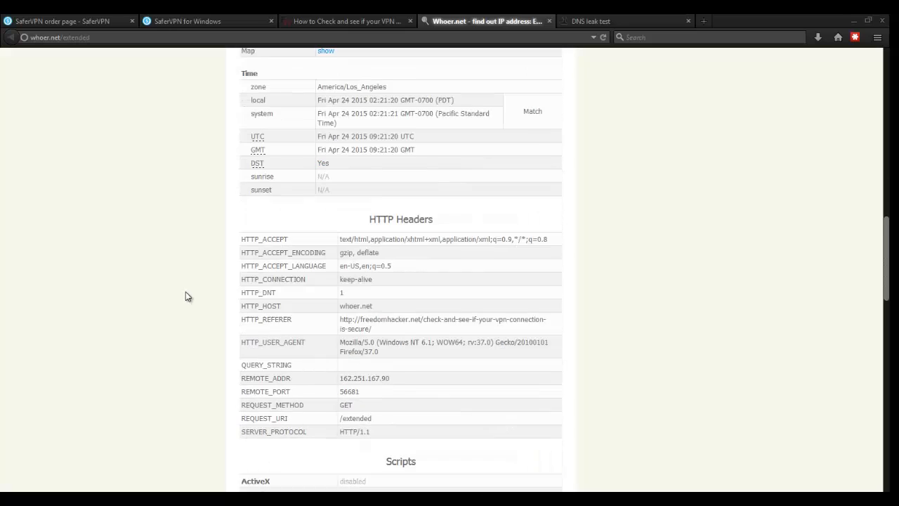
scroll(down, 3)
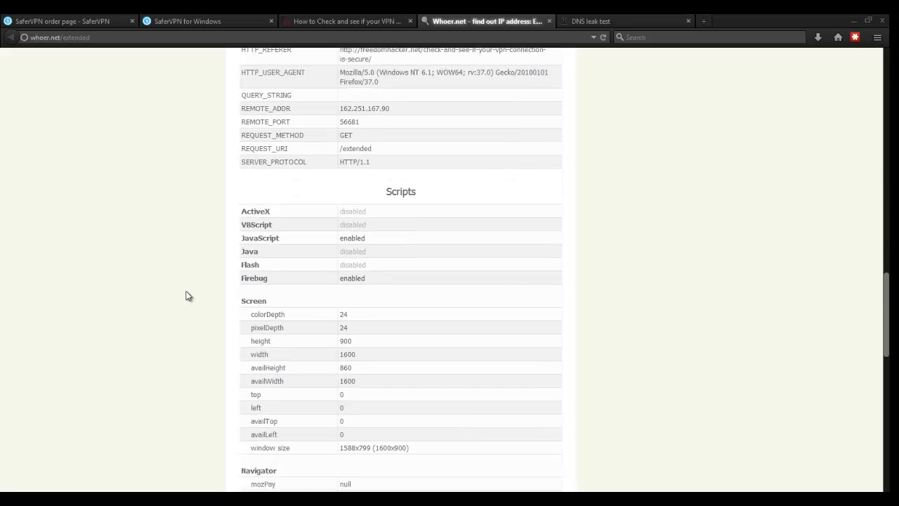
scroll(down, 3)
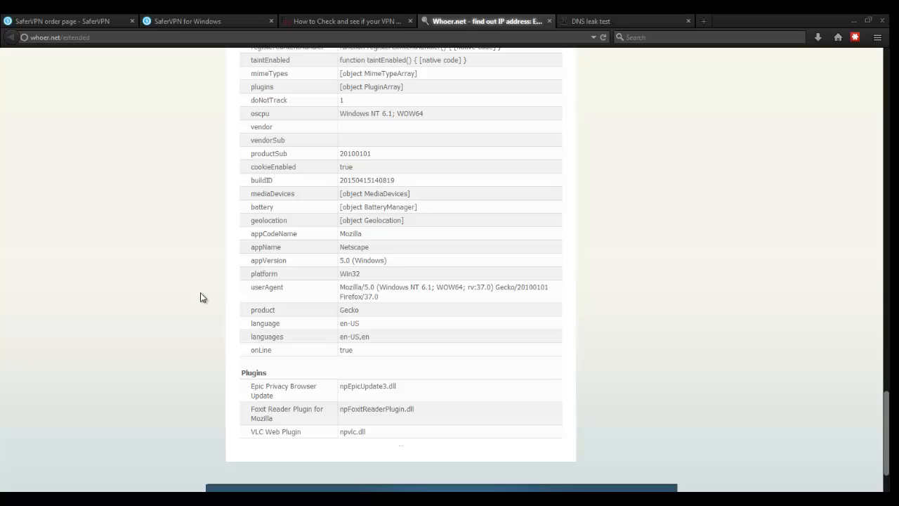
scroll(down, 3)
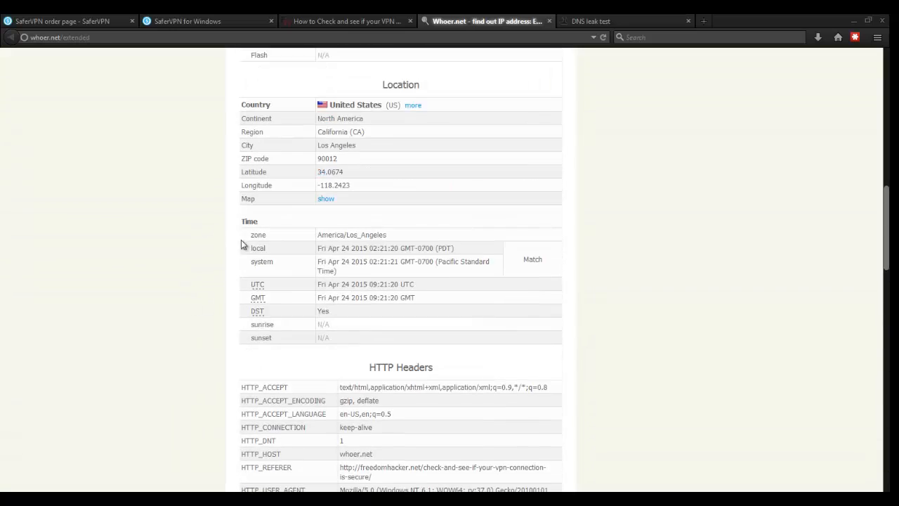
scroll(up, 3)
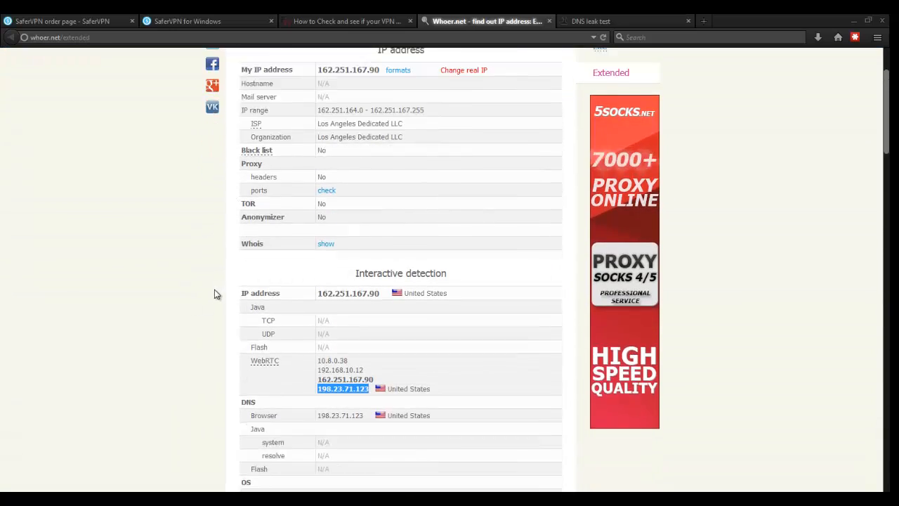
click(624, 21)
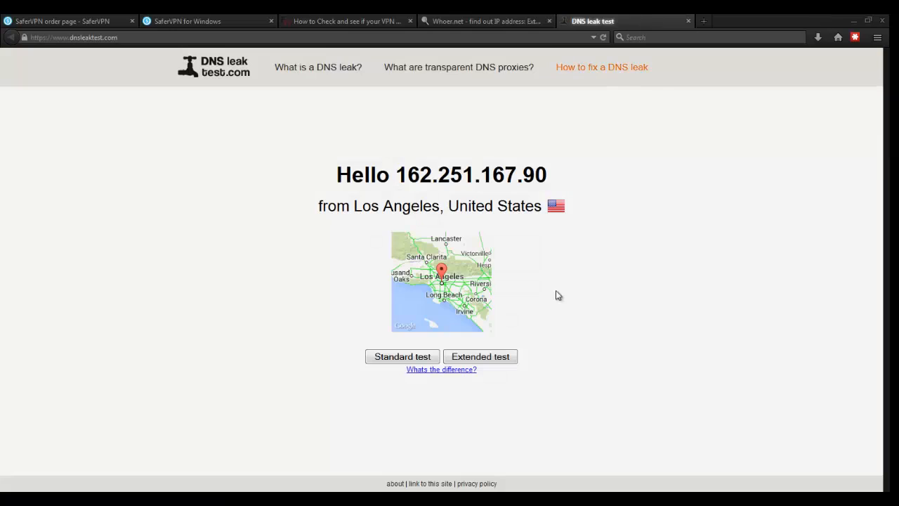
- Run the extended DNS leak test, confirming only United States Google DNS servers, then return to Whoer.net
click(402, 356)
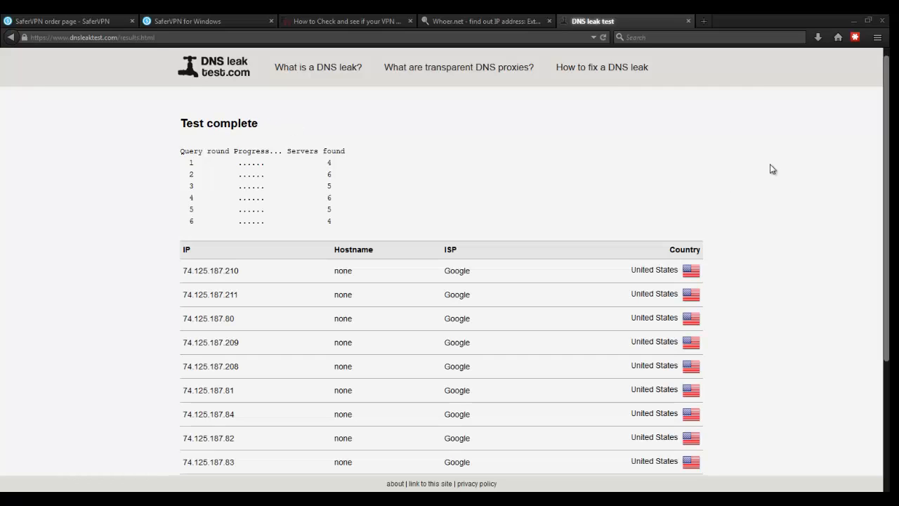
mouse_move(773, 153)
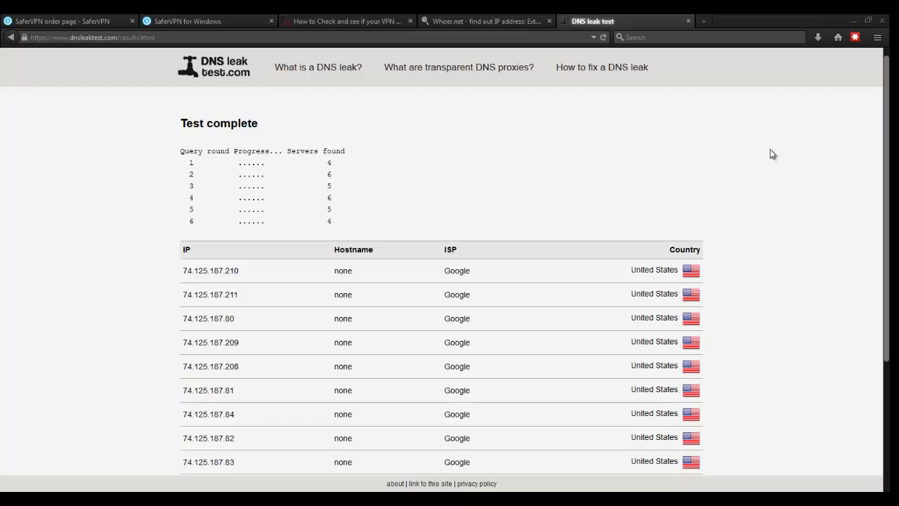
mouse_move(490, 321)
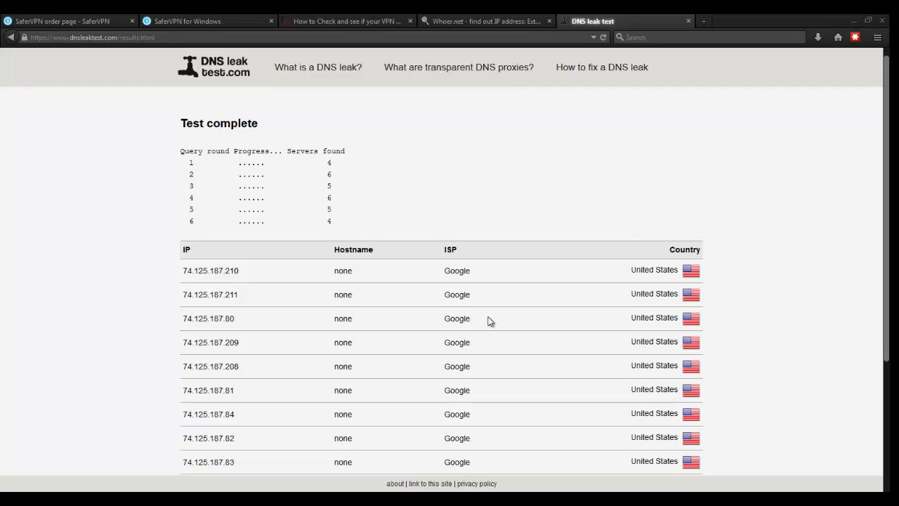
scroll(down, 3)
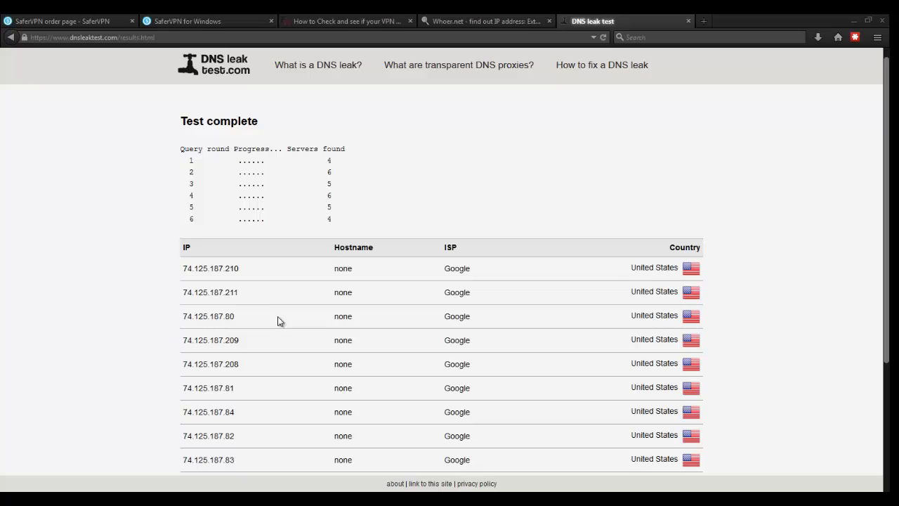
scroll(down, 3)
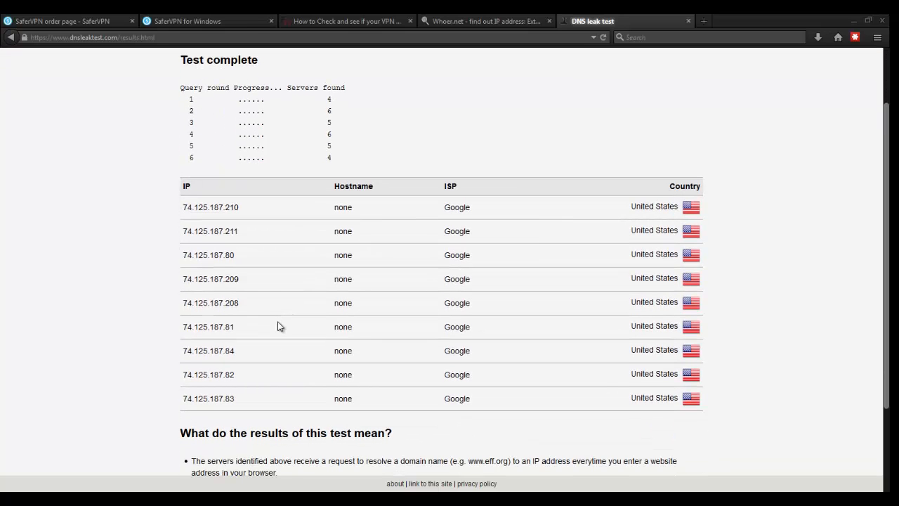
mouse_move(281, 335)
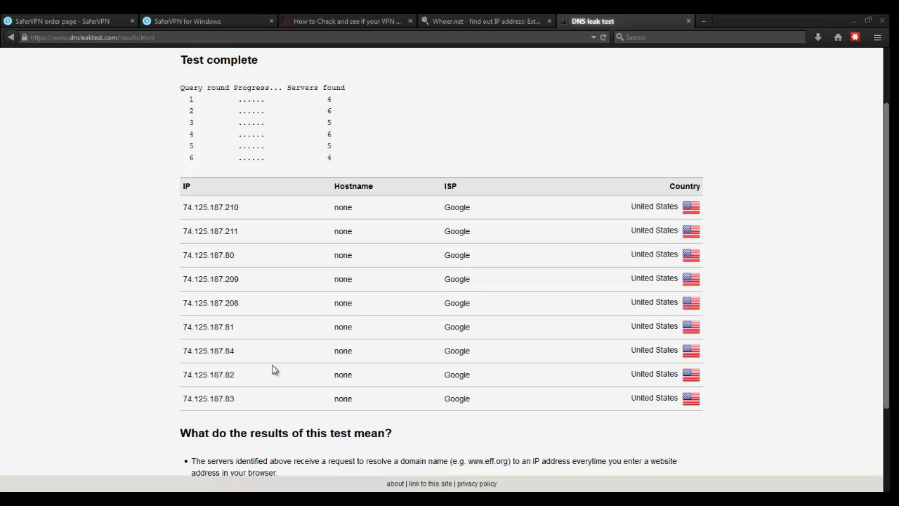
mouse_move(457, 325)
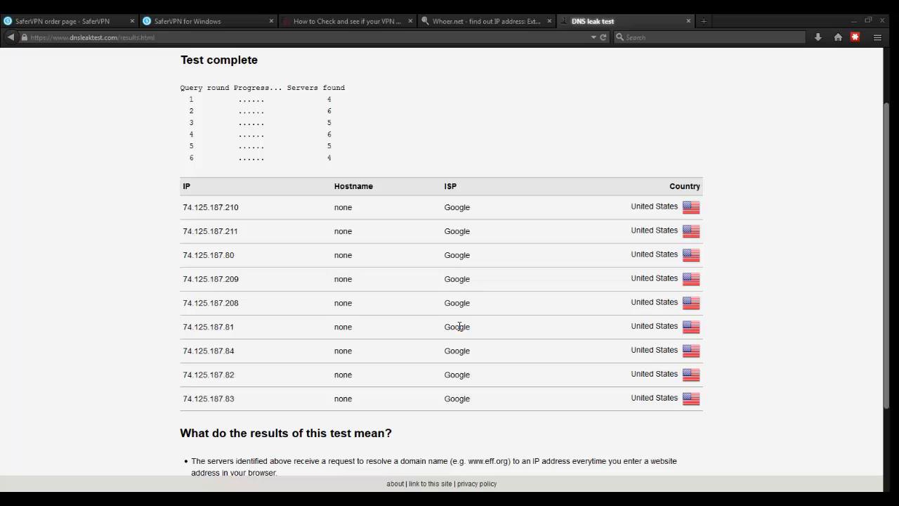
mouse_move(281, 334)
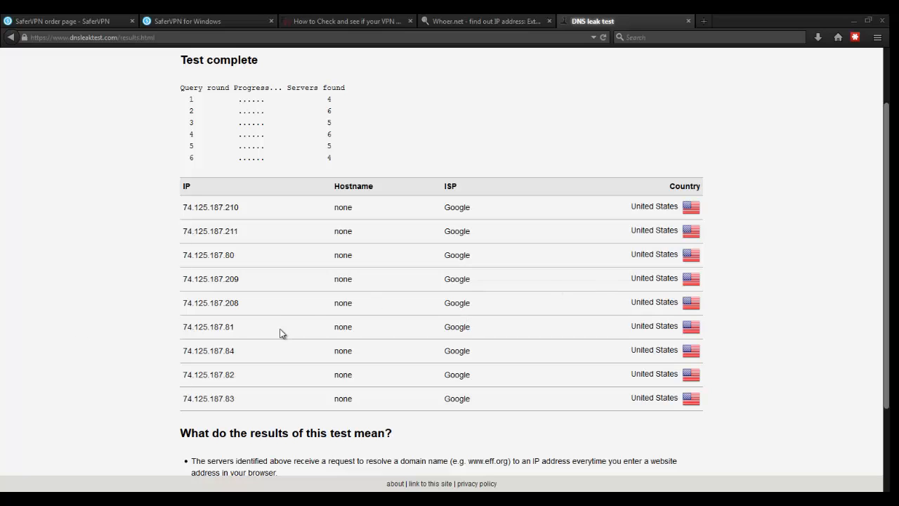
mouse_move(625, 265)
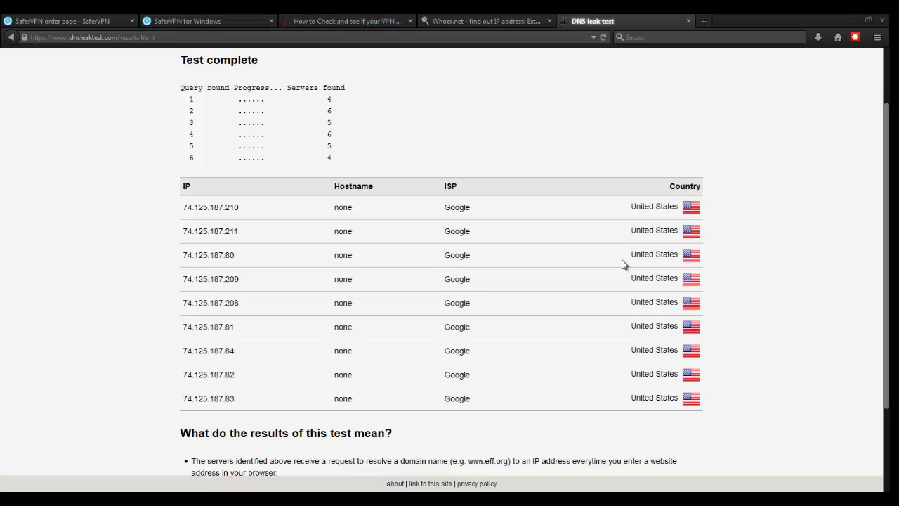
click(208, 21)
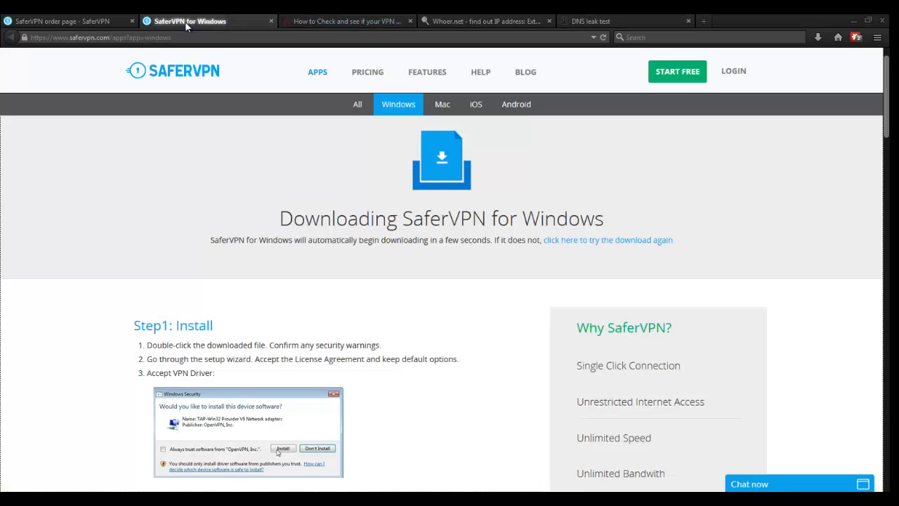
mouse_move(349, 234)
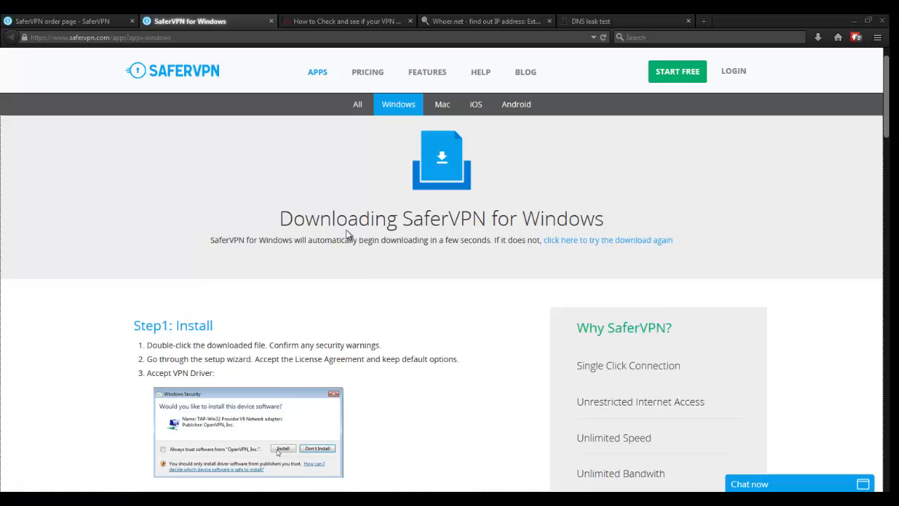
click(625, 21)
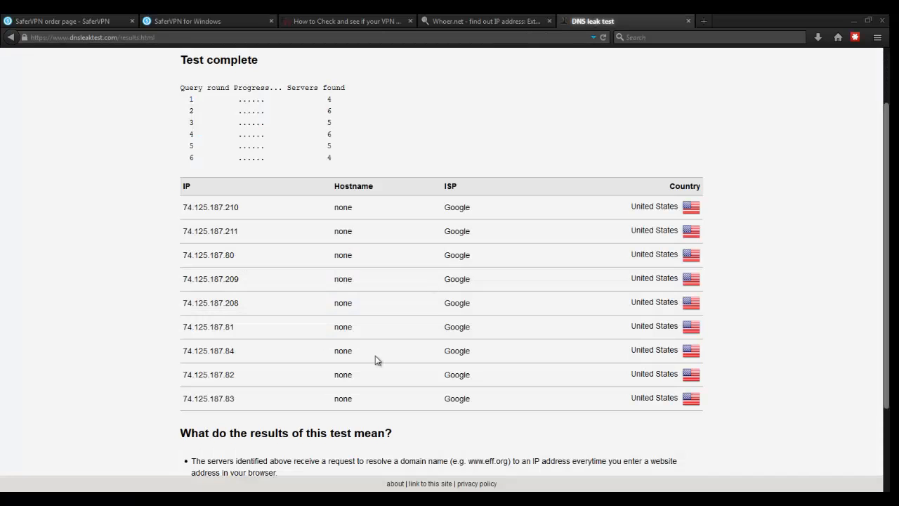
click(484, 21)
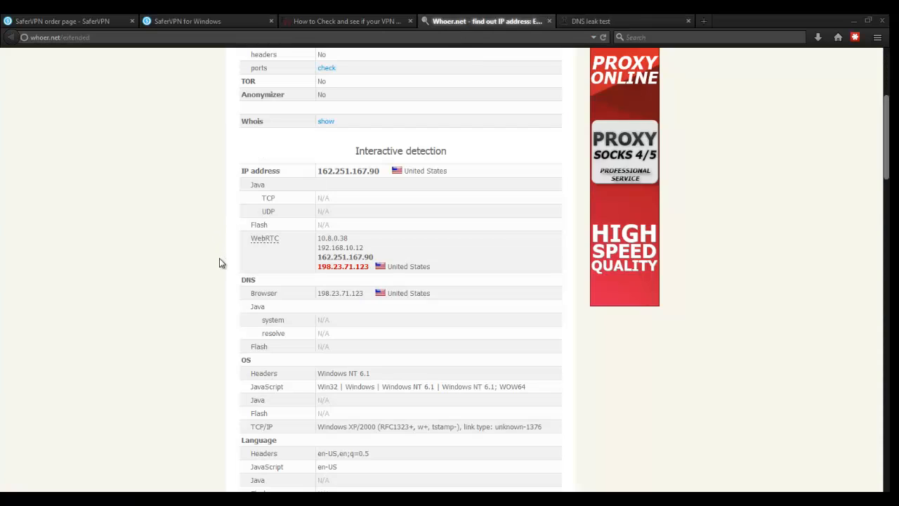
- Inspect Whoer.net's WebRTC entry exposing 198.23.71.123, then bring up the SaferVPN client
scroll(down, 3)
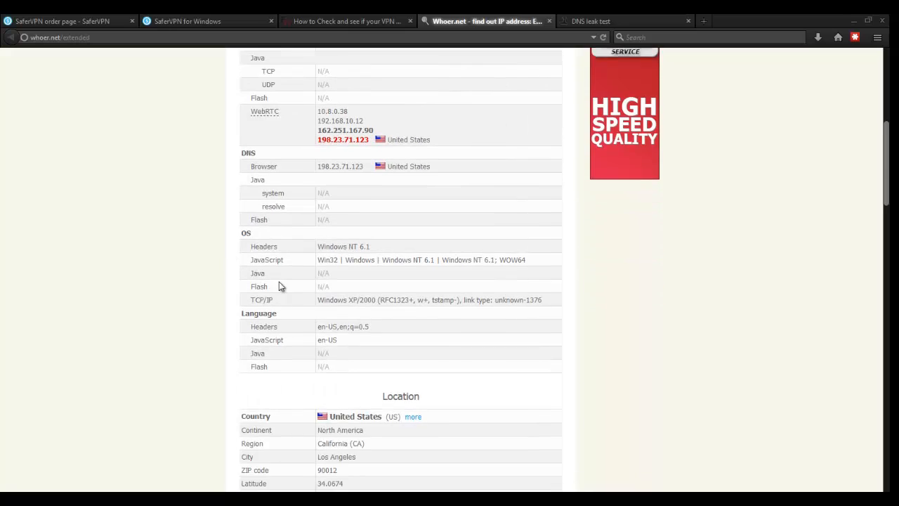
scroll(up, 3)
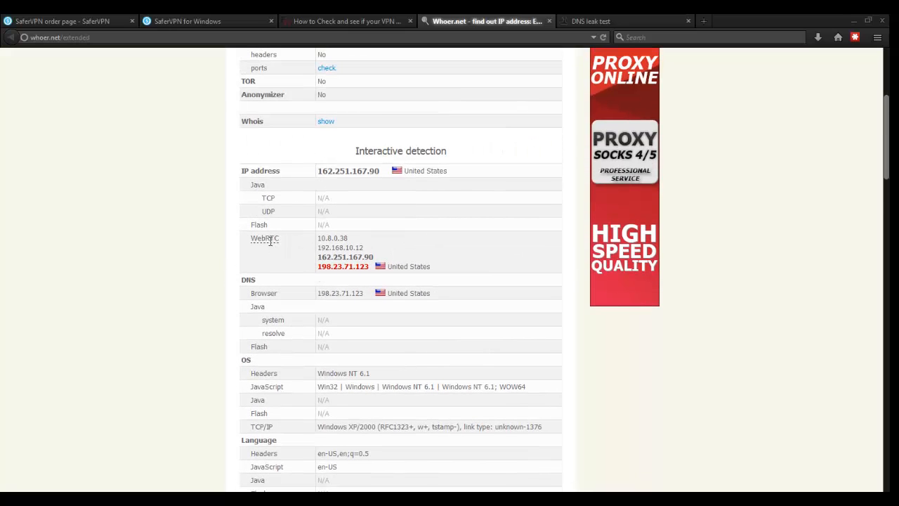
double_click(265, 238)
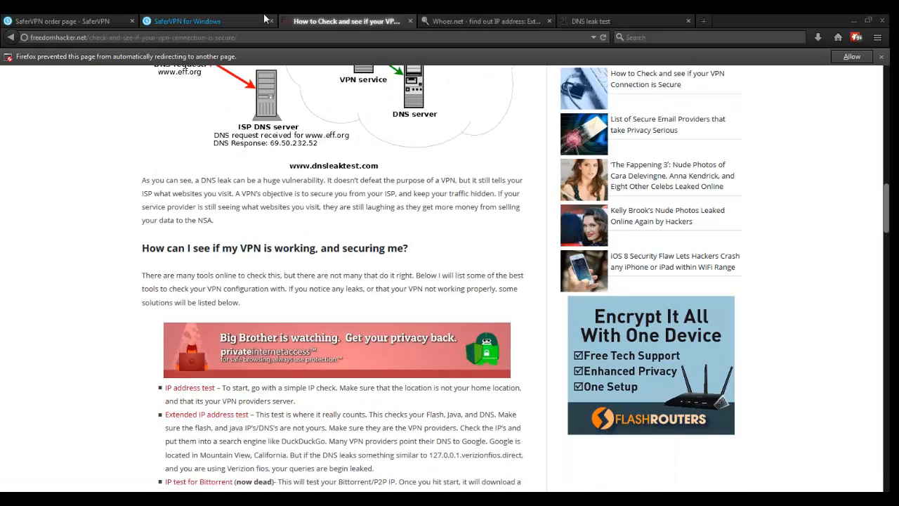
click(67, 21)
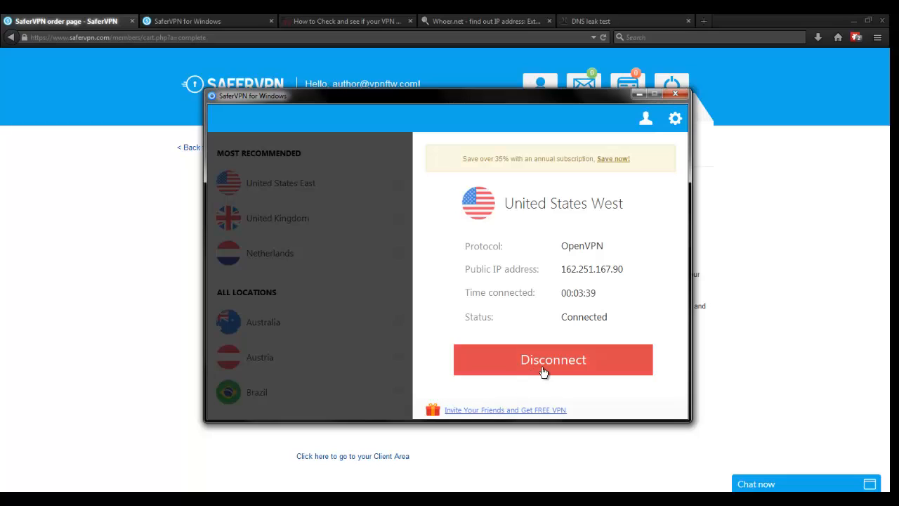
- Disconnect SaferVPN from United States West and scroll the locations list
click(553, 359)
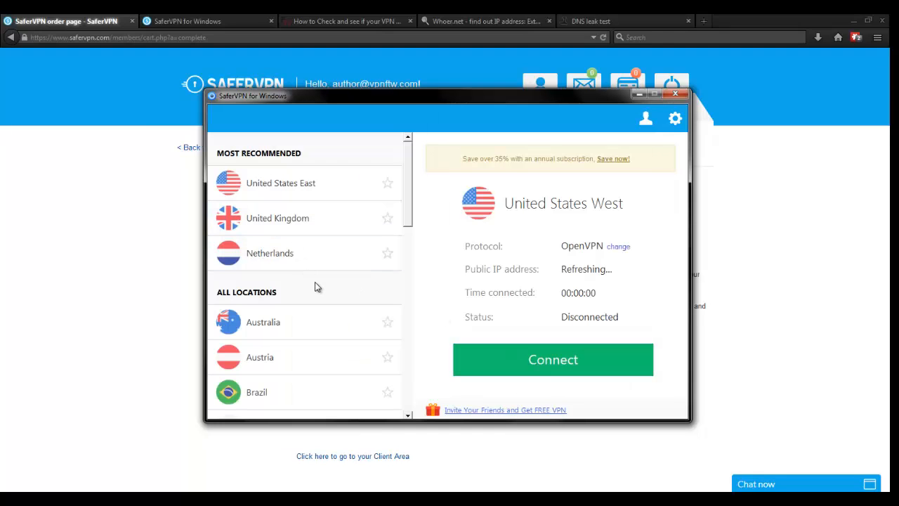
scroll(down, 3)
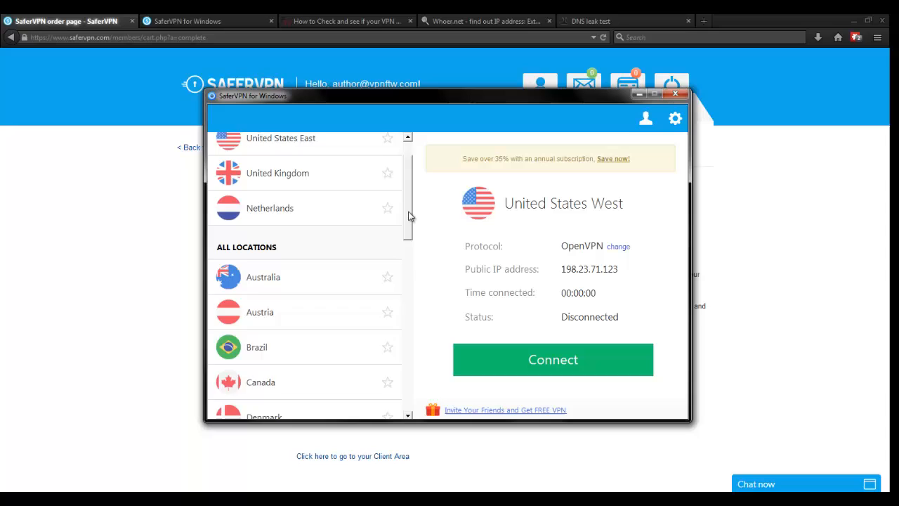
scroll(down, 3)
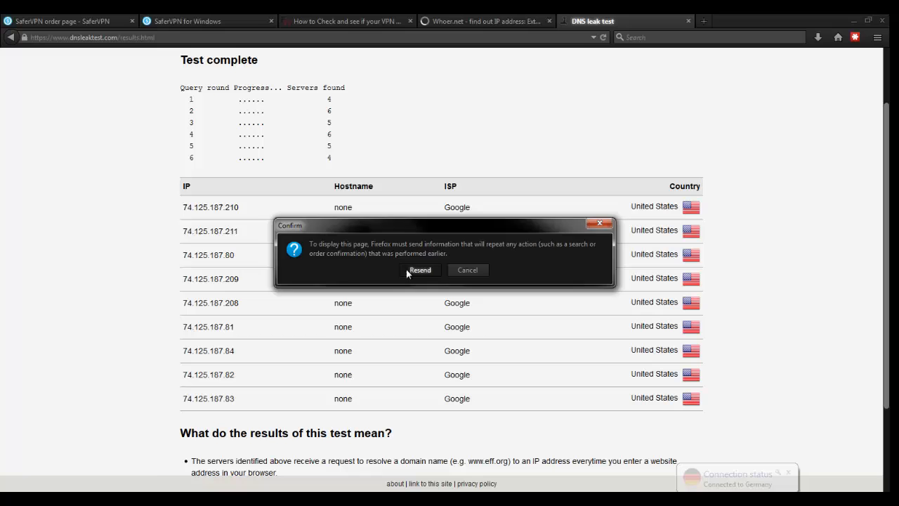
- Confirm the reload and verify xmyip.com shows German IP 91.228.53.114 before returning to Whoer.net
click(420, 269)
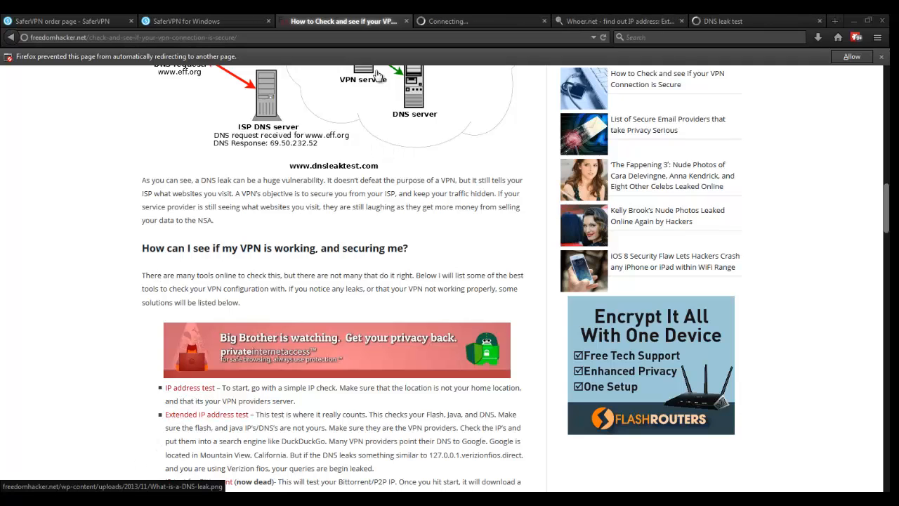
click(481, 21)
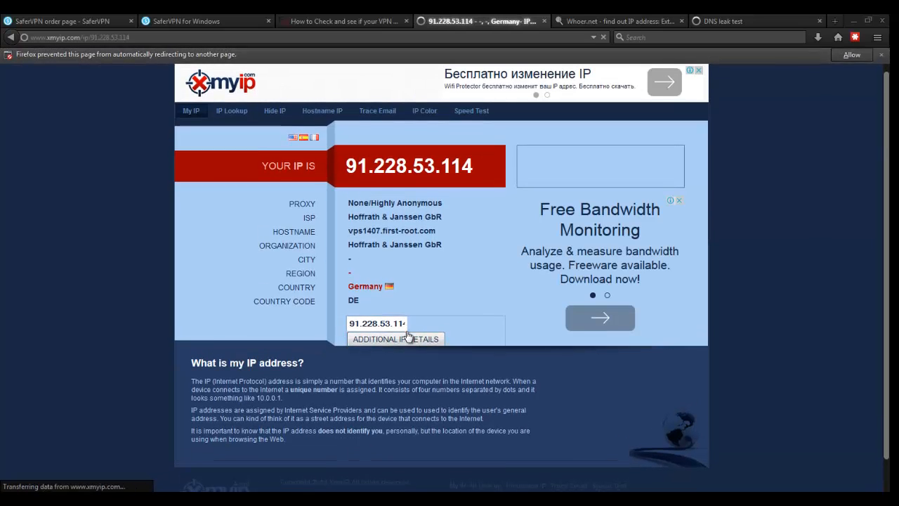
click(232, 110)
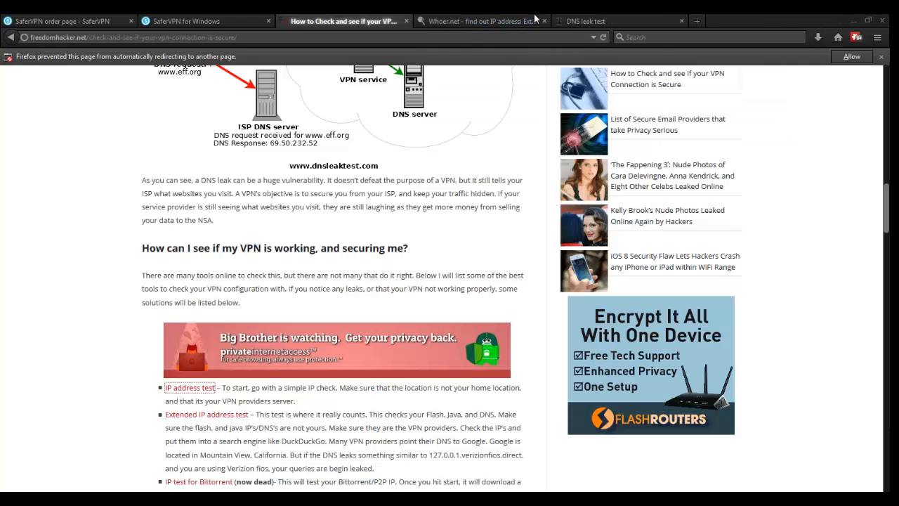
click(481, 20)
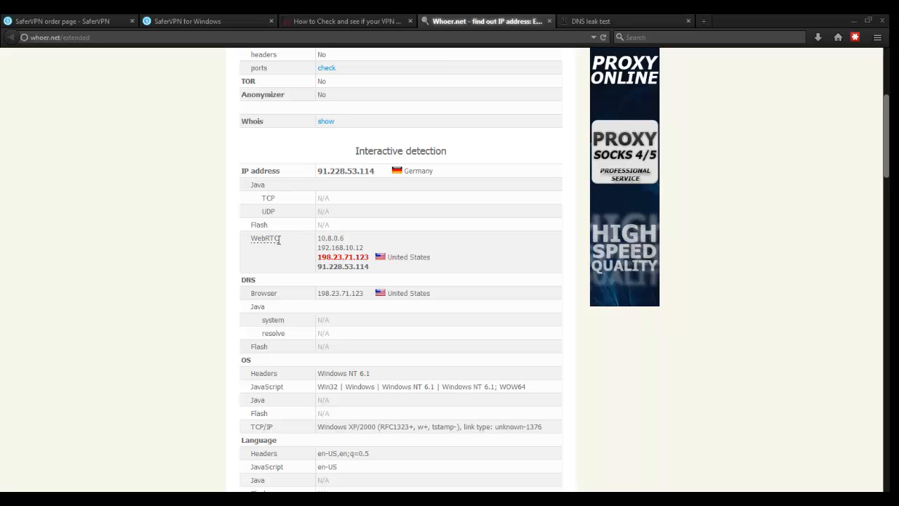
- Scroll Whoer.net's Germany results showing the 198.23.71.123 WebRTC leak and time mismatch
scroll(down, 3)
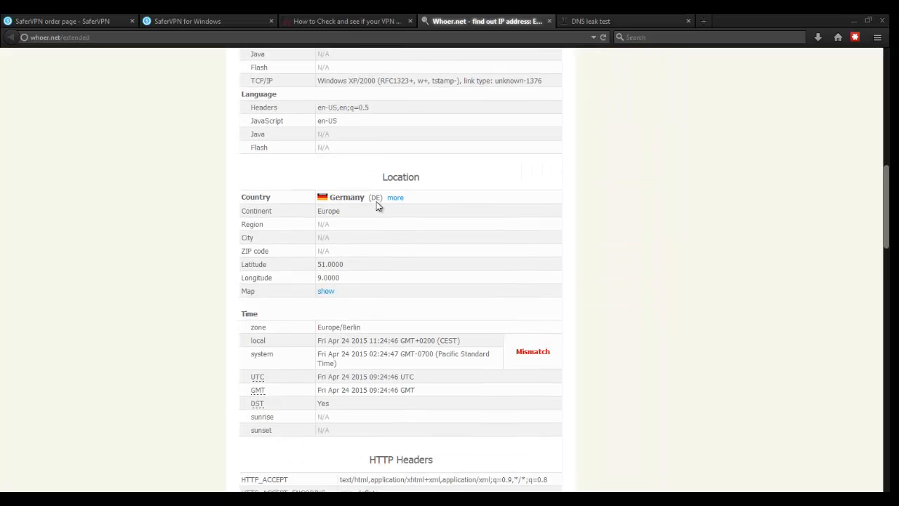
scroll(down, 3)
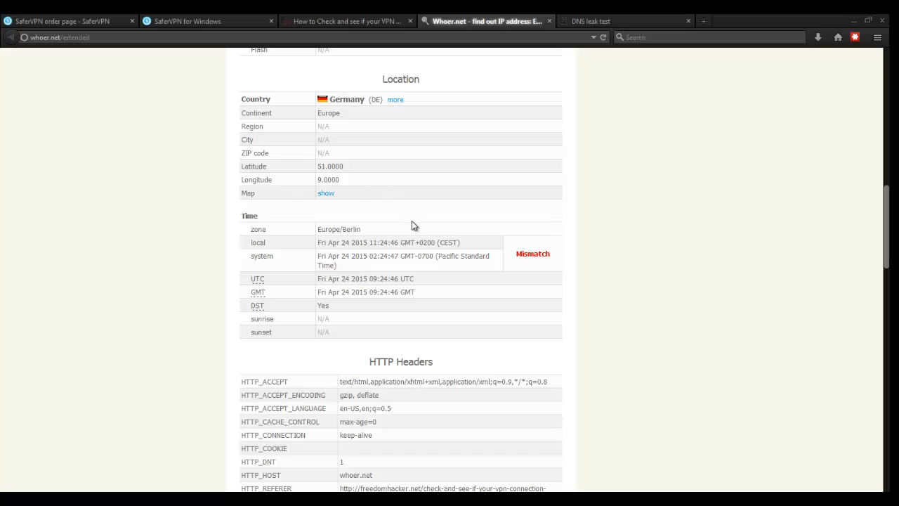
mouse_move(538, 288)
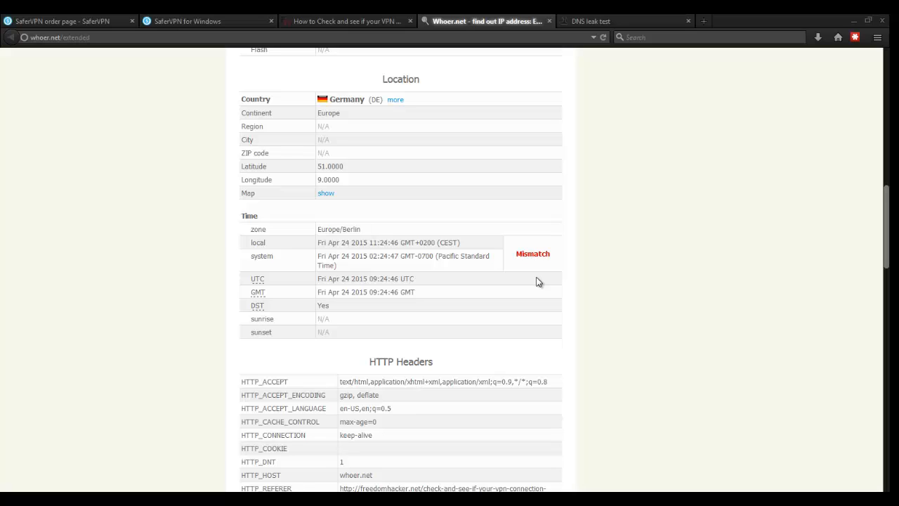
mouse_move(787, 441)
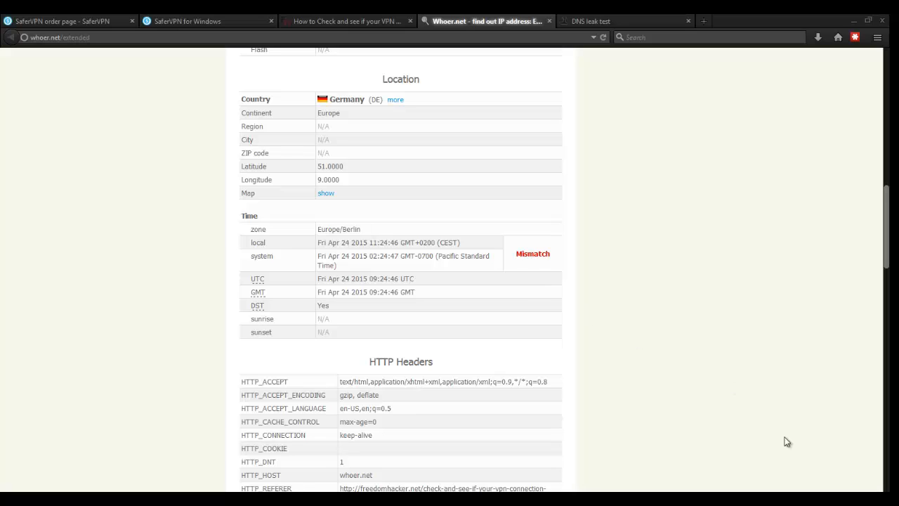
scroll(down, 3)
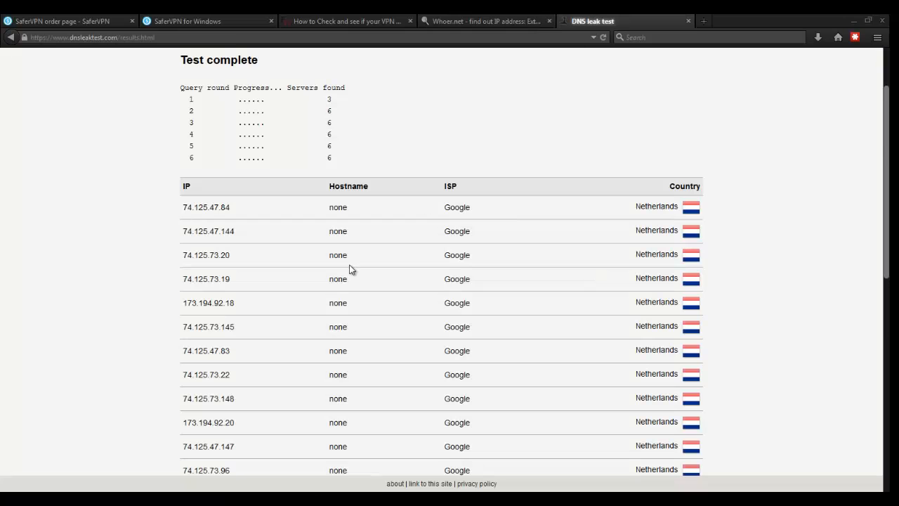
- Scroll dnsleaktest.com's Netherlands Google server list, then return to Whoer.net
scroll(down, 3)
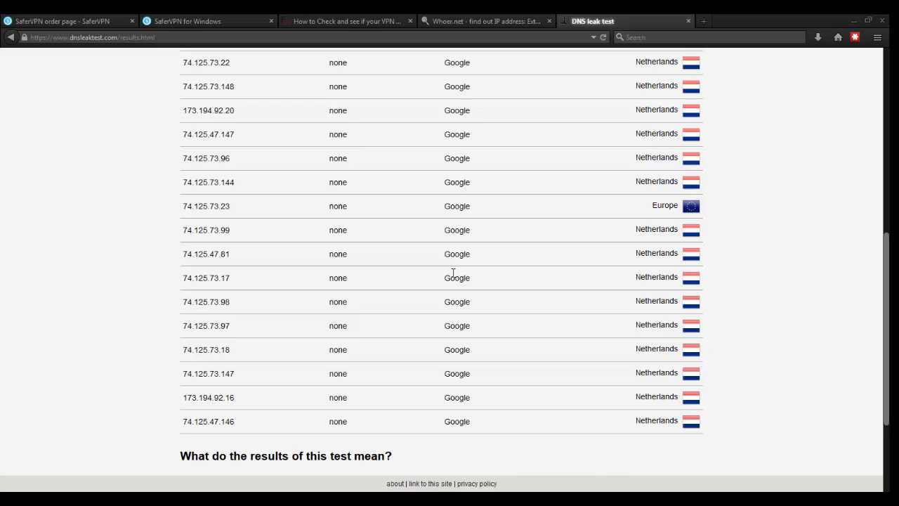
scroll(up, 3)
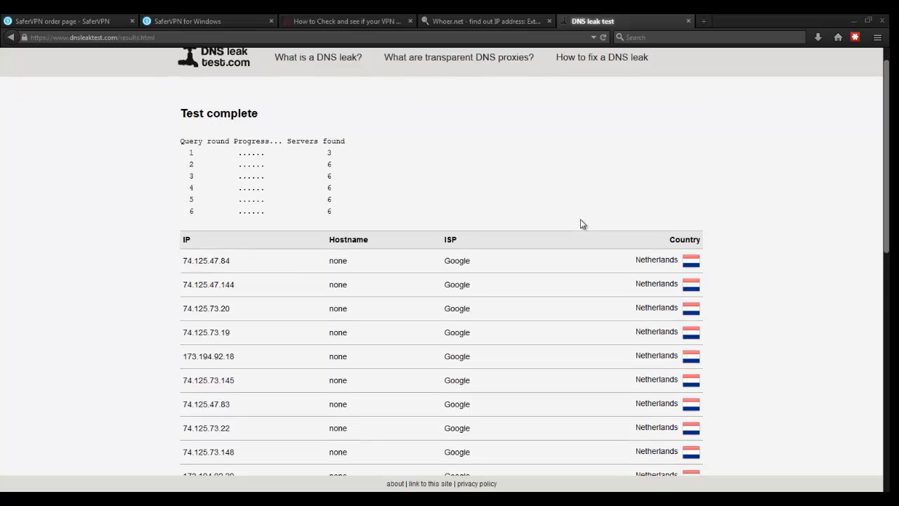
scroll(down, 3)
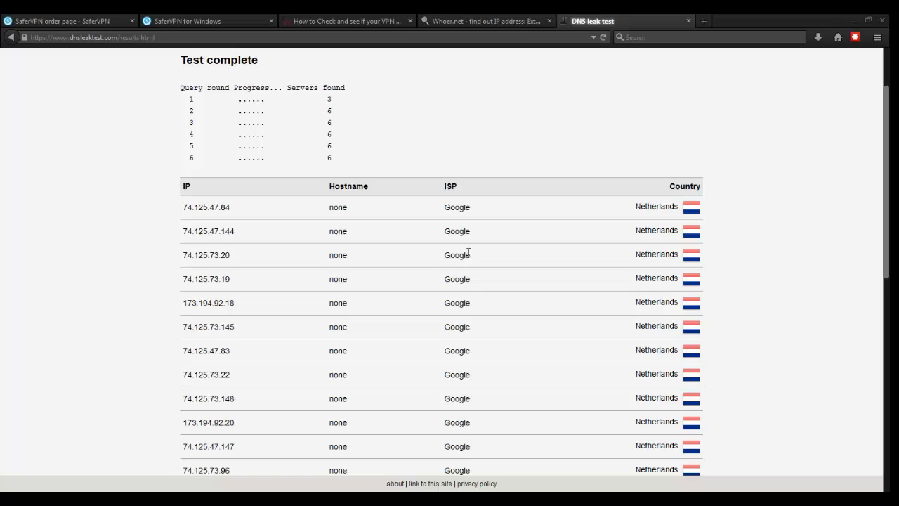
mouse_move(467, 267)
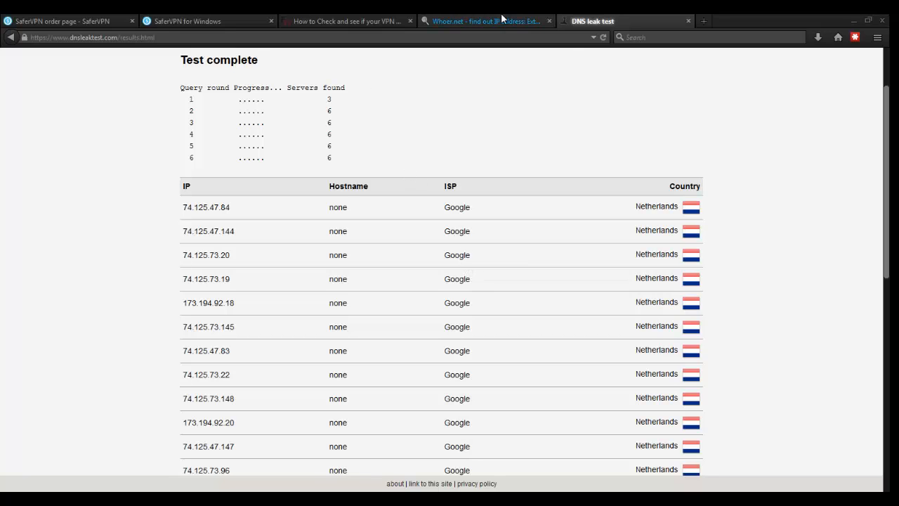
click(485, 21)
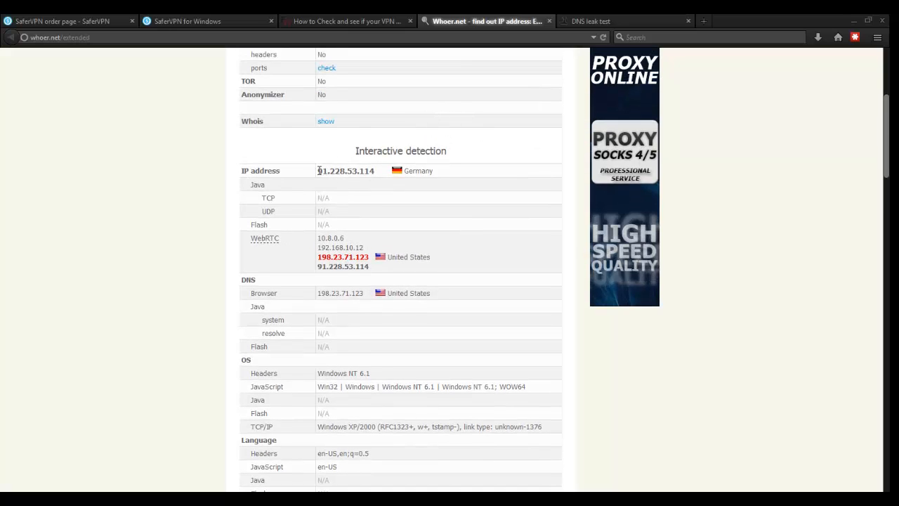
- Select Whoer.net's Germany IP 91.228.53.114, then pass through DNS leak test to the SaferVPN order page
double_click(346, 171)
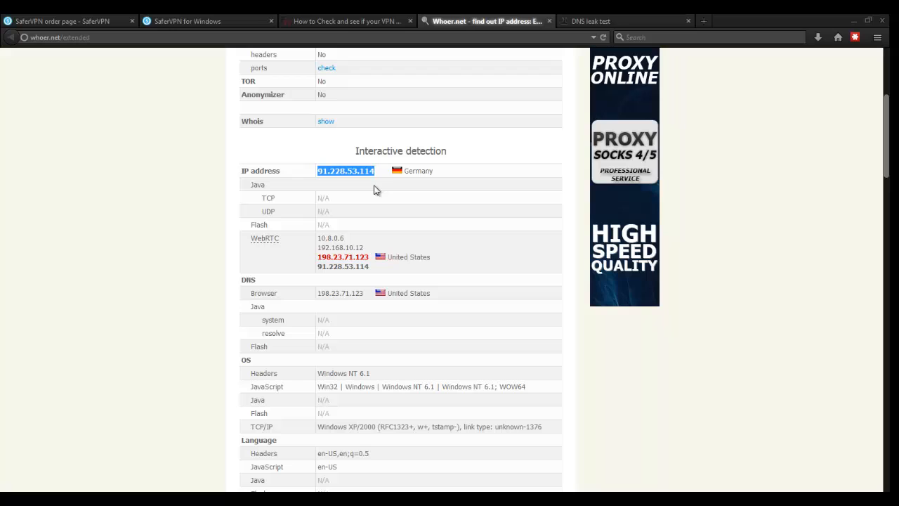
mouse_move(576, 35)
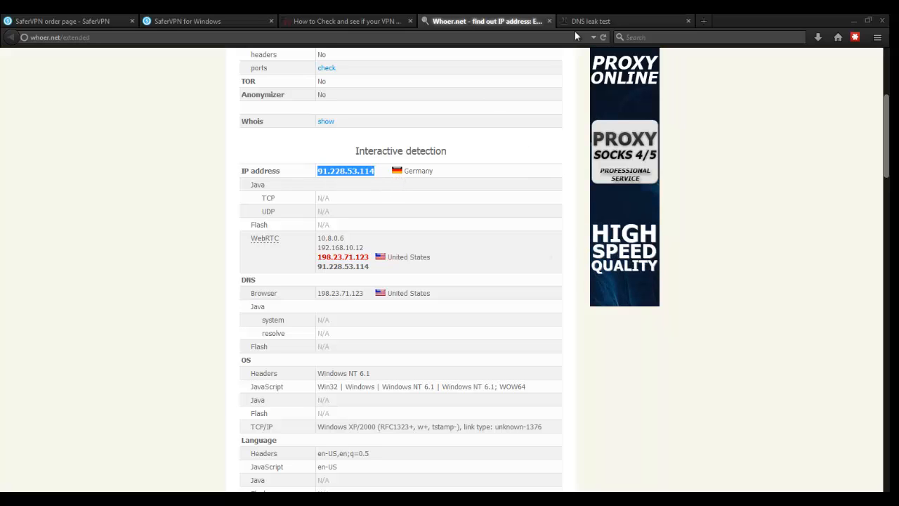
click(625, 21)
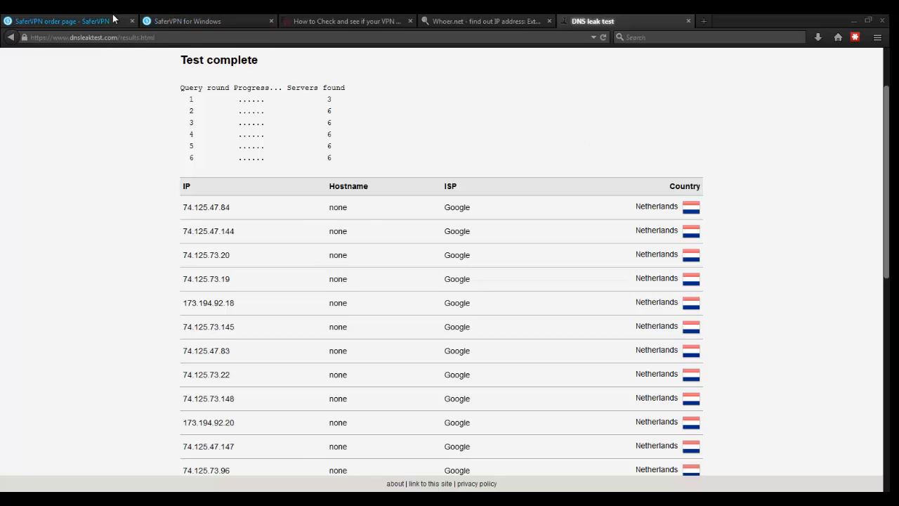
click(63, 20)
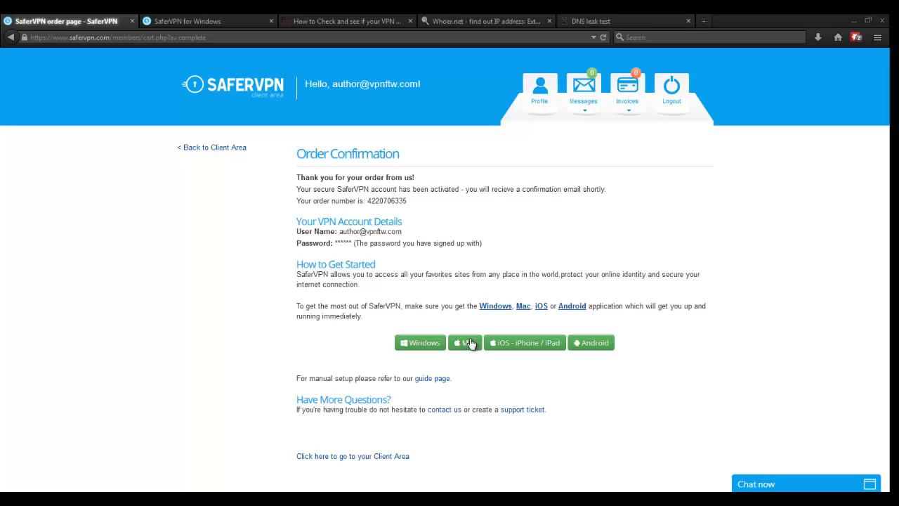
mouse_move(591, 347)
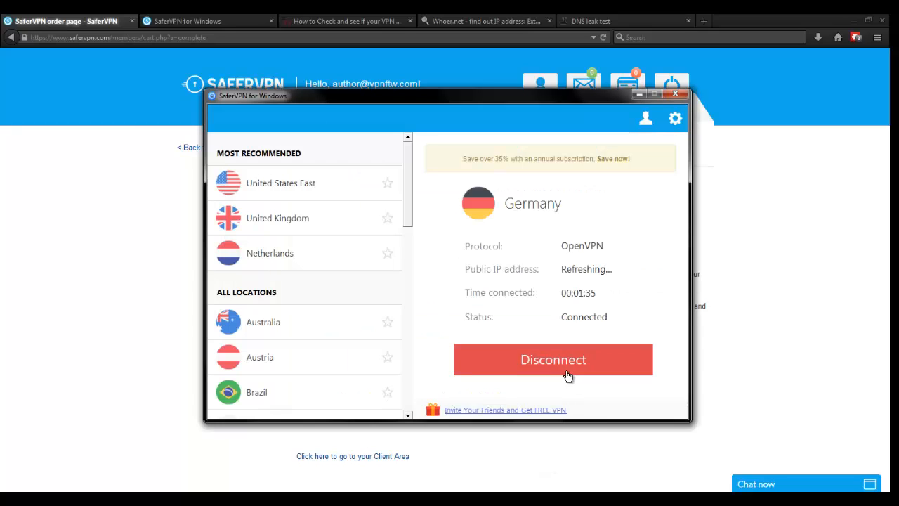
- End the Germany VPN session so SaferVPN shows Disconnected over OpenVPN
click(553, 359)
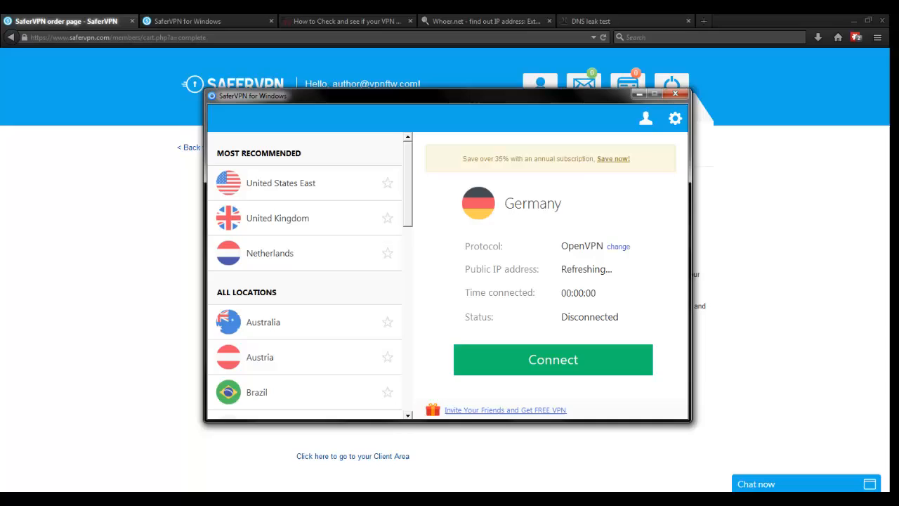